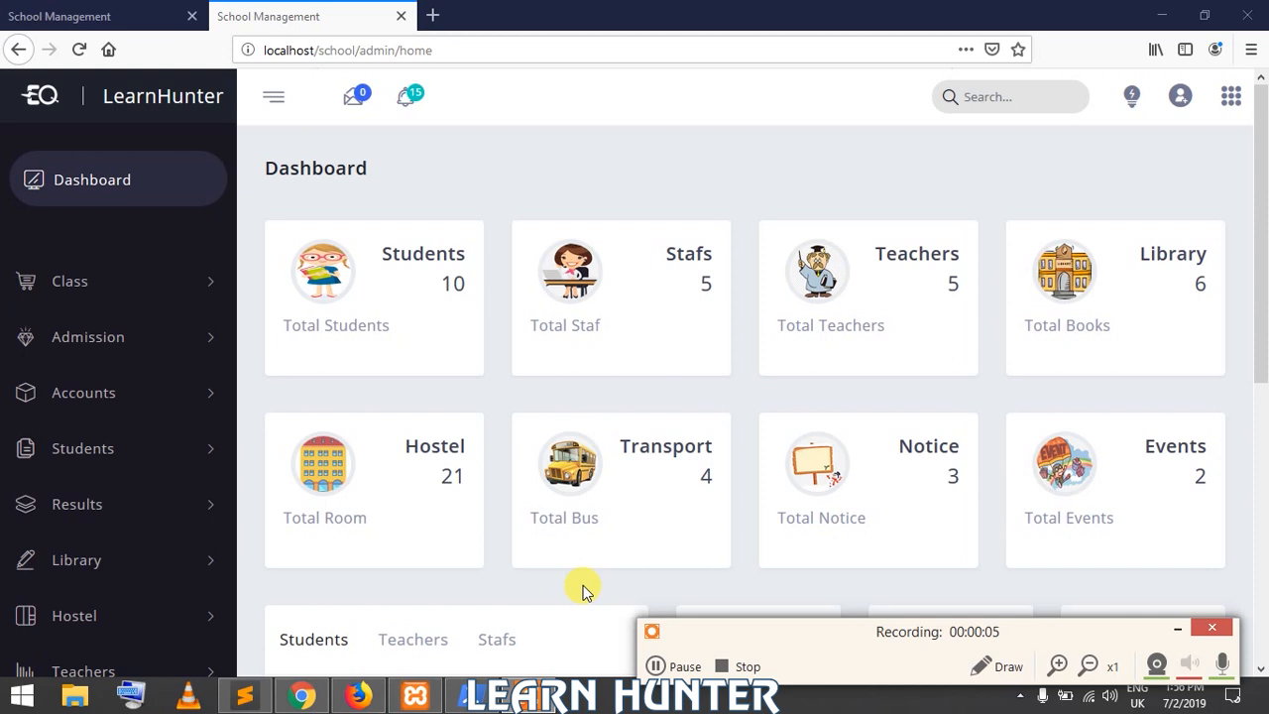
- Browse the sidebar's Class and Attendance sections, then expand the Admission section's pages
{"action": "left_click", "coordinate": [69, 282]}
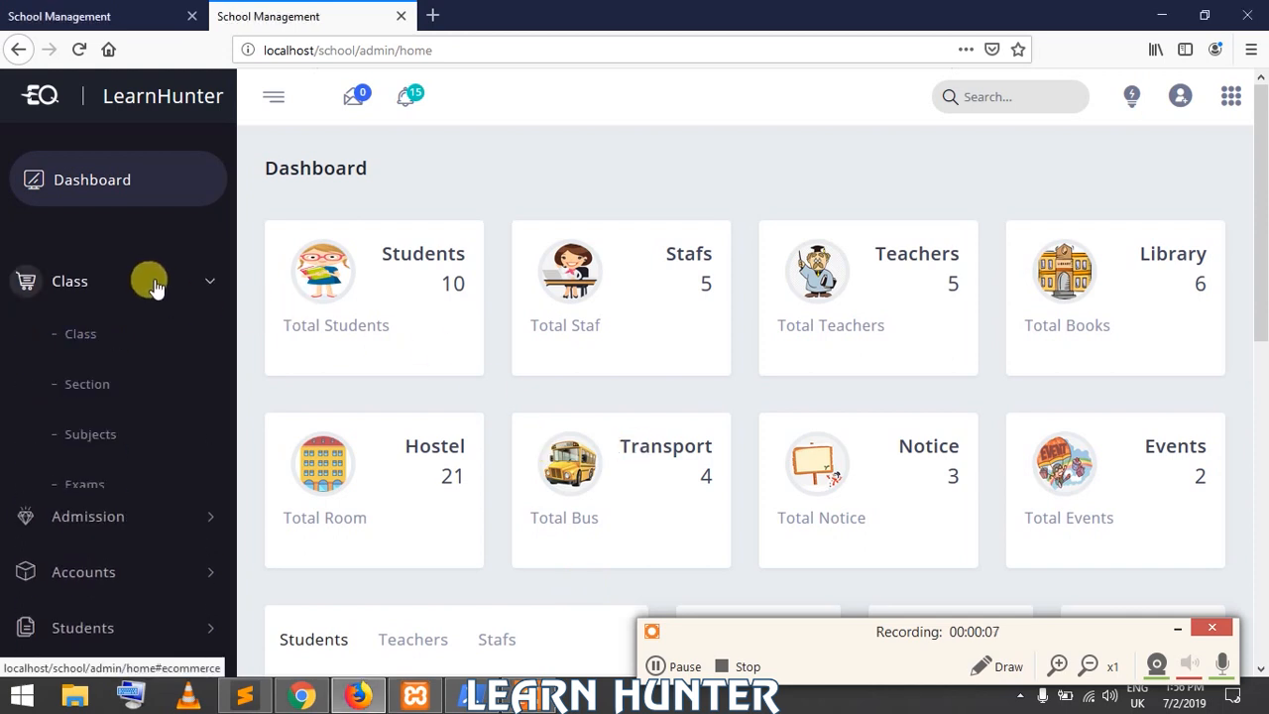
{"action": "left_click", "coordinate": [69, 282]}
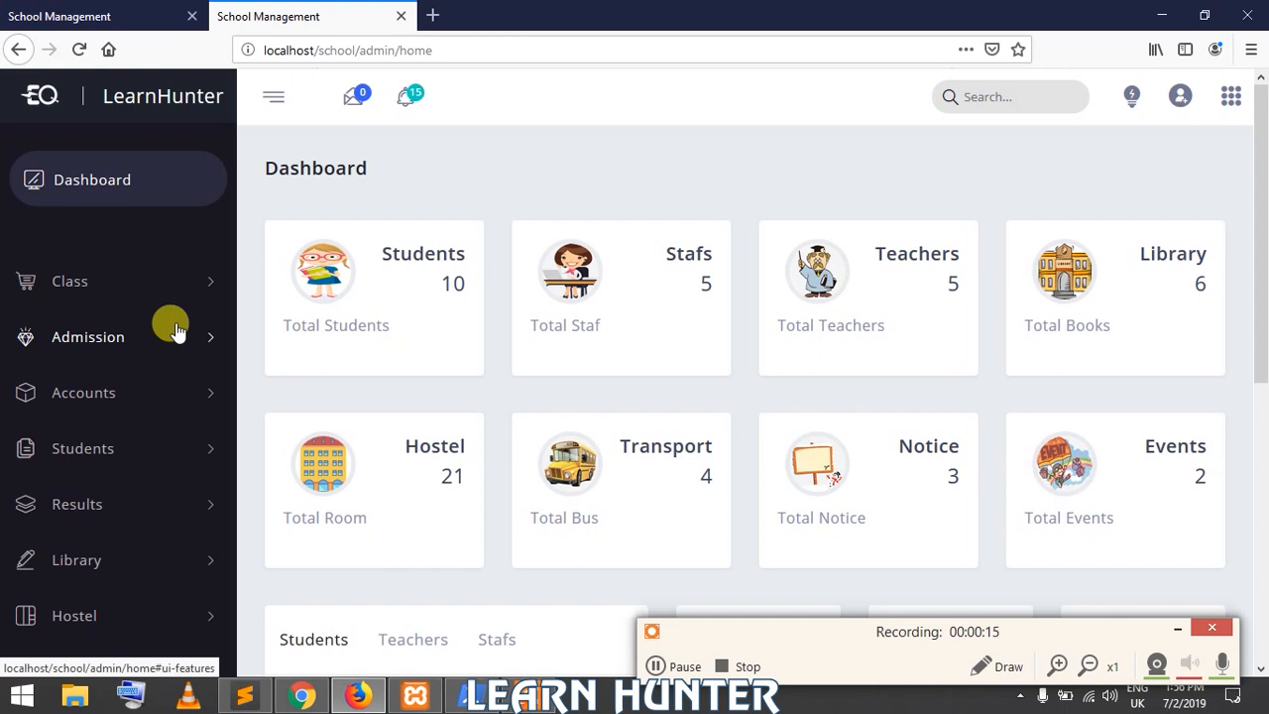
{"action": "scroll", "scroll_direction": "down", "scroll_amount": 3}
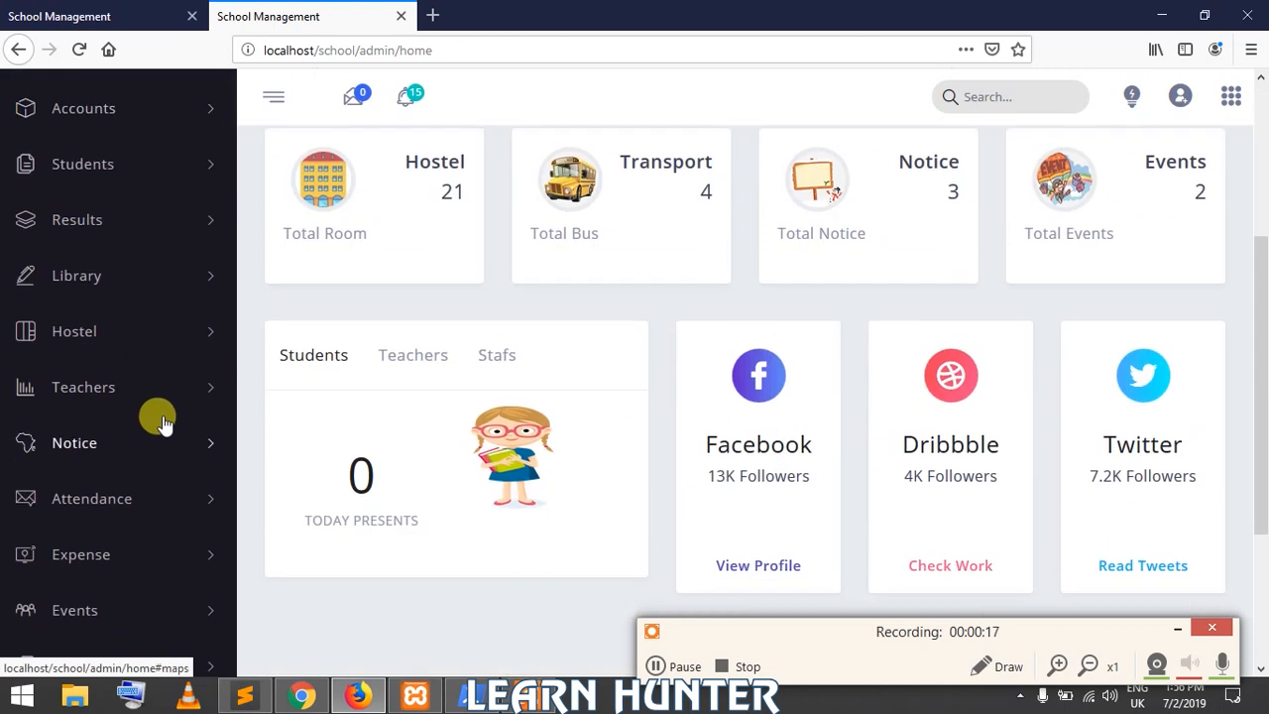
{"action": "left_click", "coordinate": [91, 500]}
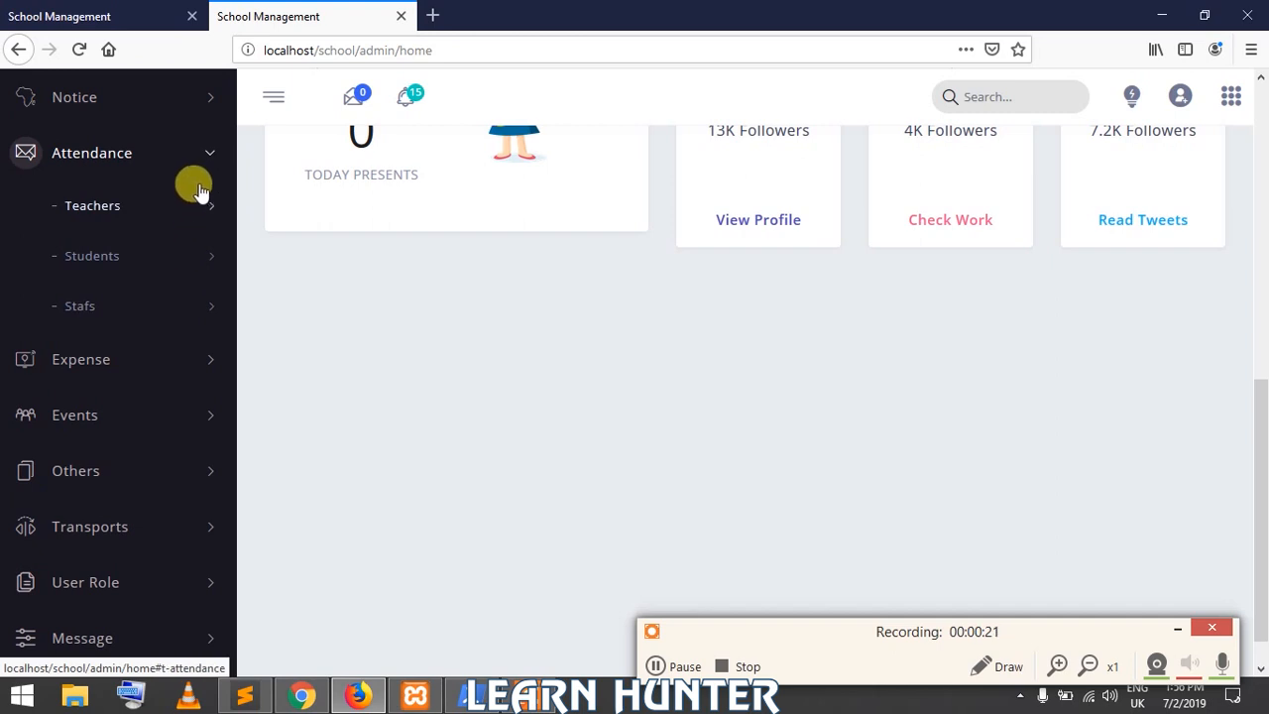
{"action": "mouse_move", "coordinate": [148, 256]}
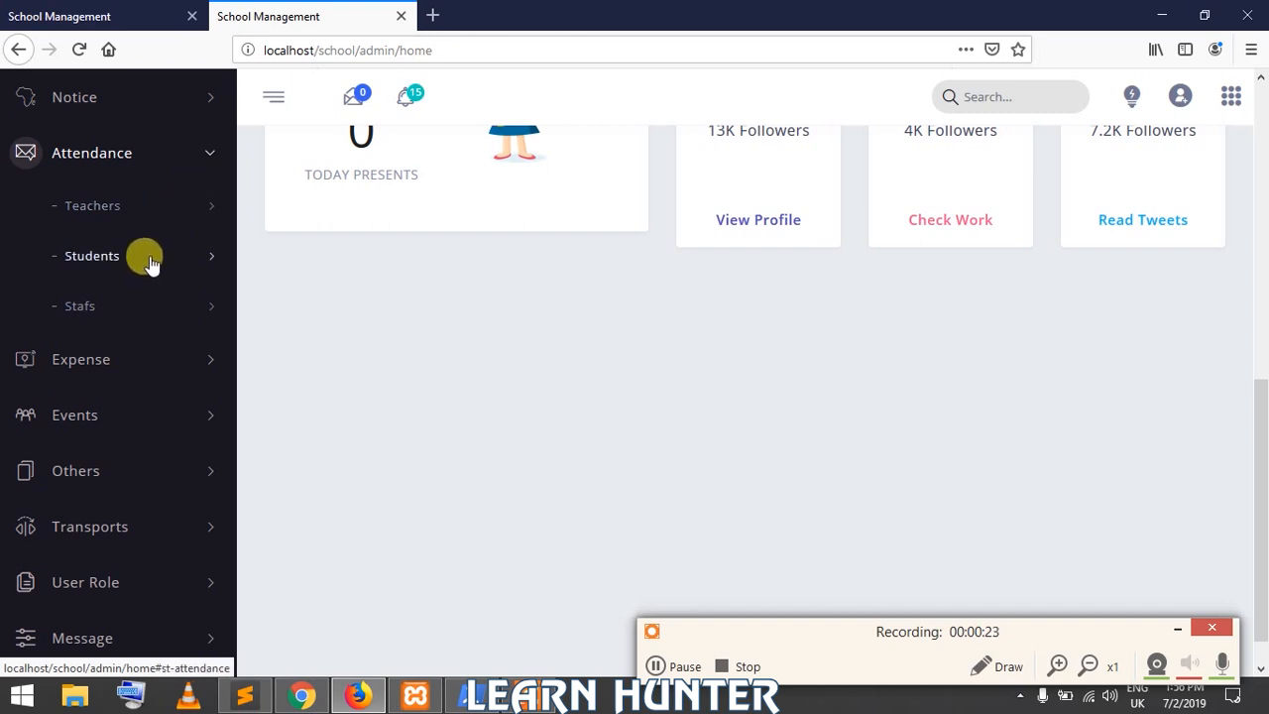
{"action": "mouse_move", "coordinate": [188, 204]}
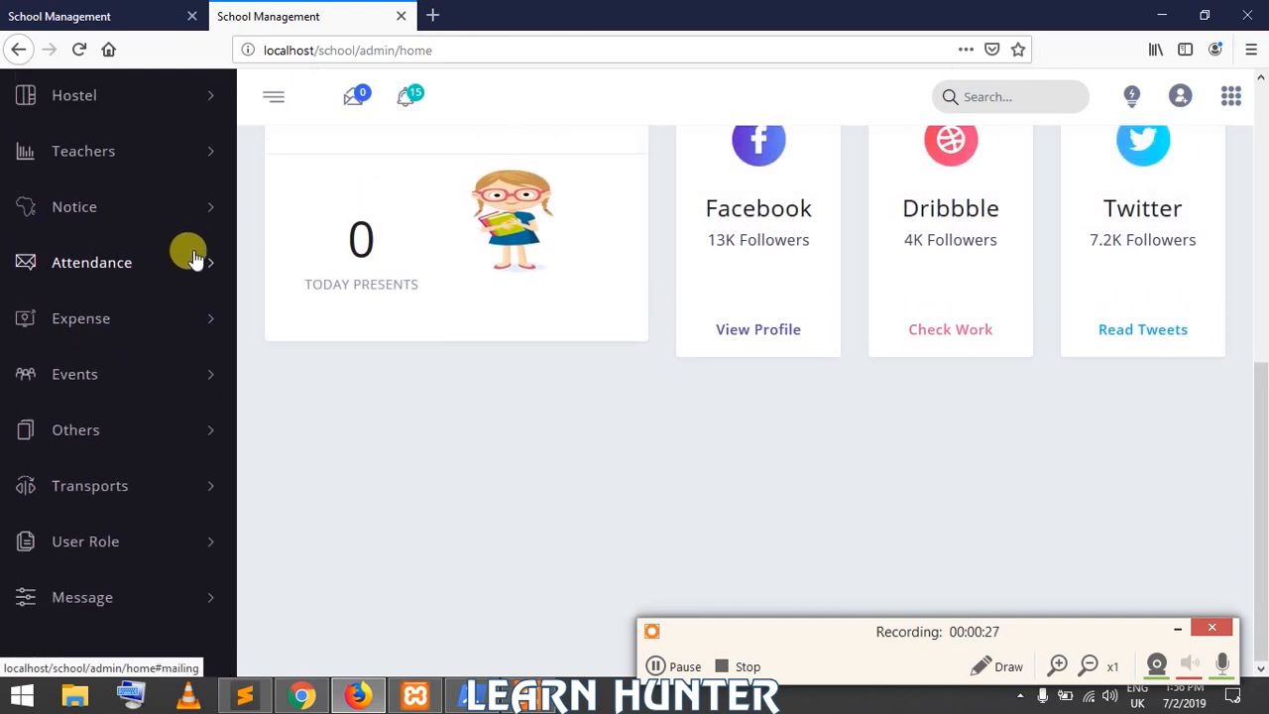
{"action": "left_click", "coordinate": [91, 262]}
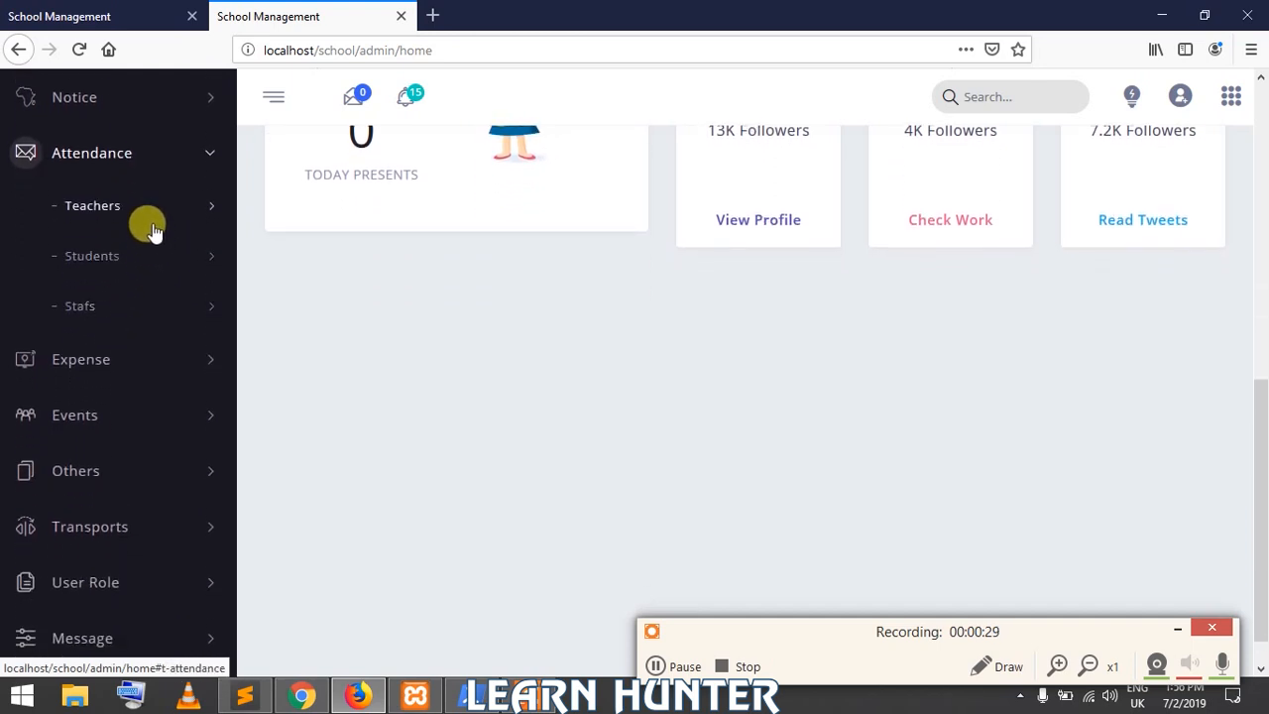
{"action": "mouse_move", "coordinate": [138, 275]}
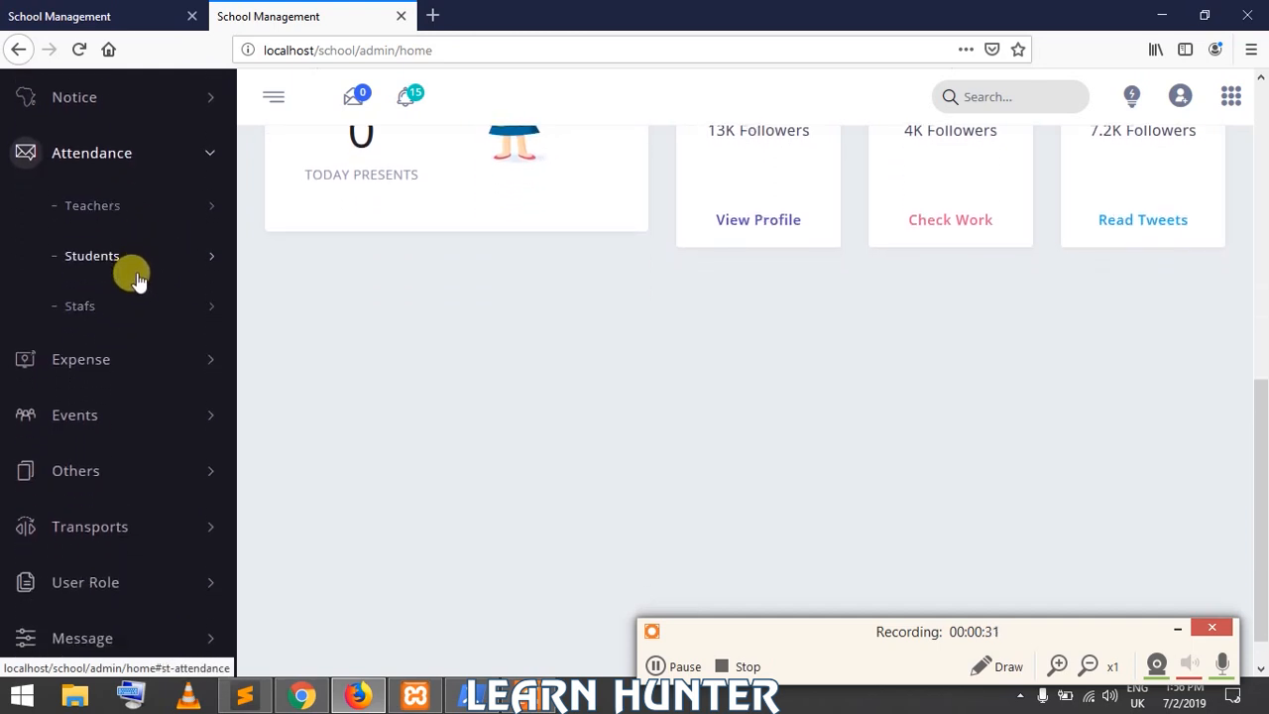
{"action": "scroll", "scroll_direction": "up", "scroll_amount": 3}
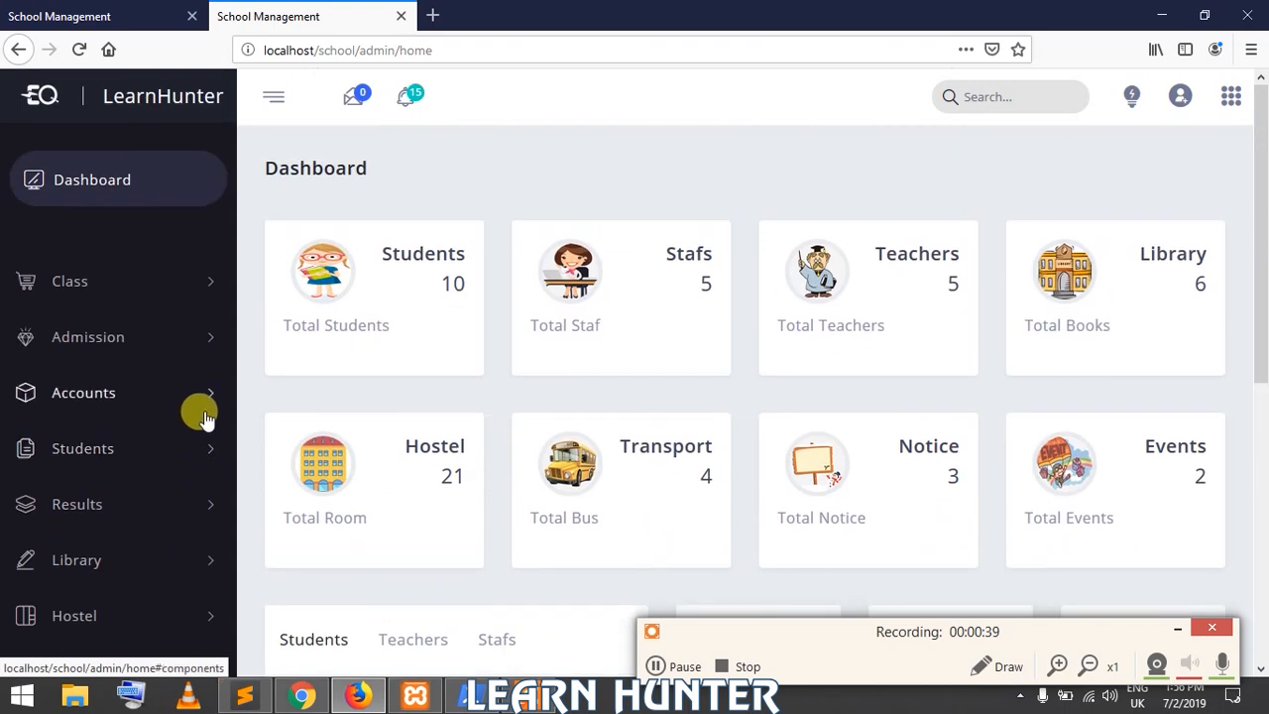
{"action": "left_click", "coordinate": [88, 337]}
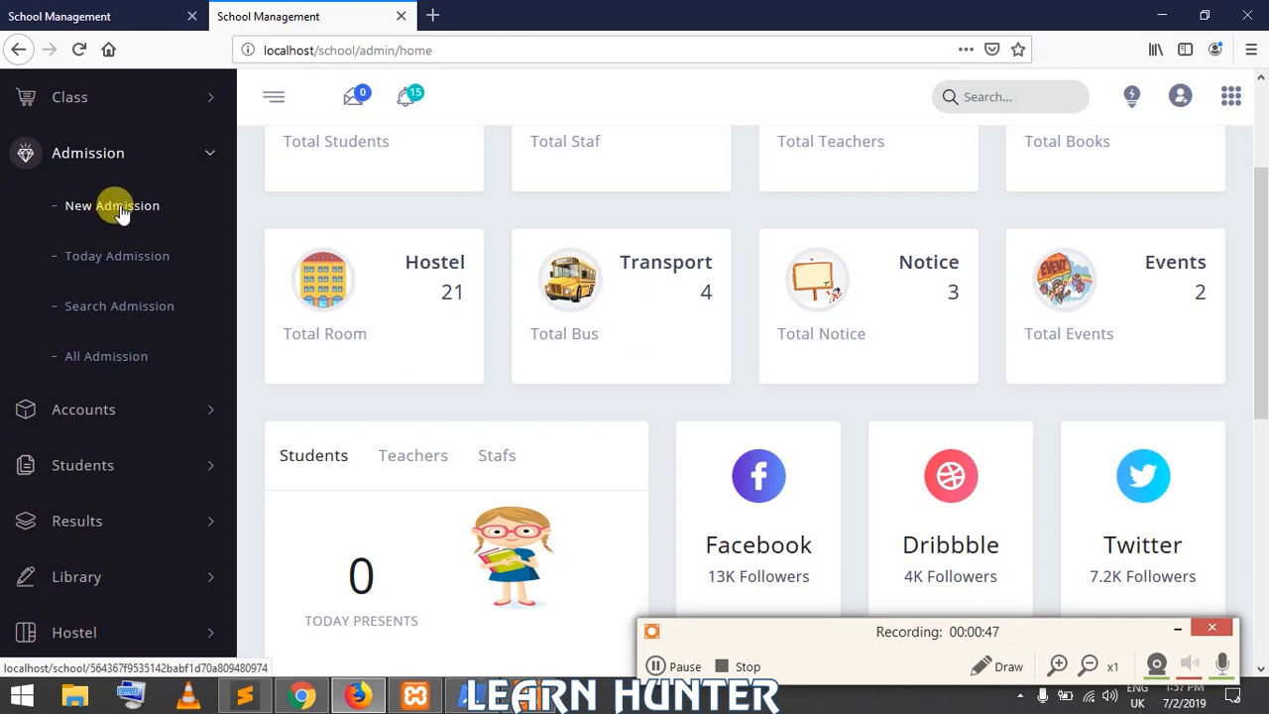
{"action": "mouse_move", "coordinate": [125, 234]}
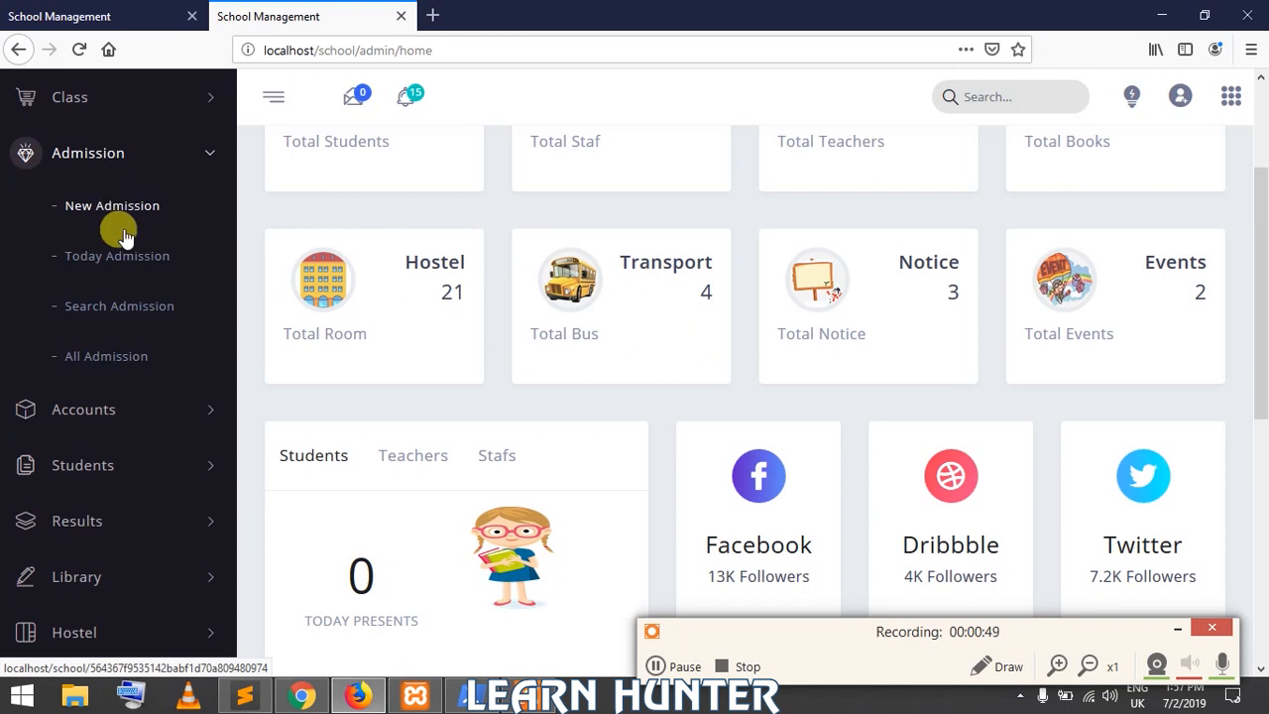
{"action": "mouse_move", "coordinate": [302, 694]}
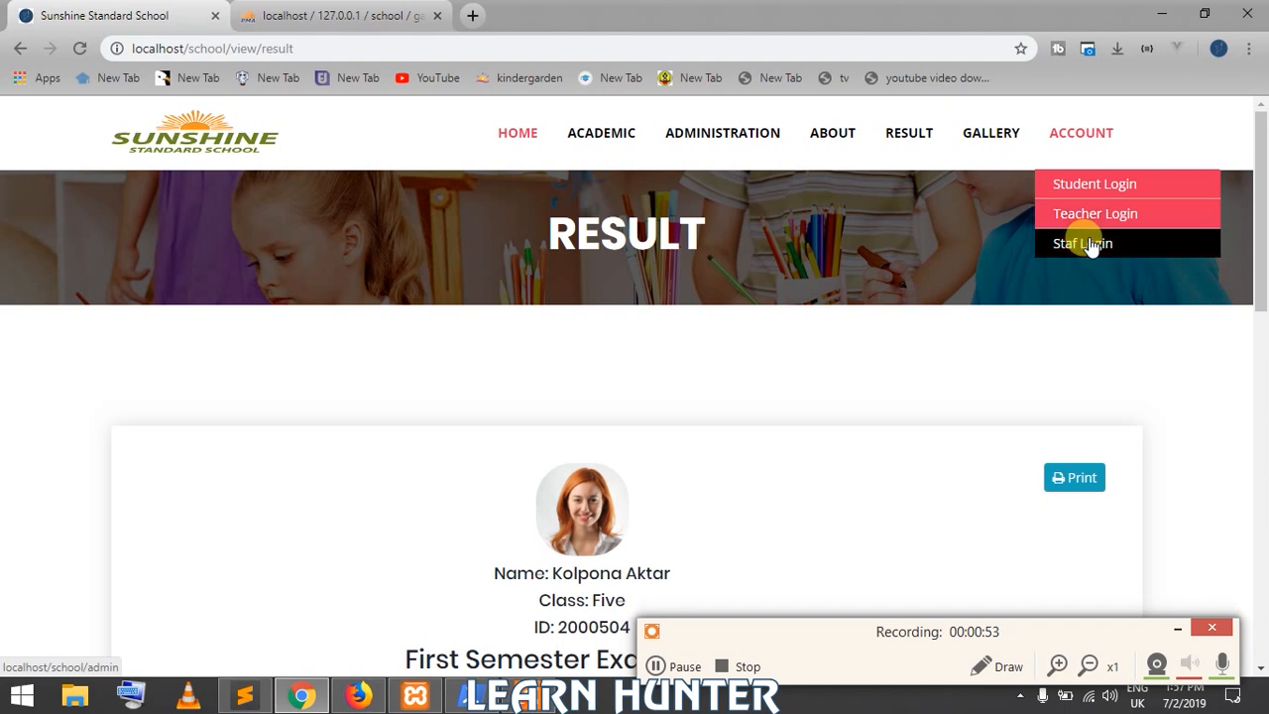
- Choose staff login and view the school credentials notes file in Notepad
{"action": "left_click", "coordinate": [1083, 242]}
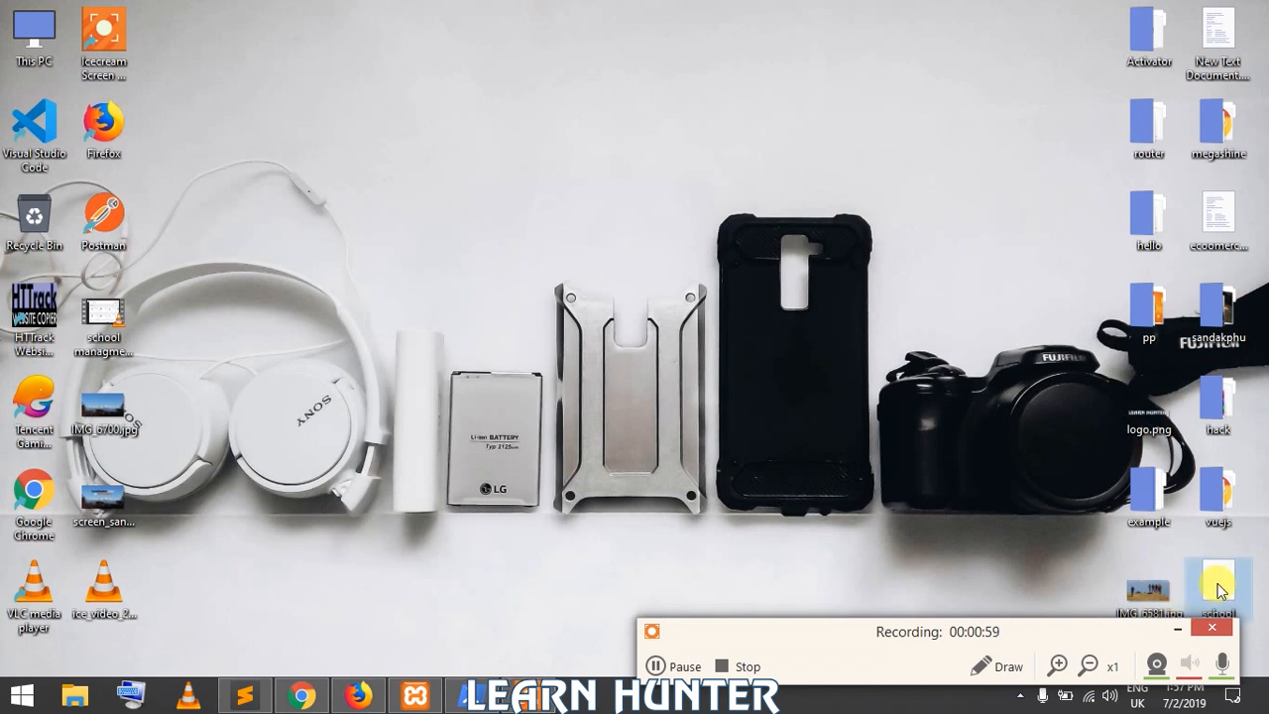
{"action": "double_click", "coordinate": [1218, 585]}
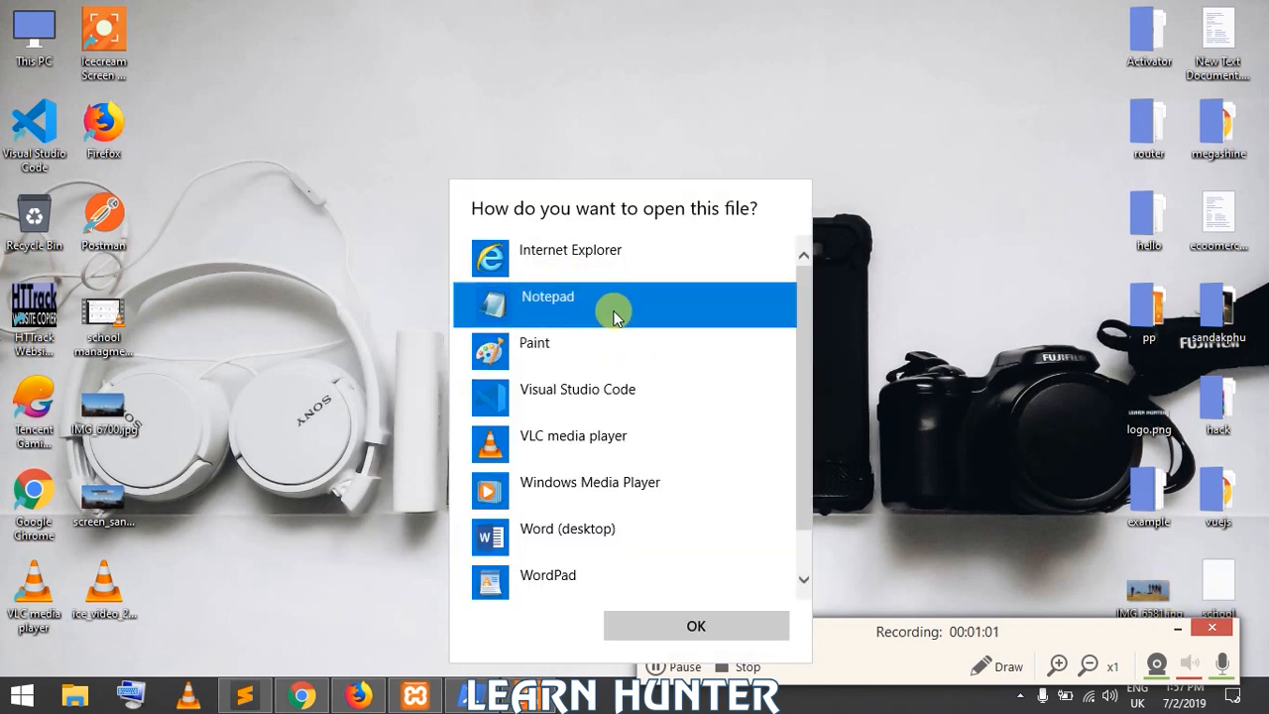
{"action": "left_click", "coordinate": [695, 627]}
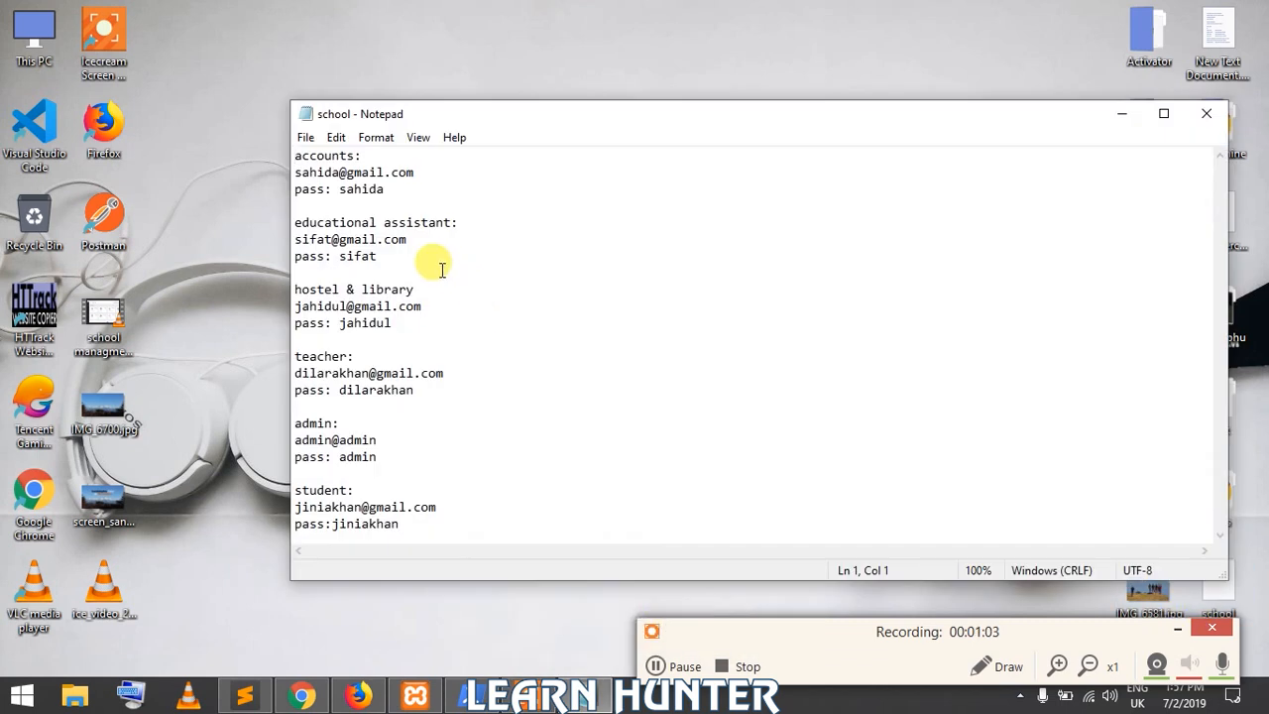
{"action": "double_click", "coordinate": [337, 171]}
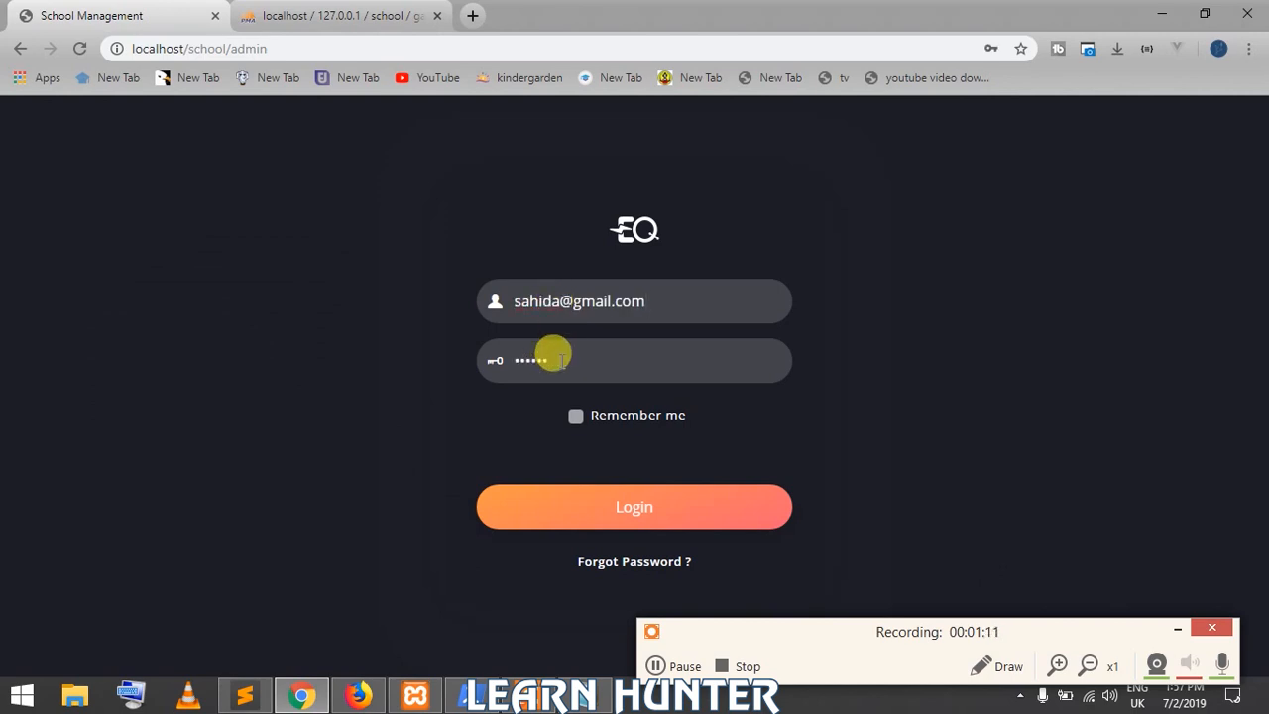
- Log in with the accounts staff credentials and expand the Admission section
{"action": "left_click", "coordinate": [634, 506]}
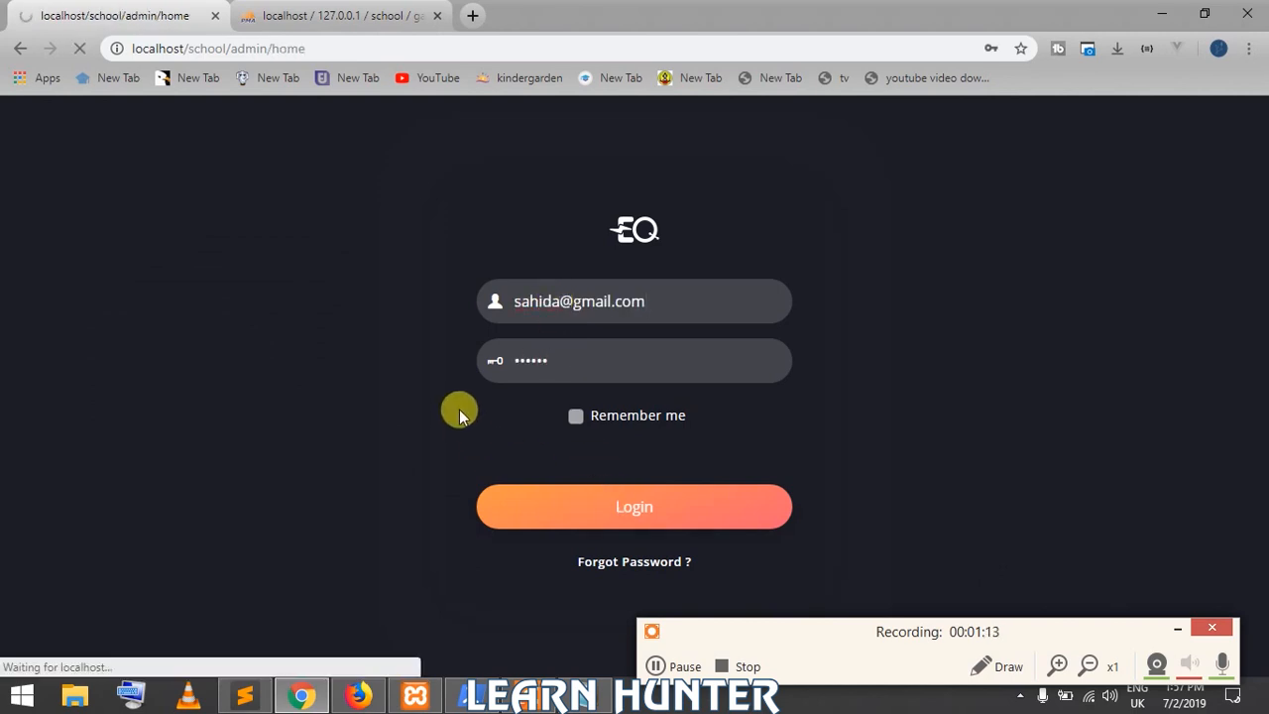
{"action": "left_click", "coordinate": [634, 506]}
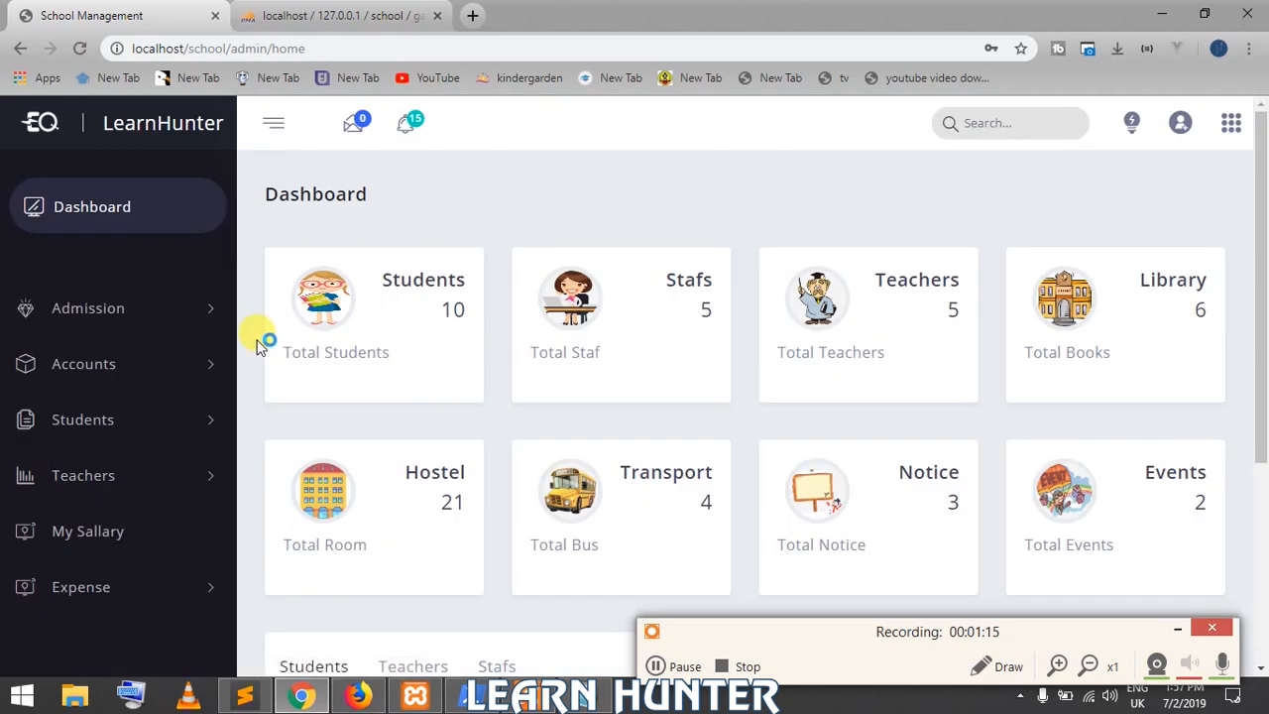
{"action": "mouse_move", "coordinate": [188, 238]}
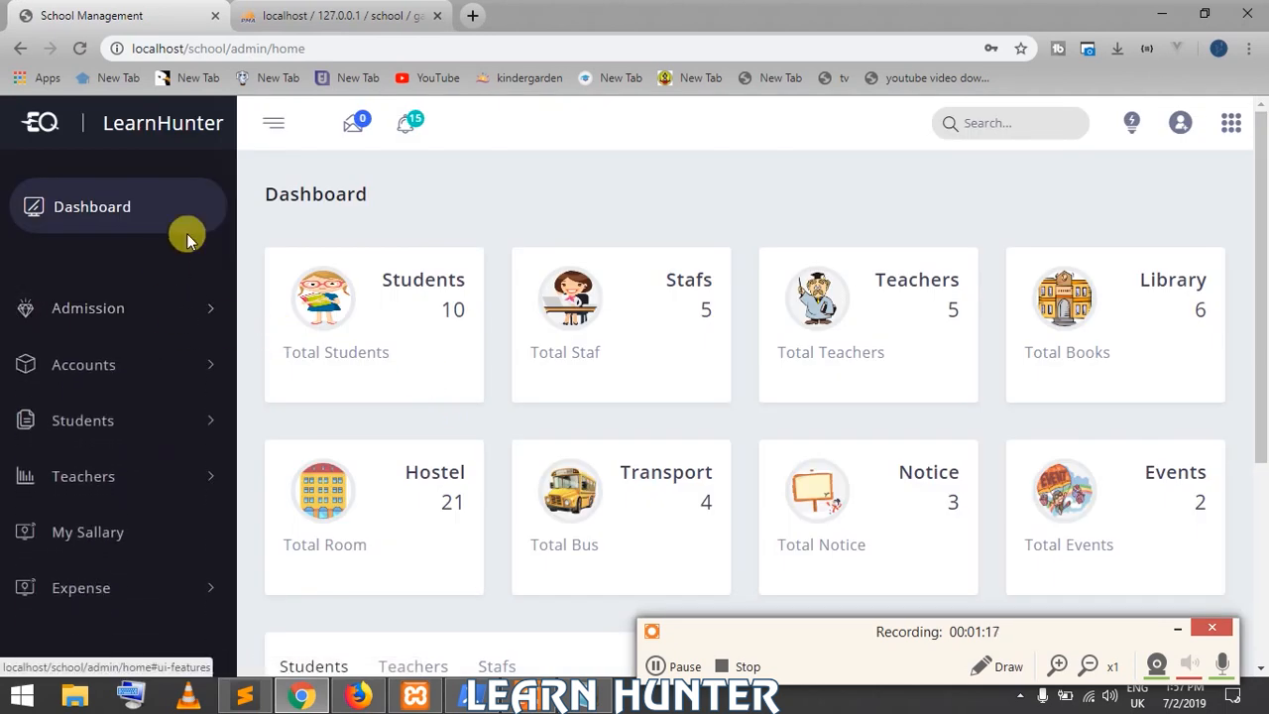
{"action": "mouse_move", "coordinate": [270, 575]}
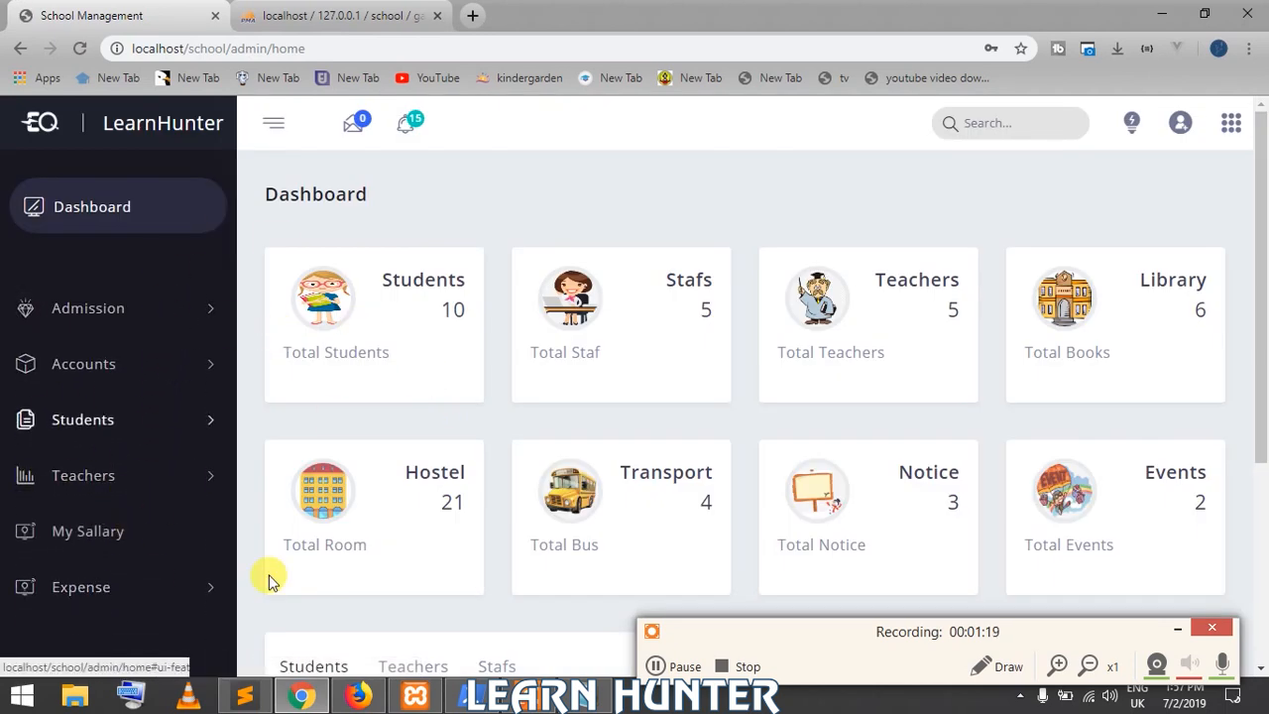
{"action": "left_click", "coordinate": [87, 307]}
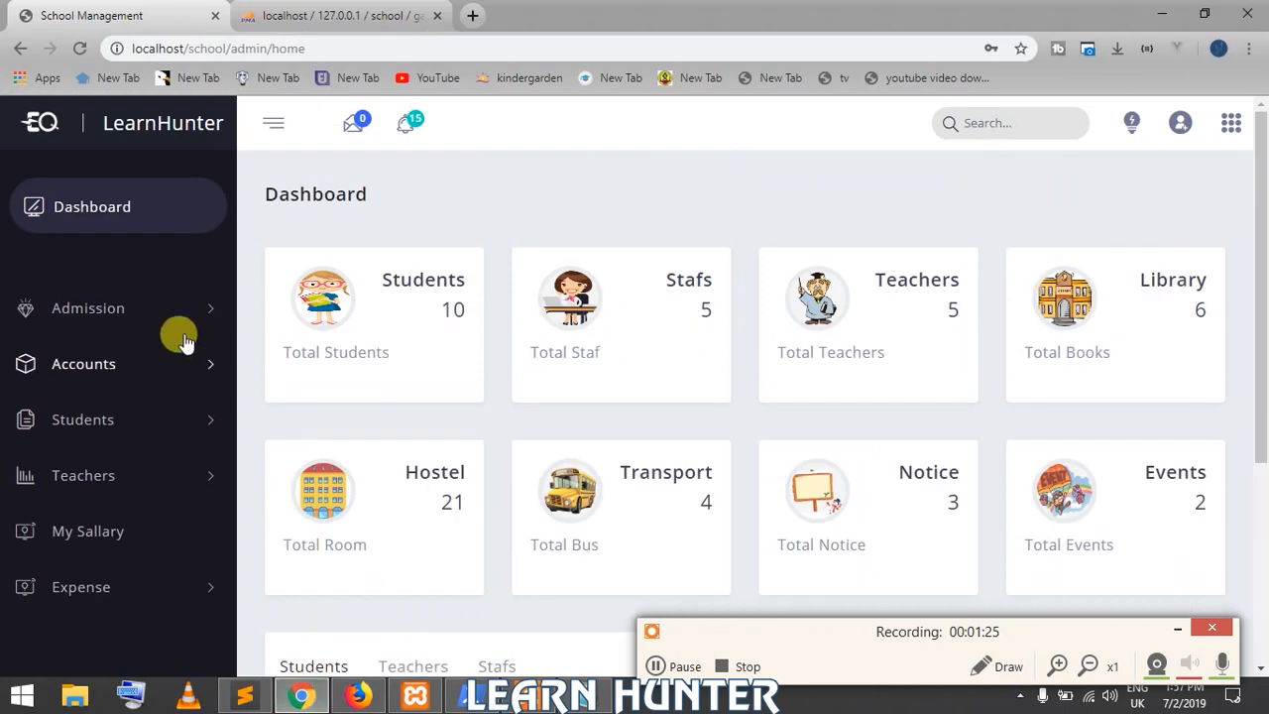
{"action": "left_click", "coordinate": [87, 308]}
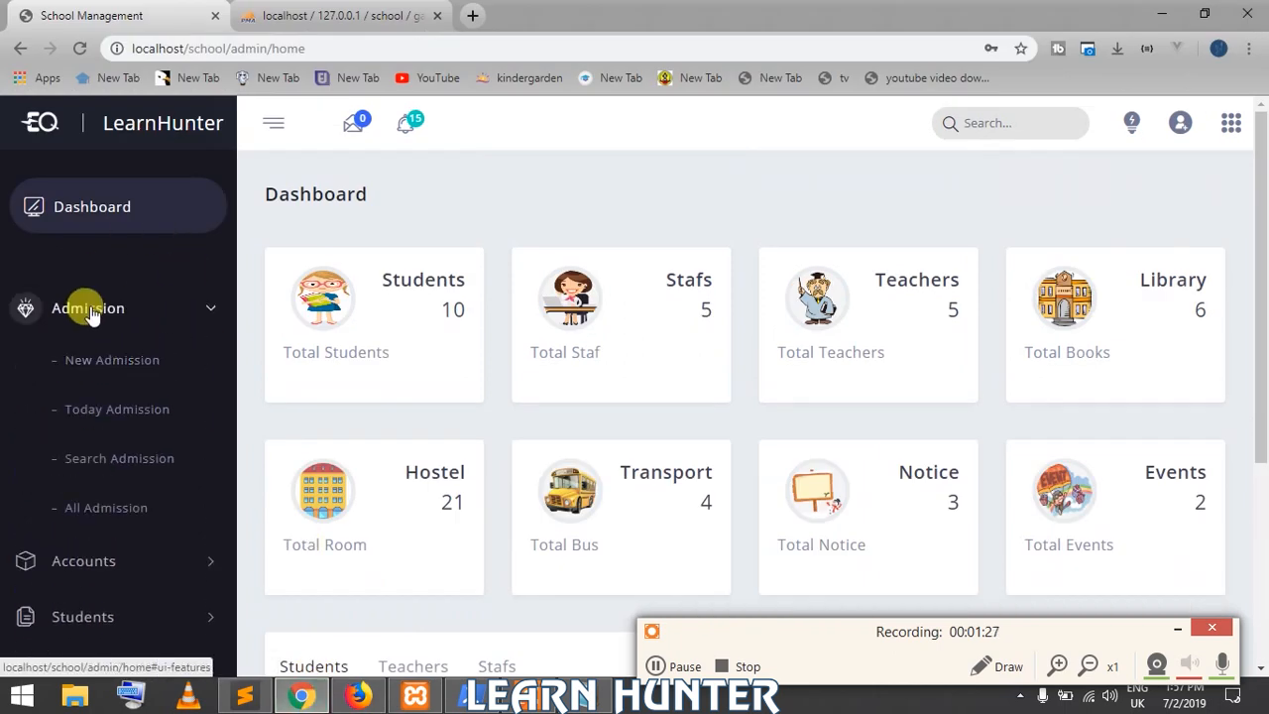
- Glance at the account options menu, then show the Admission pages again
{"action": "left_click", "coordinate": [1178, 123]}
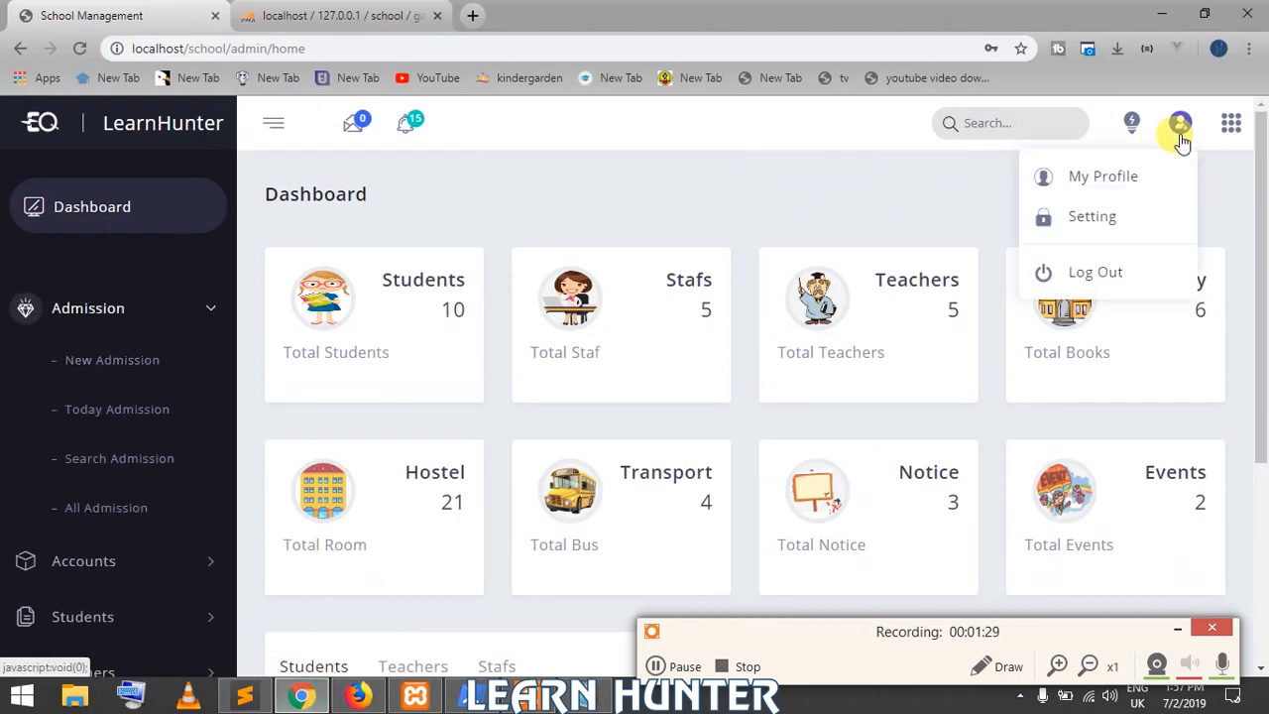
{"action": "left_click", "coordinate": [882, 315]}
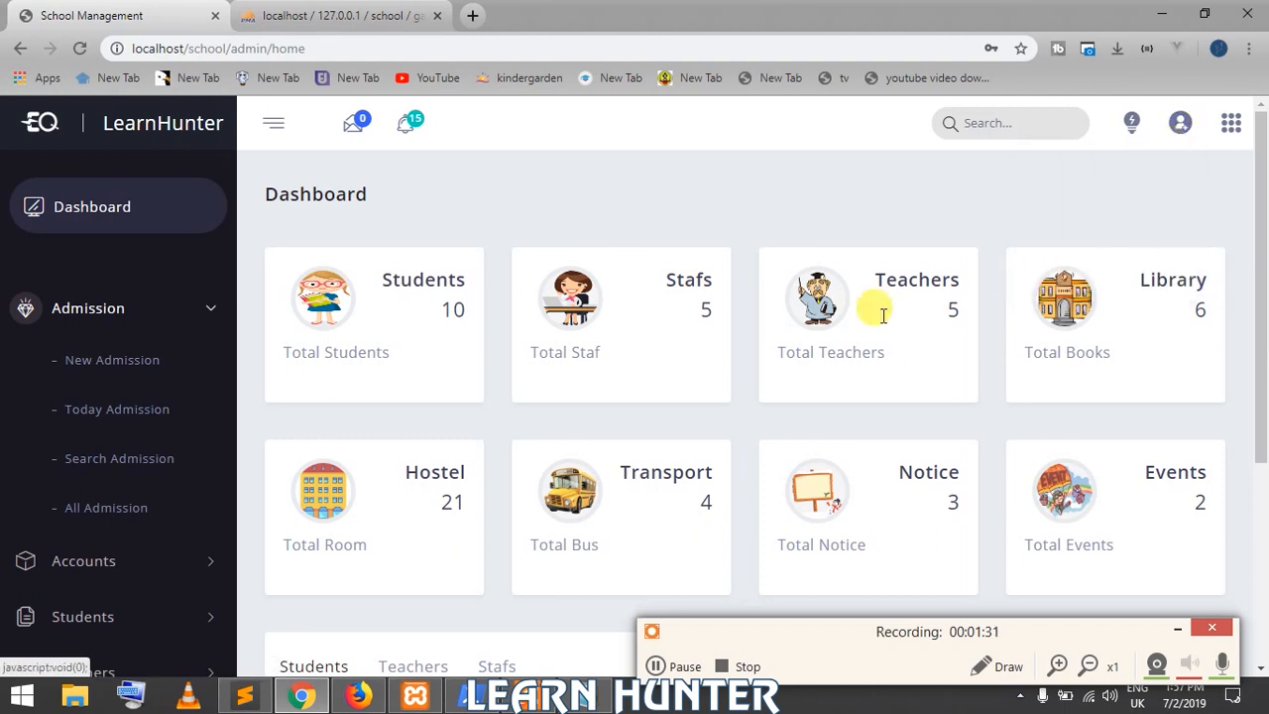
{"action": "left_click", "coordinate": [111, 361]}
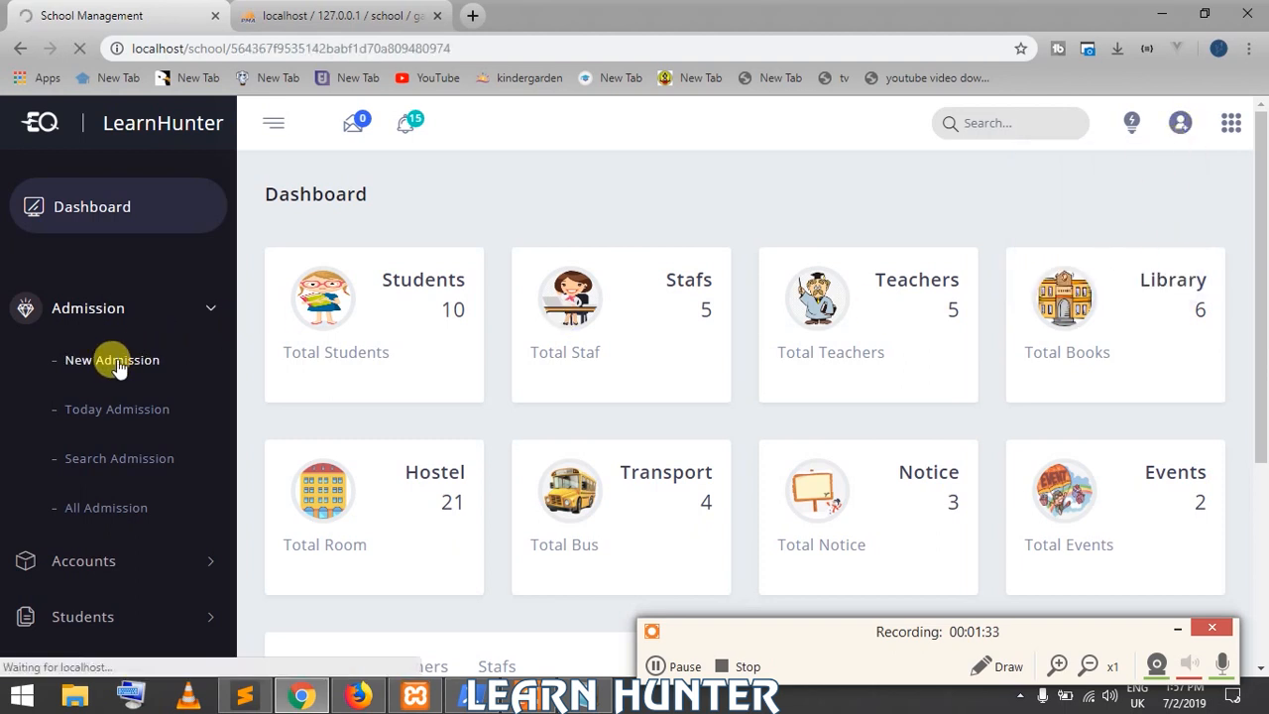
- Start a new admission with the student's phone, keeping the General Student scholarship
{"action": "left_click", "coordinate": [112, 361]}
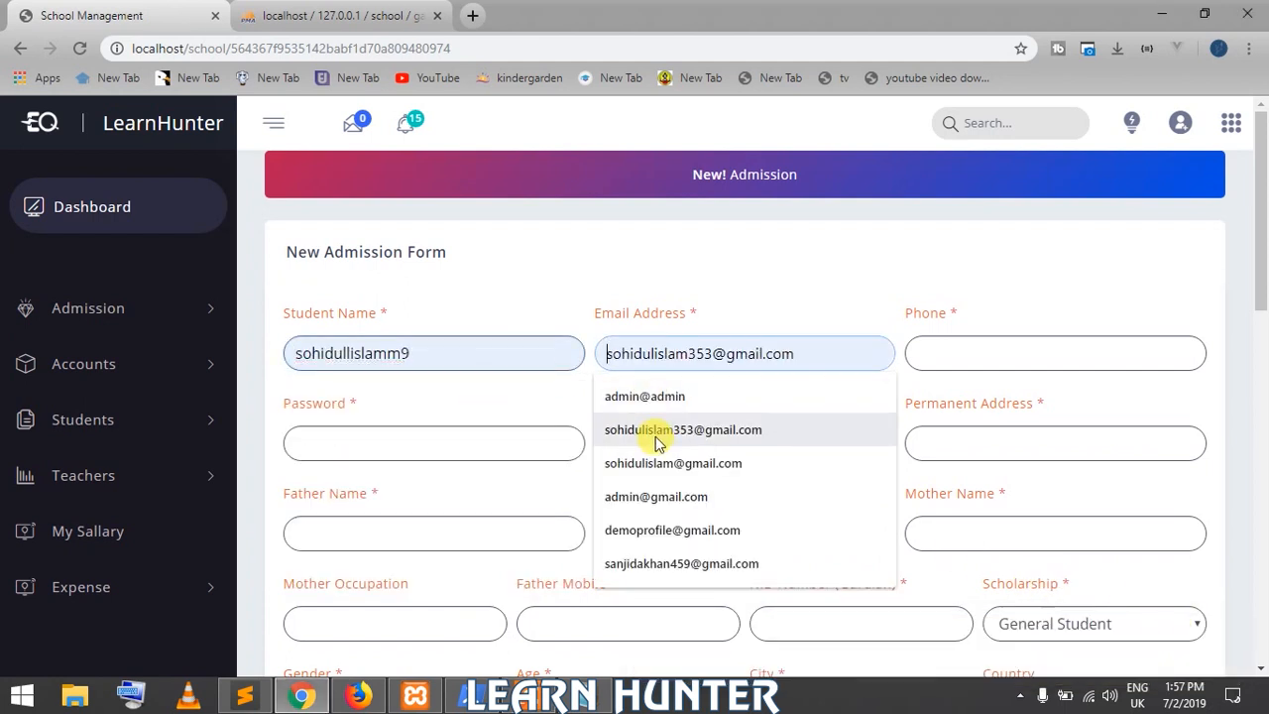
{"action": "left_click", "coordinate": [682, 428]}
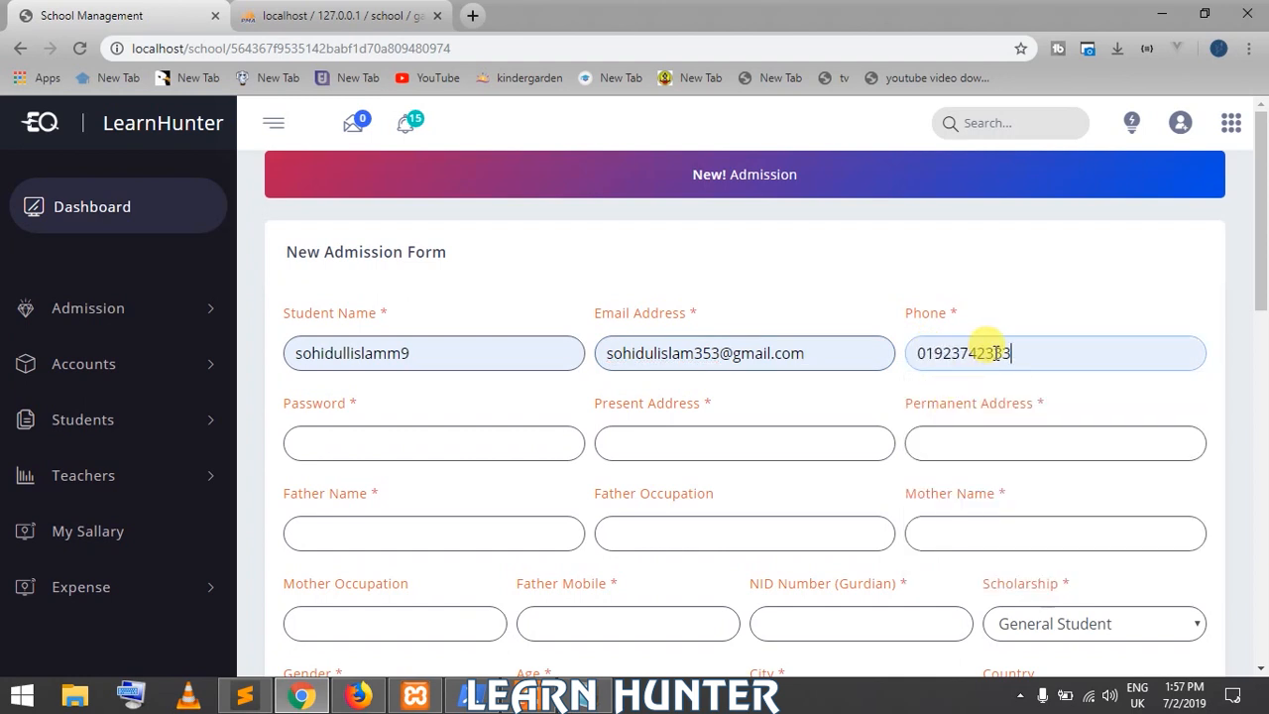
{"action": "type", "text": "3"}
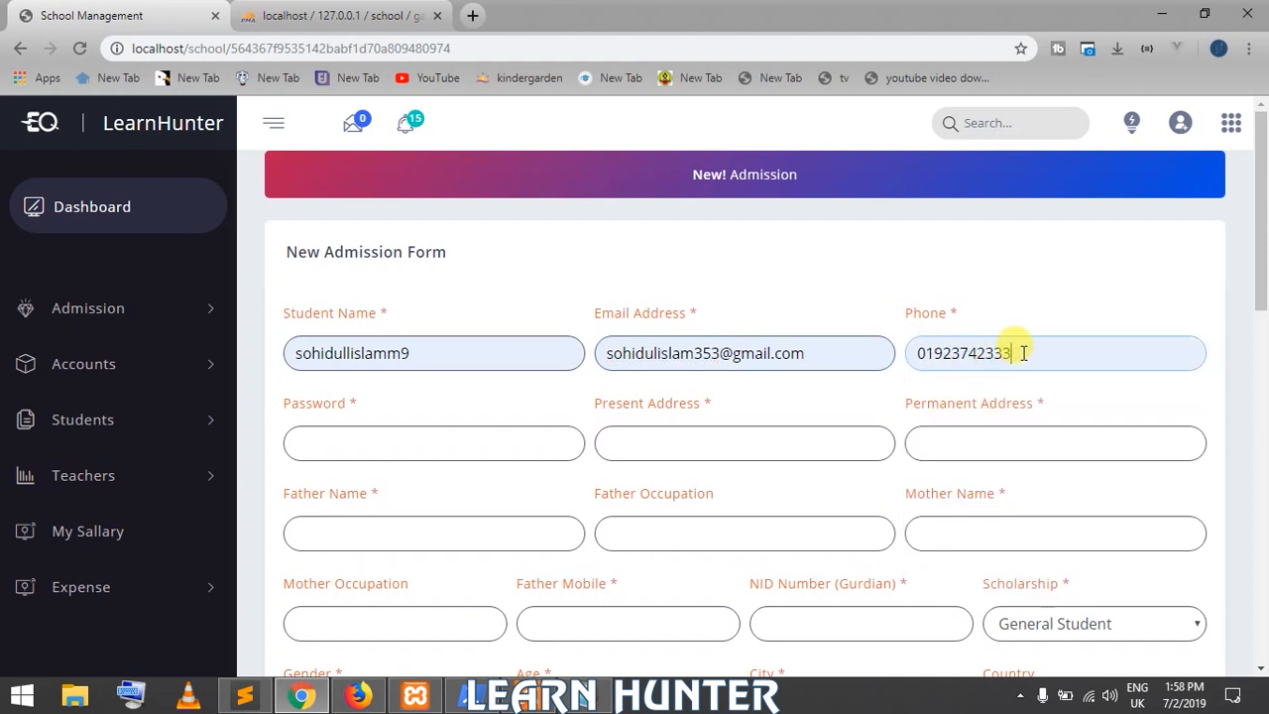
{"action": "mouse_move", "coordinate": [1027, 339]}
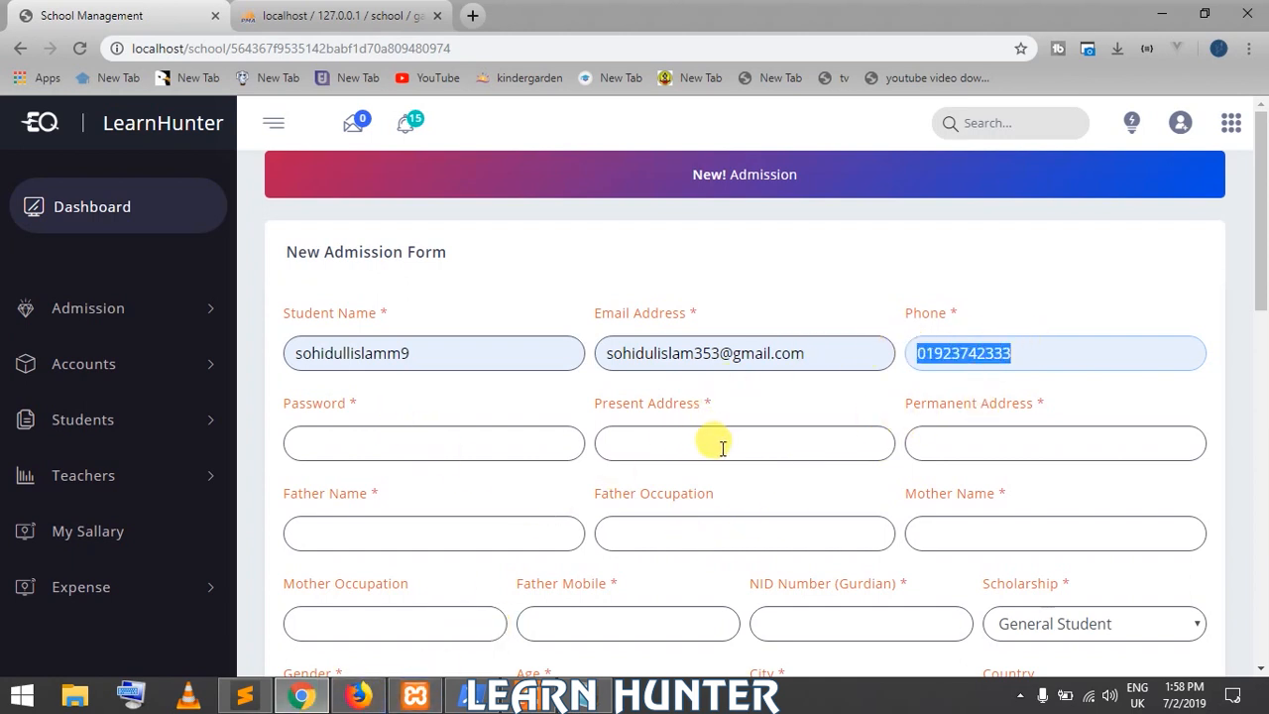
{"action": "scroll", "scroll_direction": "down", "scroll_amount": 3}
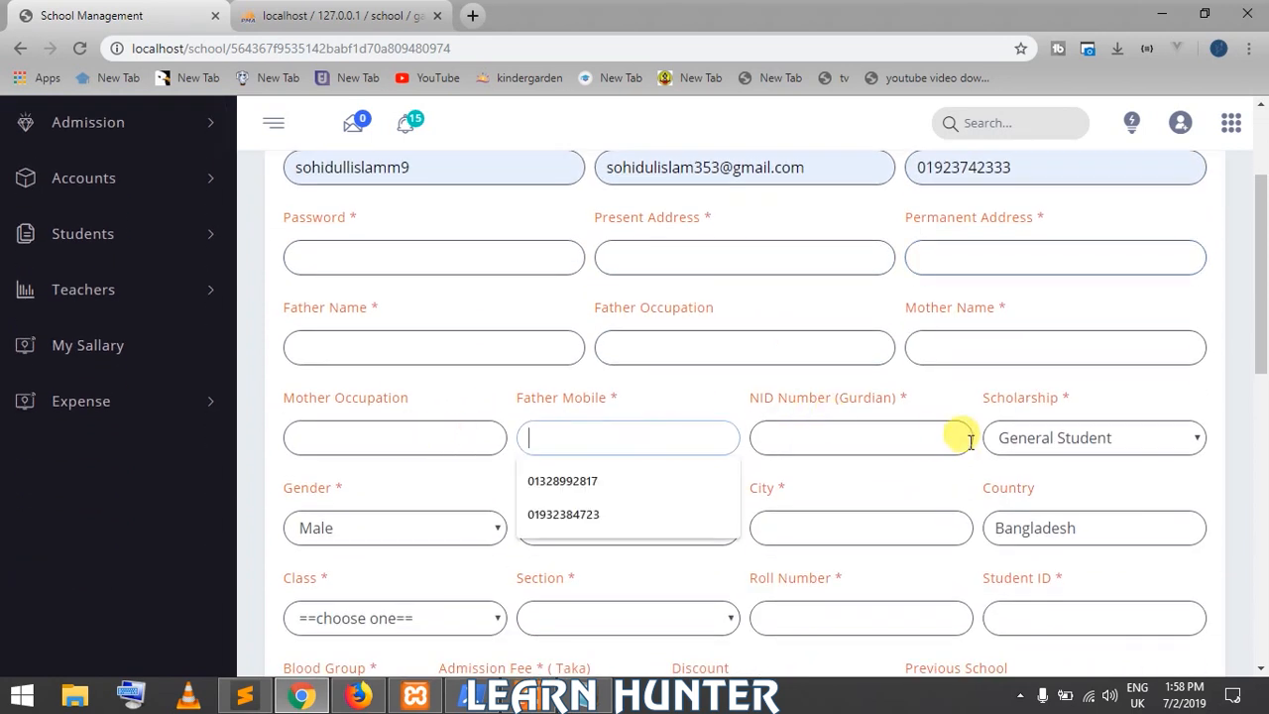
{"action": "left_click", "coordinate": [1091, 438]}
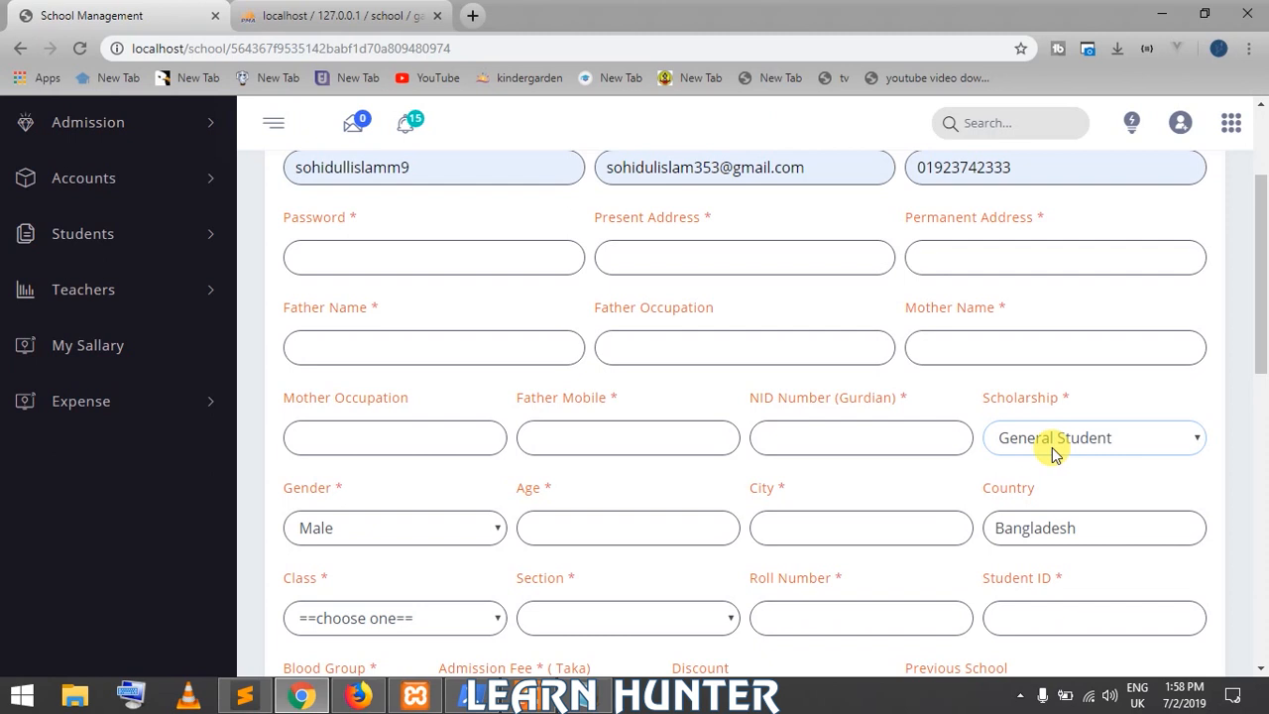
{"action": "left_click", "coordinate": [1094, 438]}
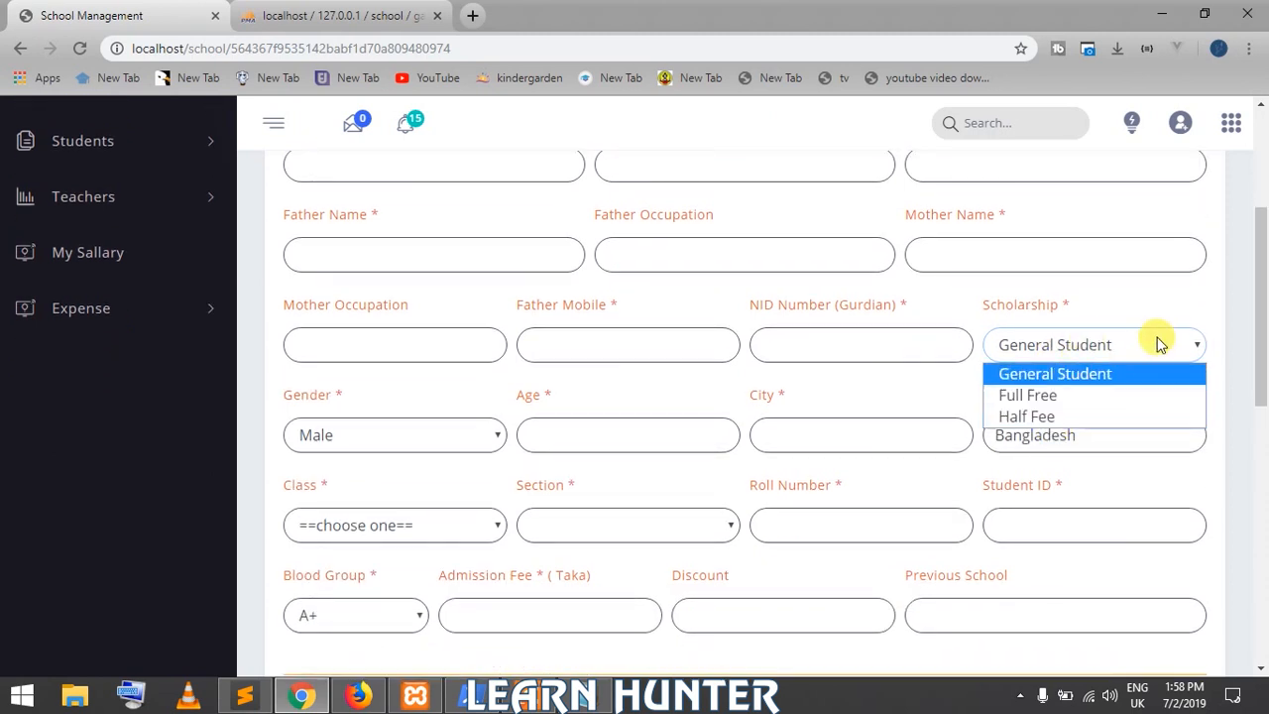
{"action": "left_click", "coordinate": [1055, 373]}
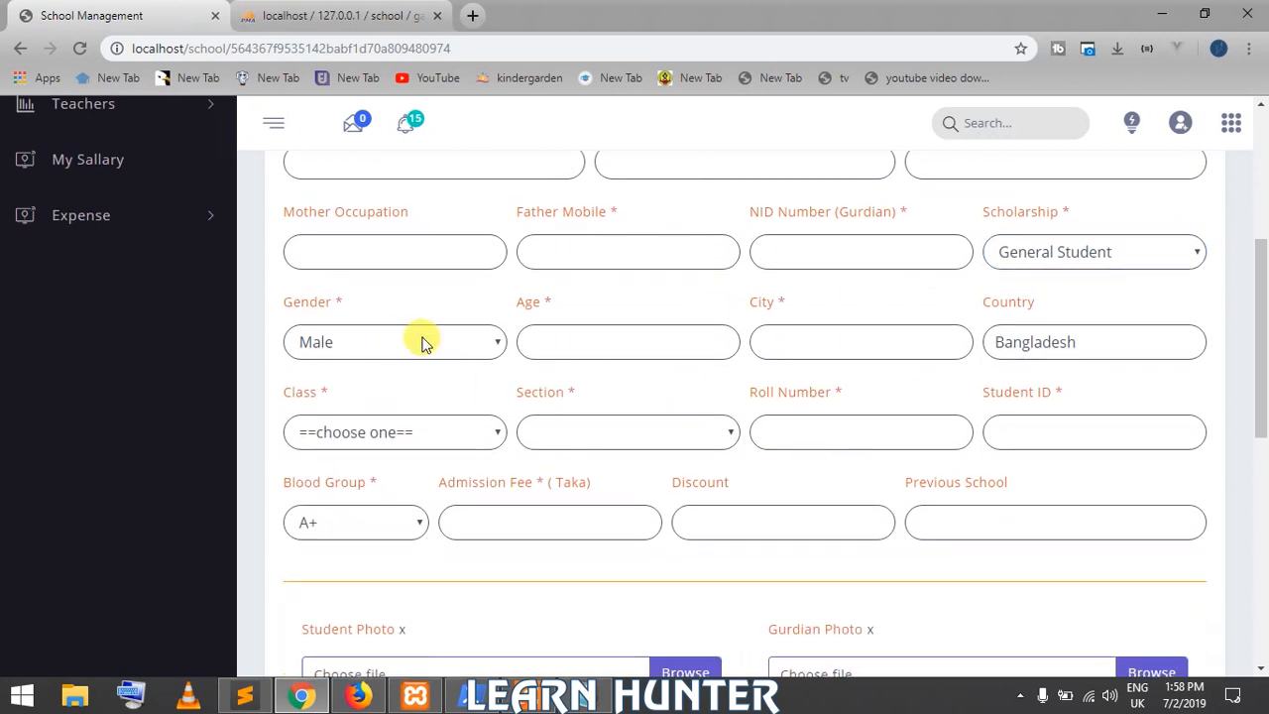
{"action": "scroll", "scroll_direction": "down", "scroll_amount": 3}
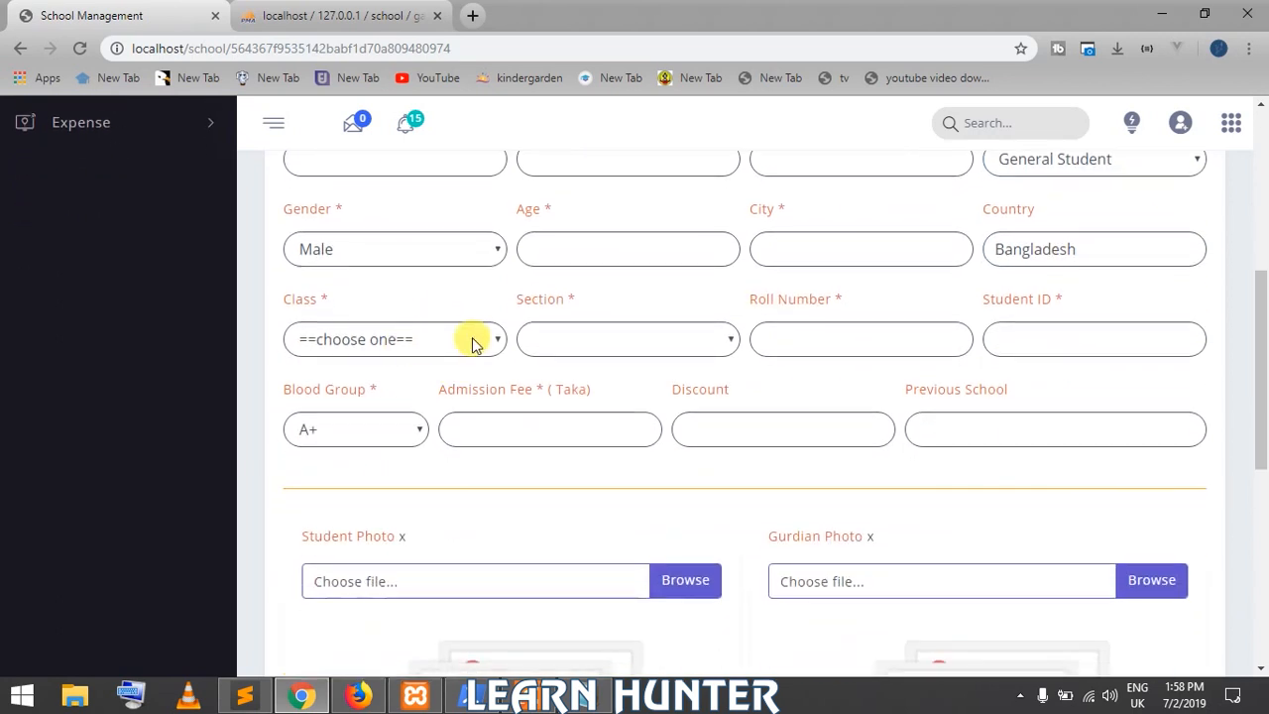
- Set the admission's class (trying One, Three, Five) and the Science section
{"action": "left_click", "coordinate": [549, 428]}
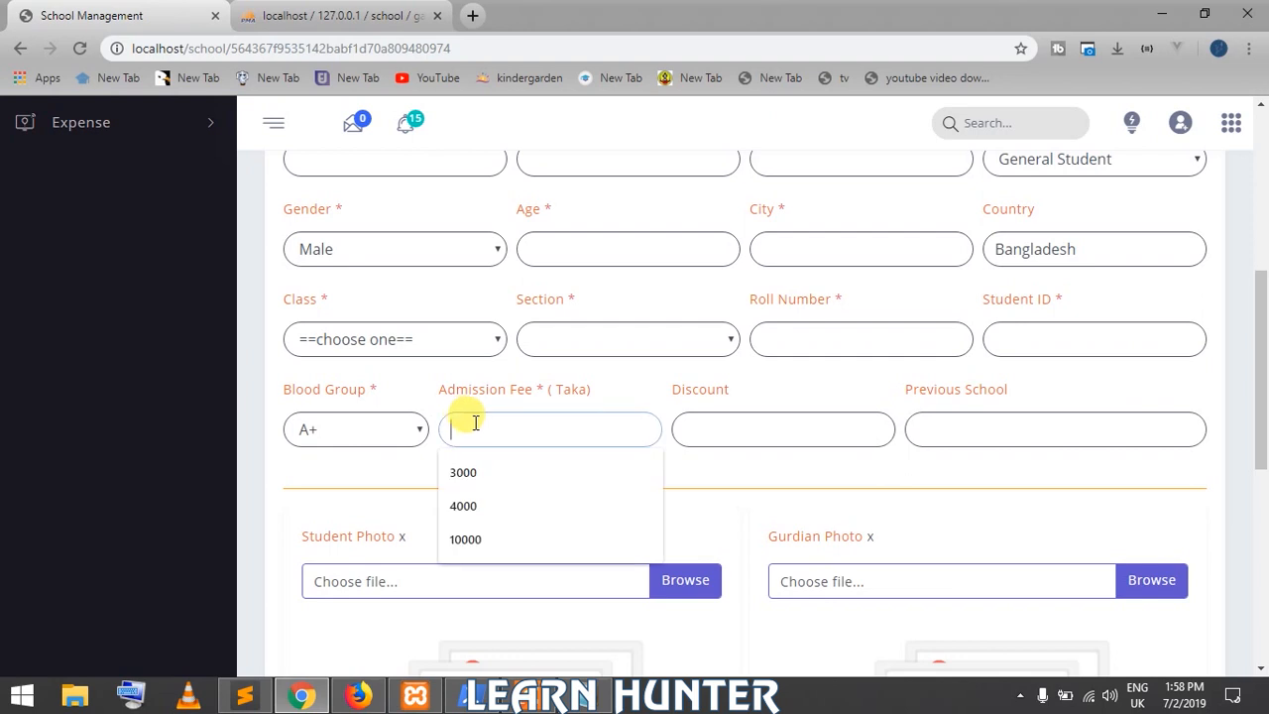
{"action": "left_click", "coordinate": [395, 340]}
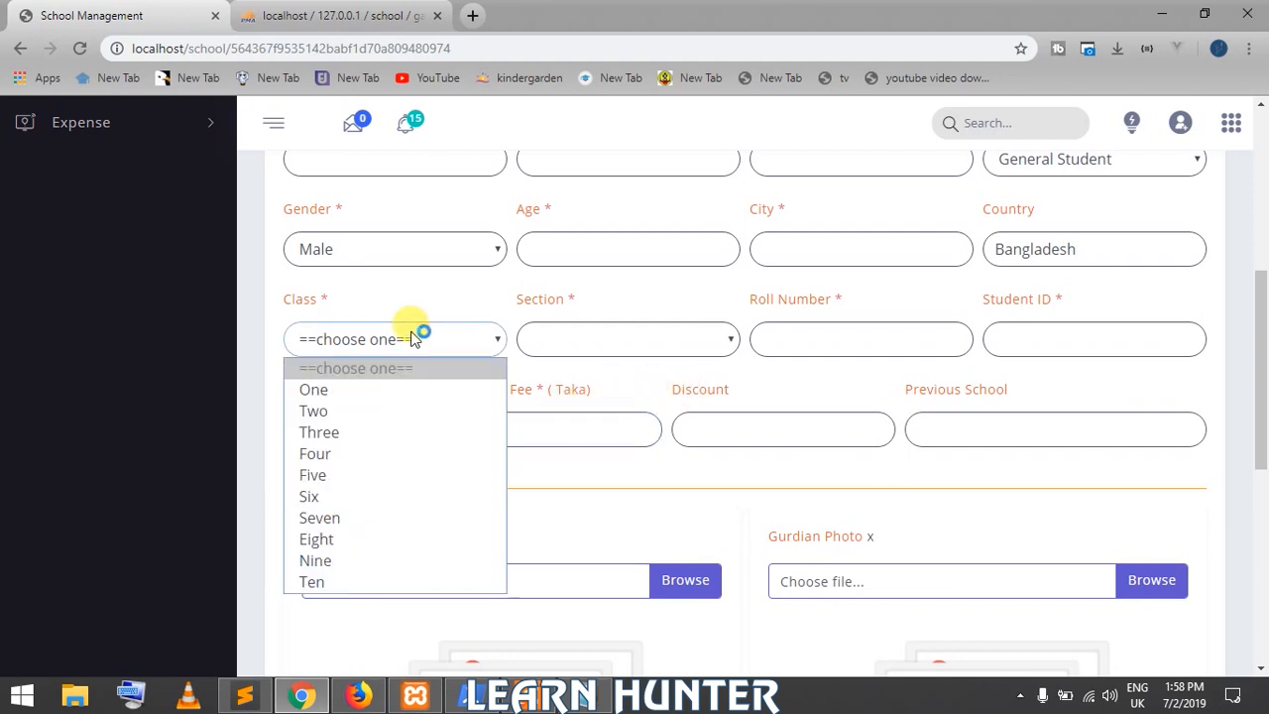
{"action": "left_click", "coordinate": [313, 389]}
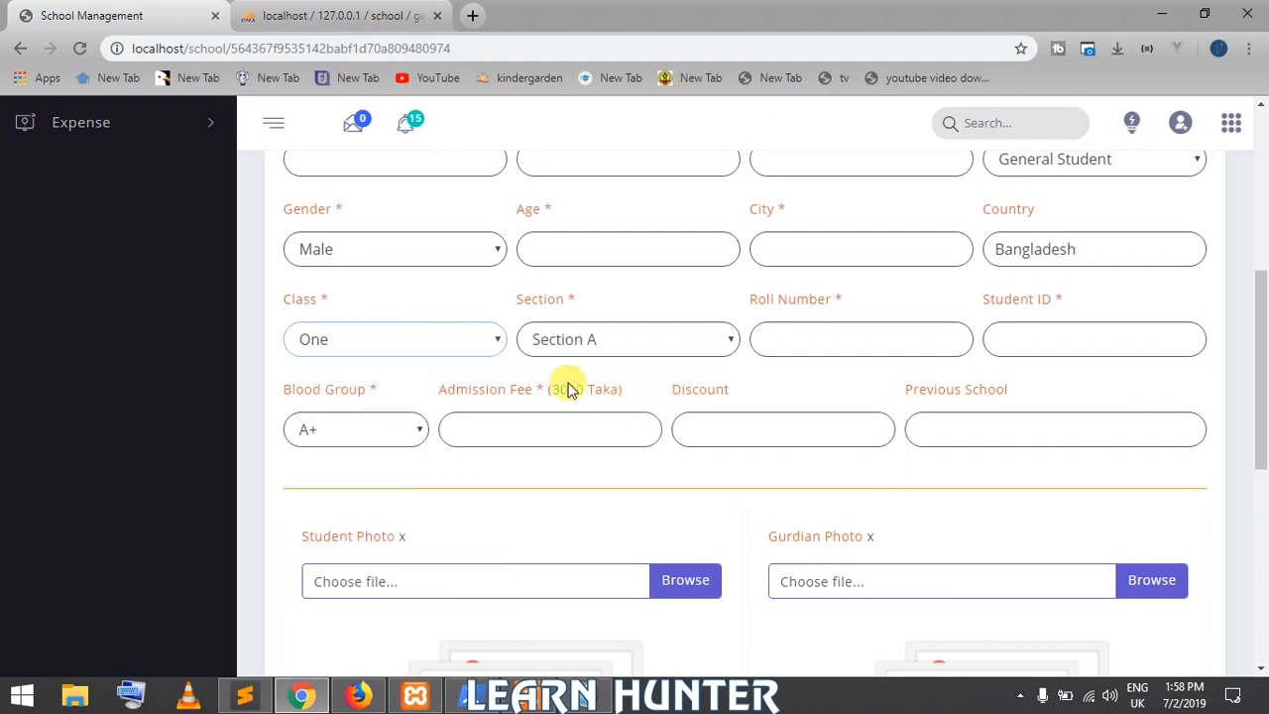
{"action": "left_click", "coordinate": [394, 339]}
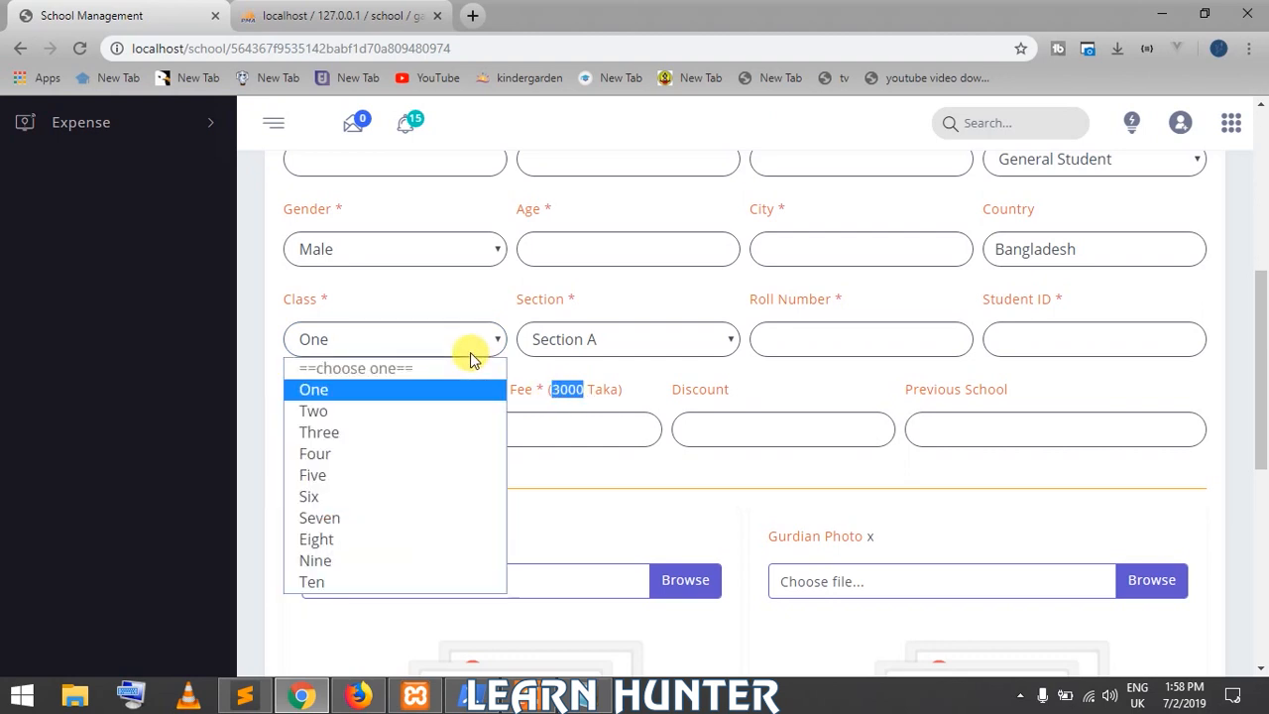
{"action": "left_click", "coordinate": [317, 433]}
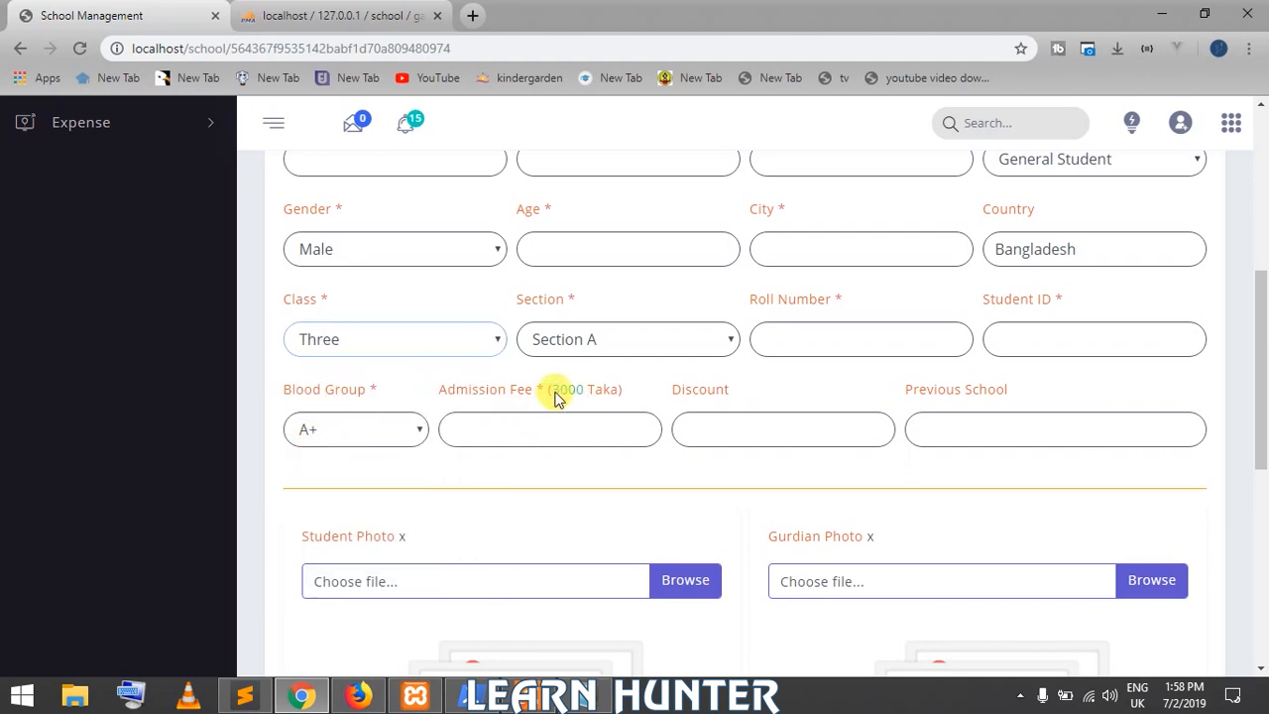
{"action": "left_click", "coordinate": [395, 339]}
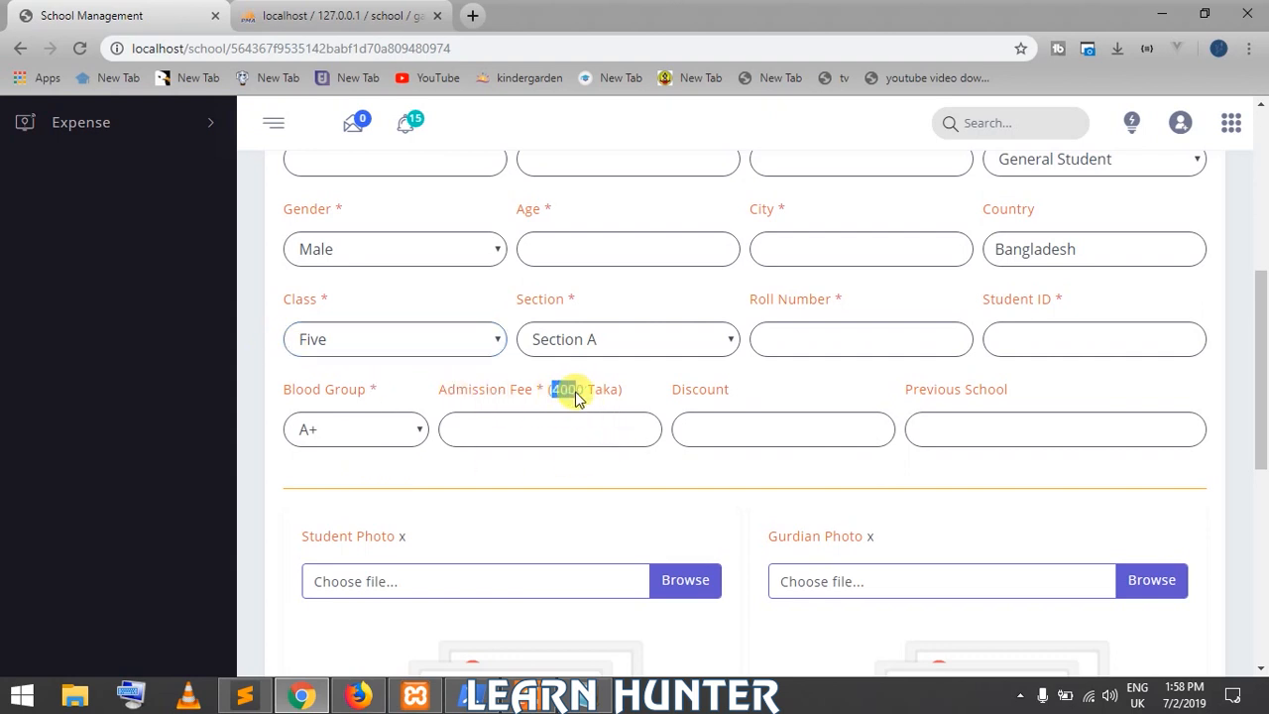
{"action": "left_click", "coordinate": [627, 337]}
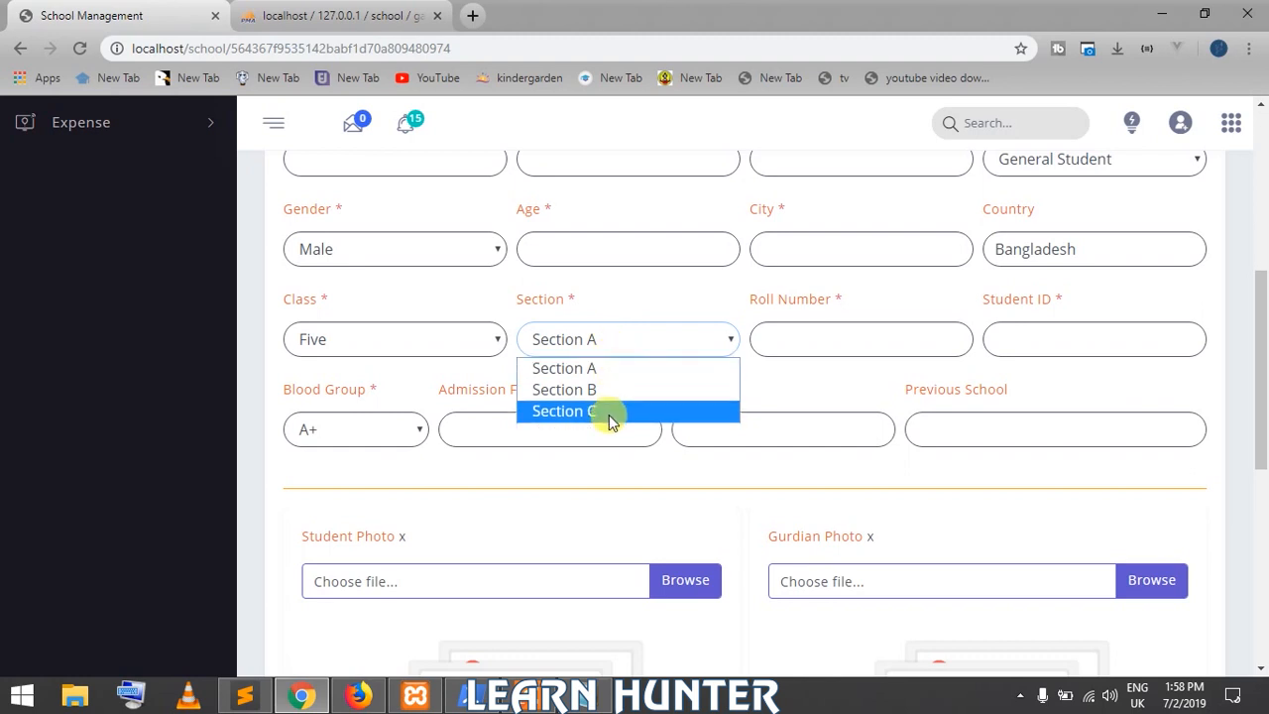
{"action": "left_click", "coordinate": [395, 337]}
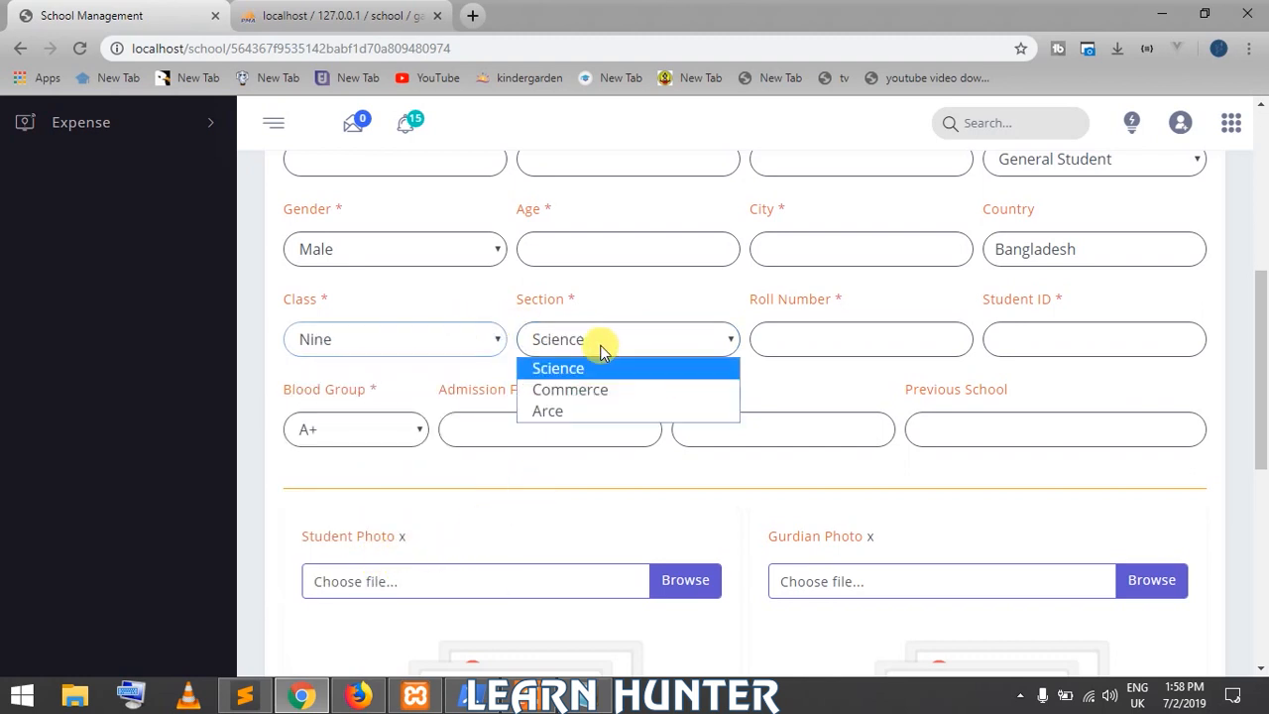
{"action": "left_click", "coordinate": [558, 367]}
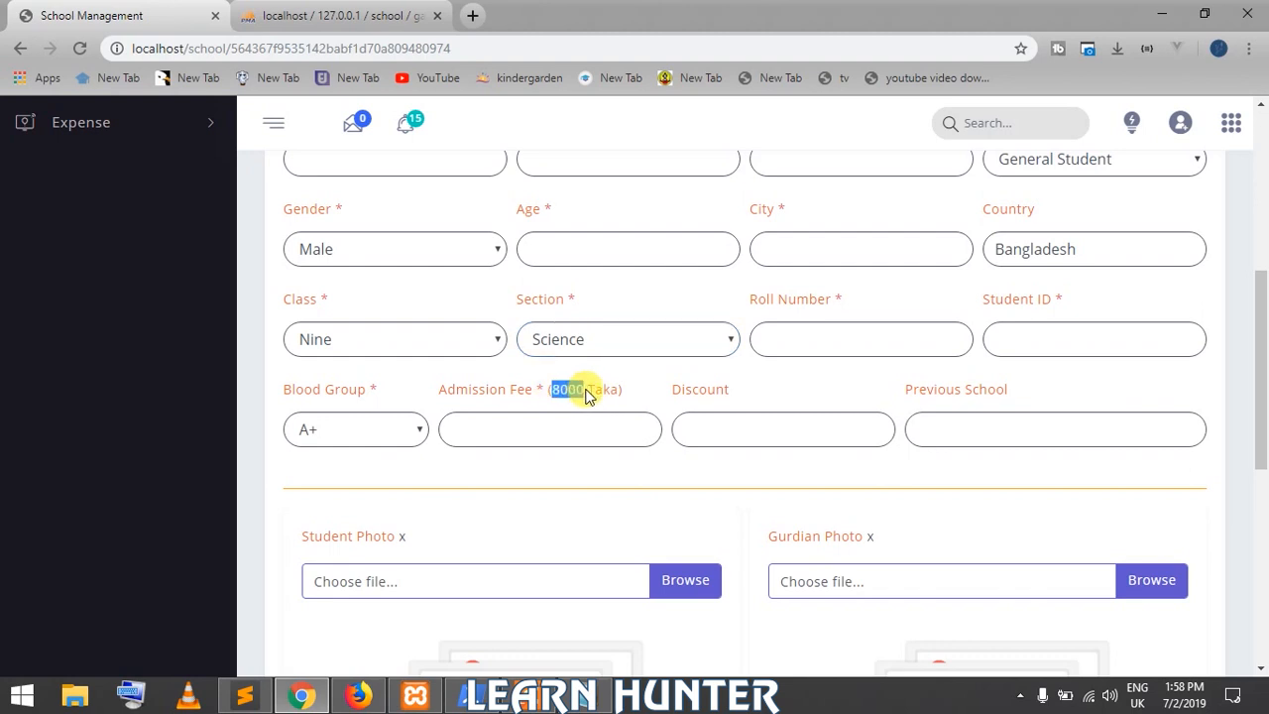
- Enter admission fee 7000 and discount 1000
{"action": "left_click", "coordinate": [550, 429]}
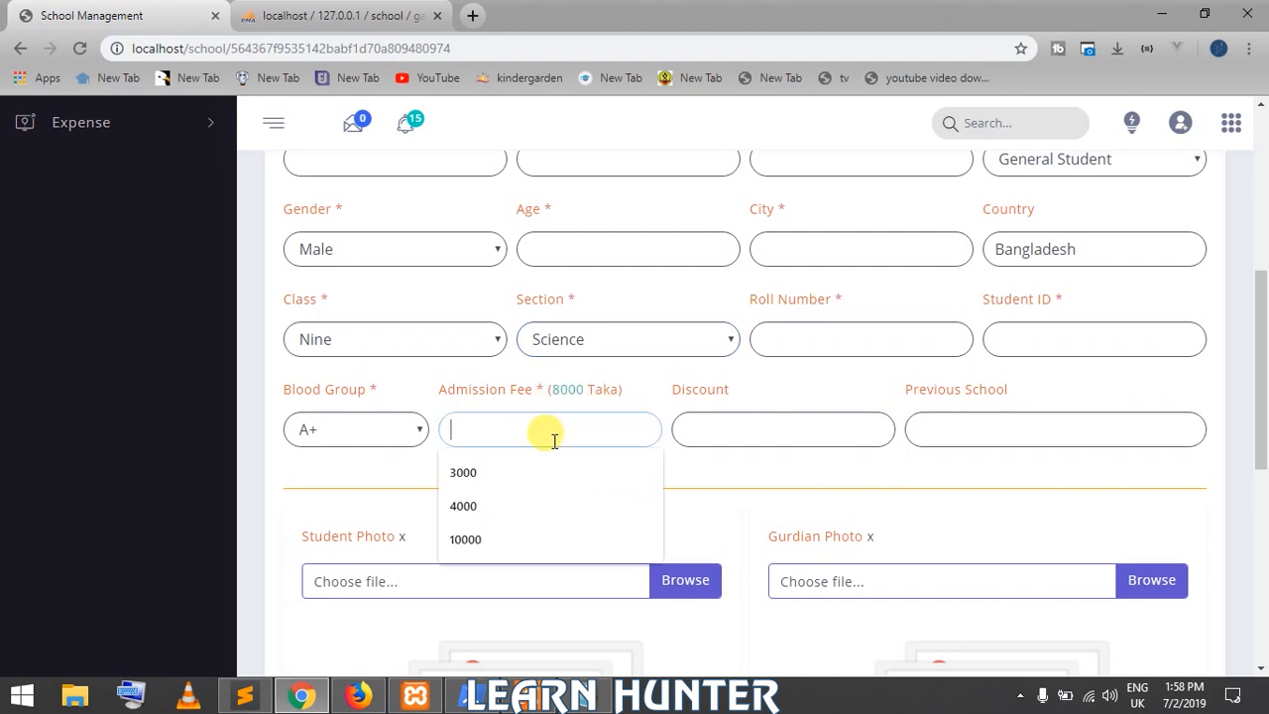
{"action": "type", "text": "7000"}
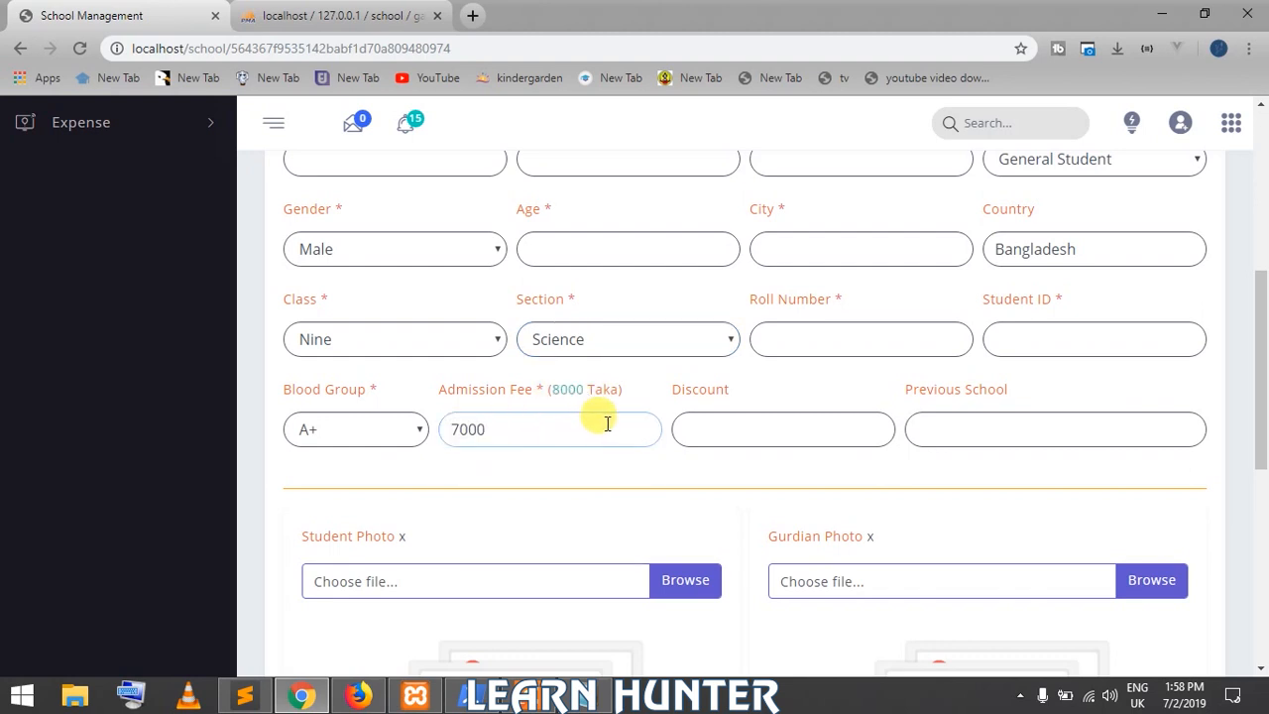
{"action": "type", "text": "1000"}
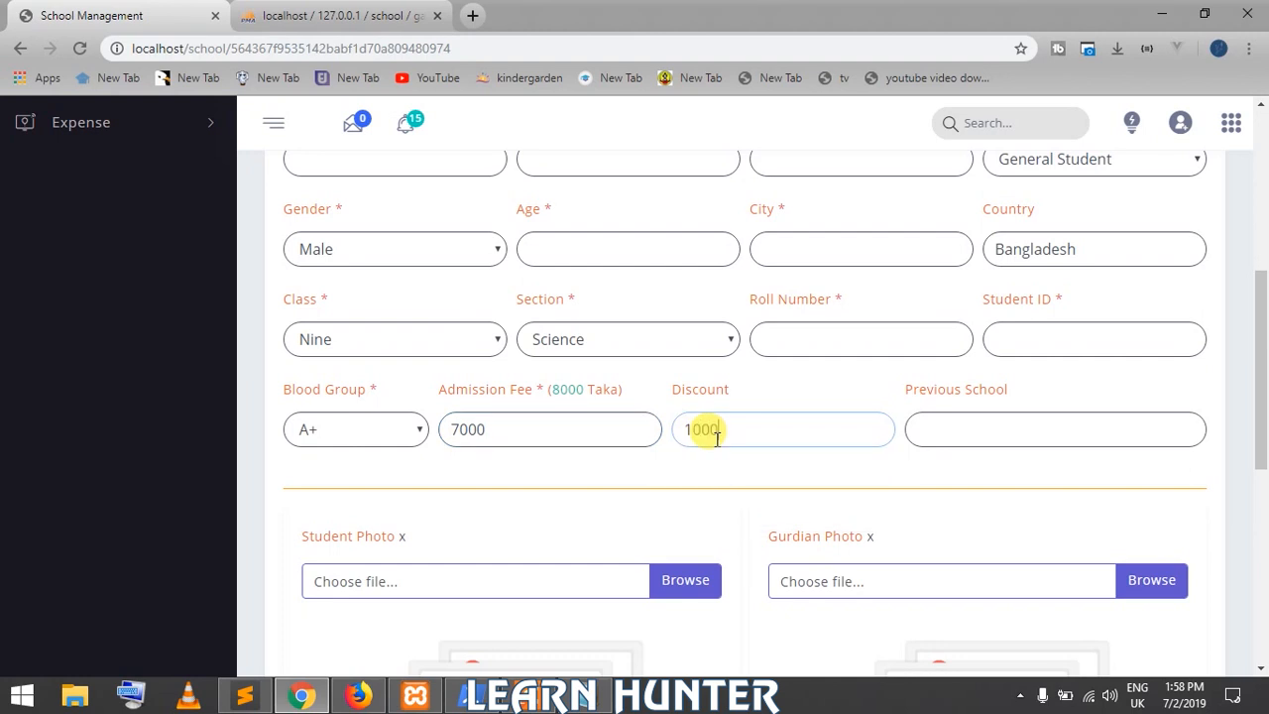
{"action": "left_click", "coordinate": [1055, 429]}
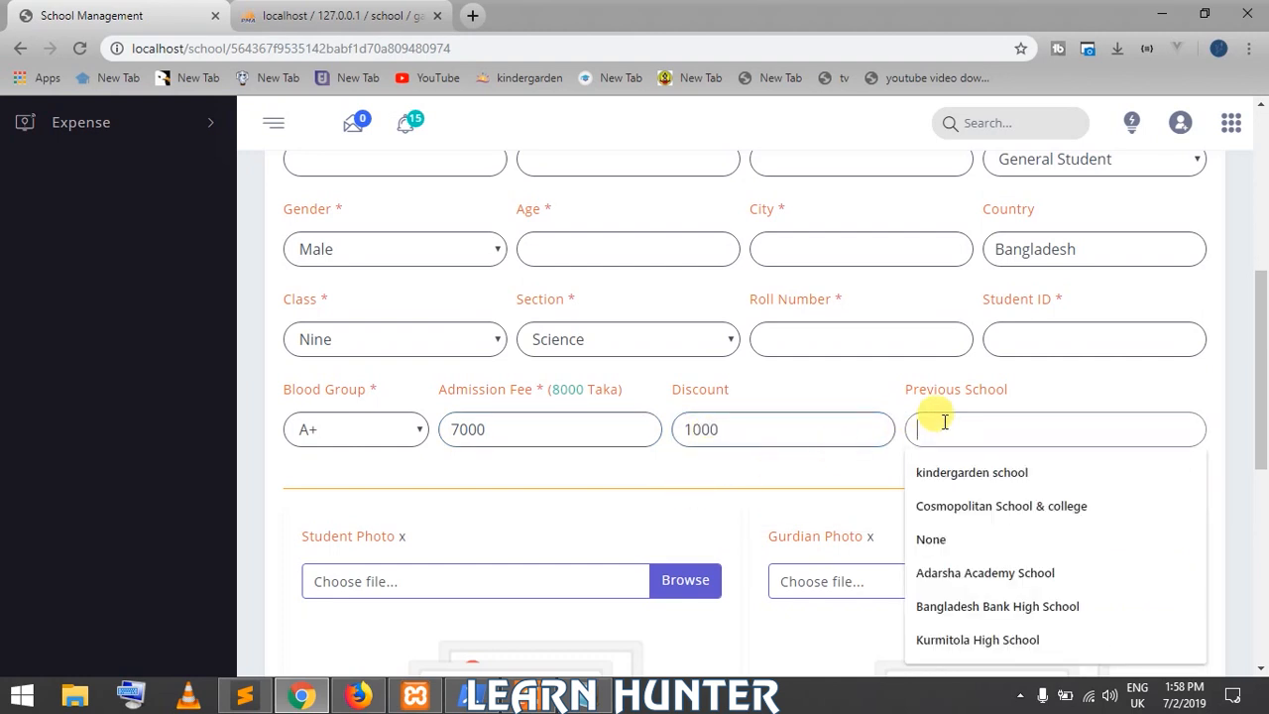
{"action": "scroll", "scroll_direction": "down", "scroll_amount": 3}
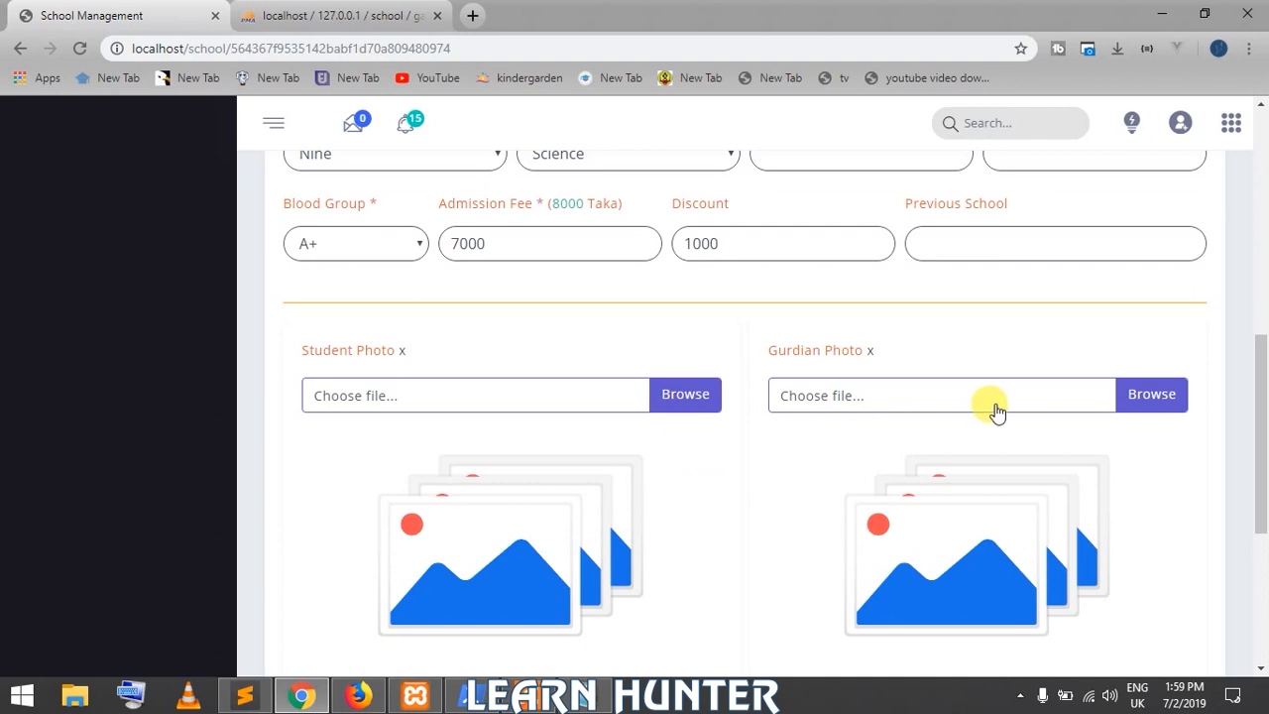
- Scroll through the New Admission form to look it over
{"action": "scroll", "scroll_direction": "down", "scroll_amount": 3}
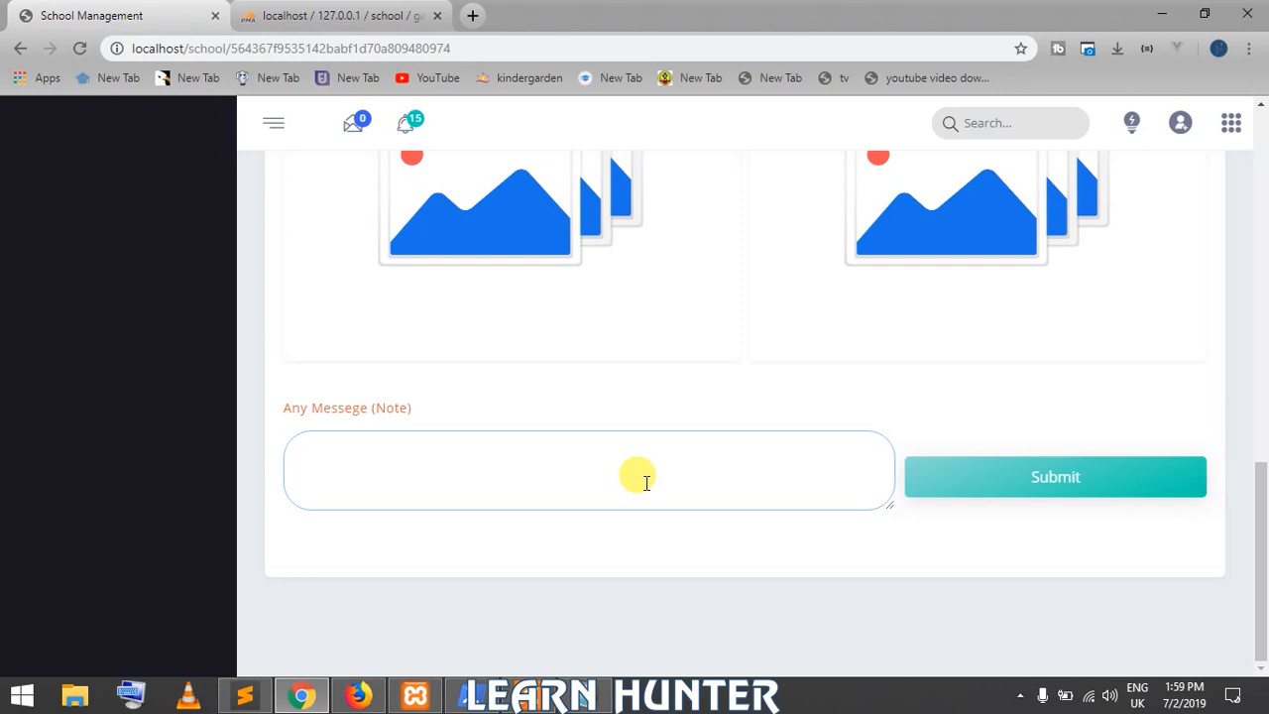
{"action": "scroll", "scroll_direction": "up", "scroll_amount": 3}
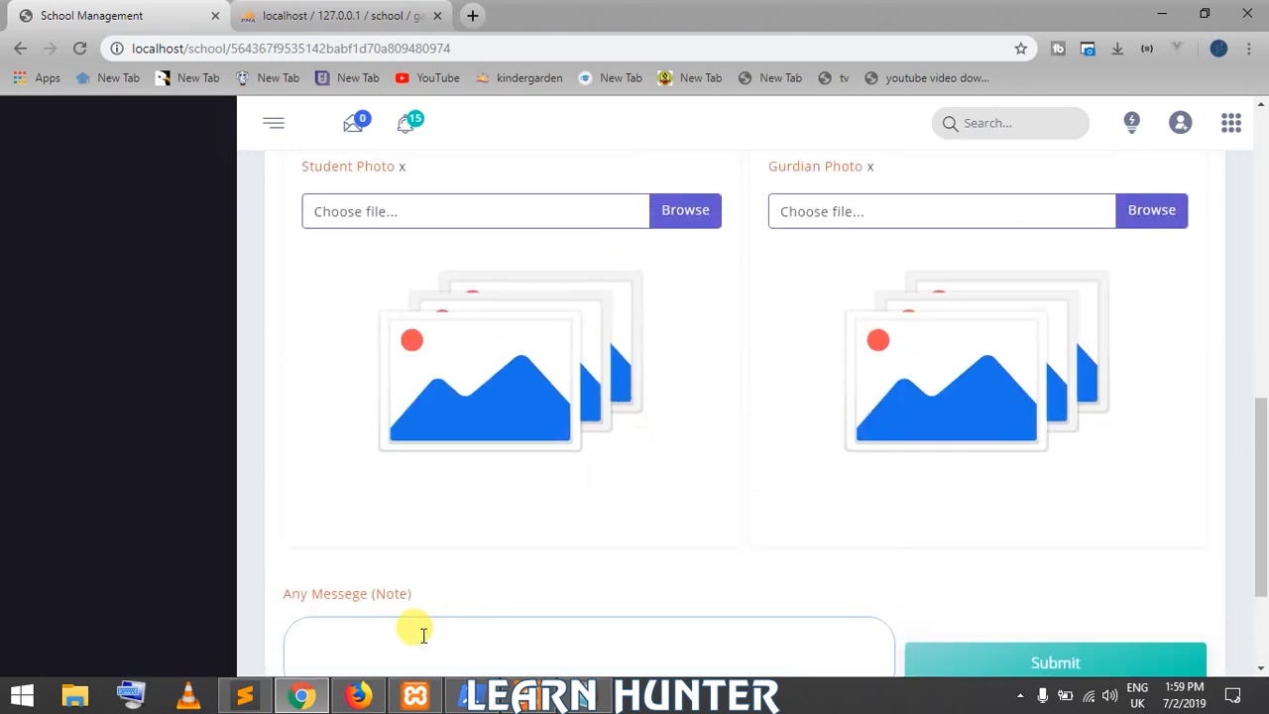
{"action": "mouse_move", "coordinate": [486, 599]}
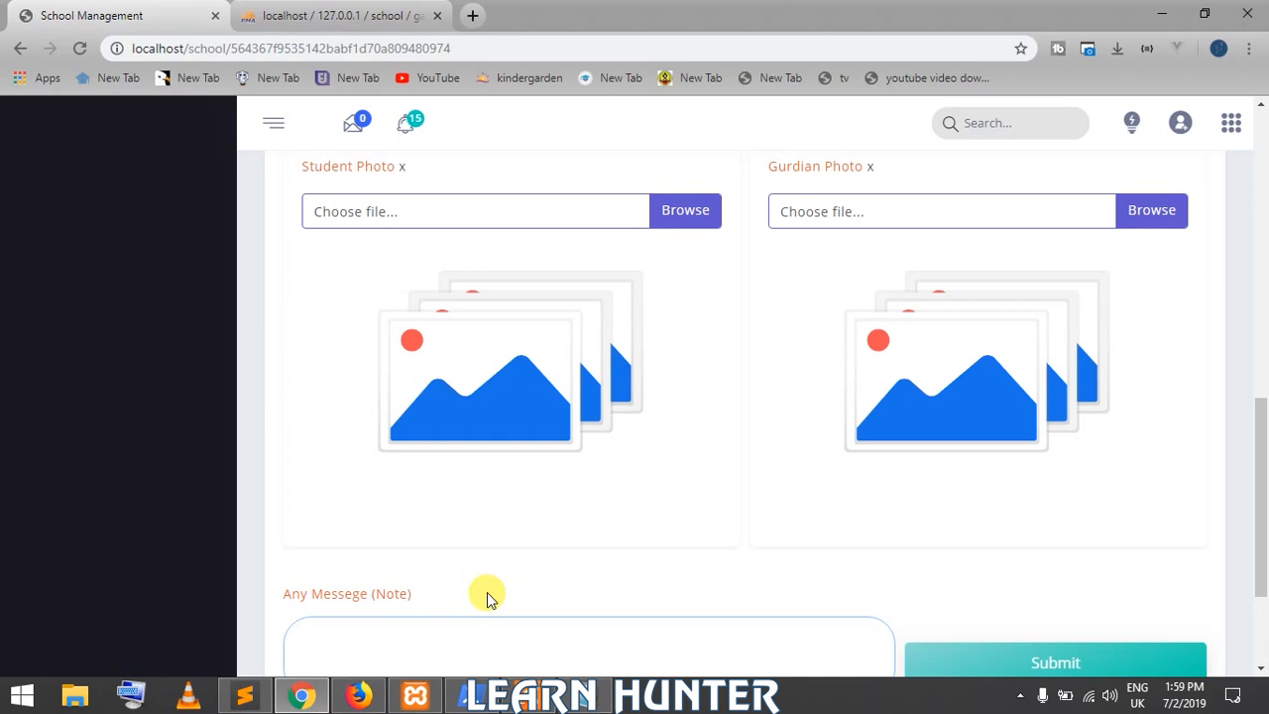
{"action": "scroll", "scroll_direction": "up", "scroll_amount": 3}
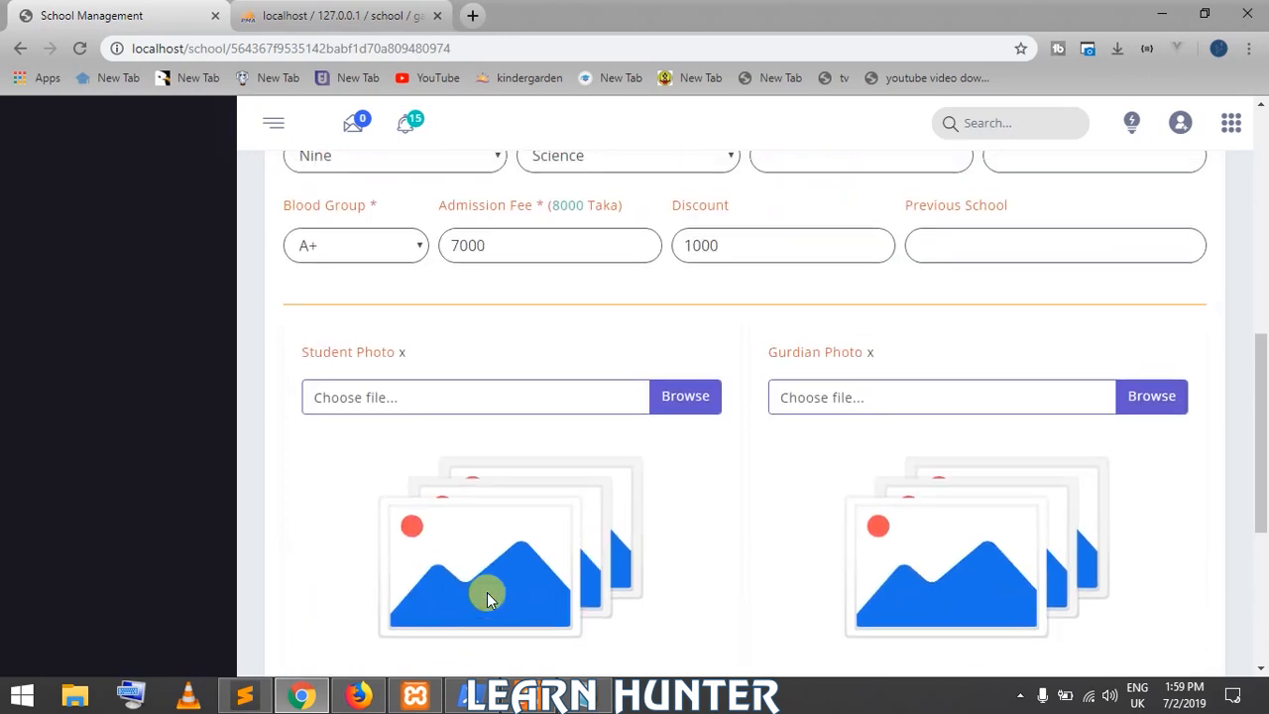
{"action": "scroll", "scroll_direction": "up", "scroll_amount": 3}
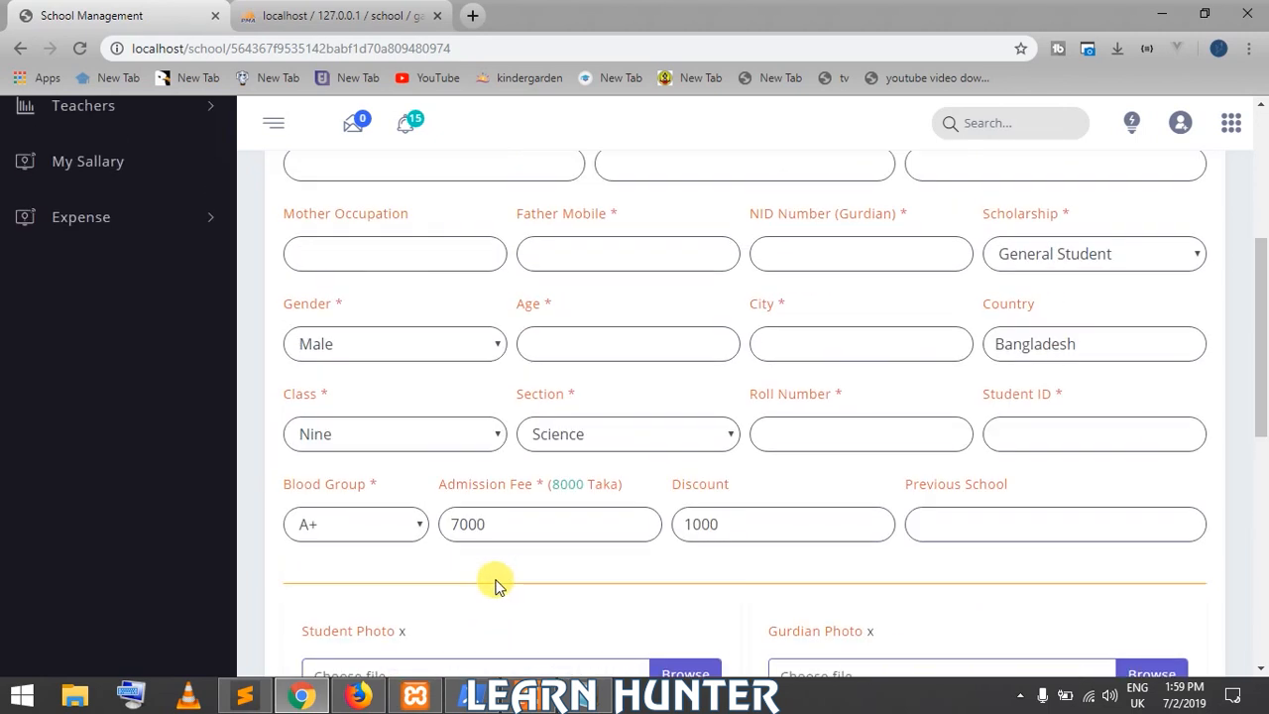
{"action": "scroll", "scroll_direction": "up", "scroll_amount": 3}
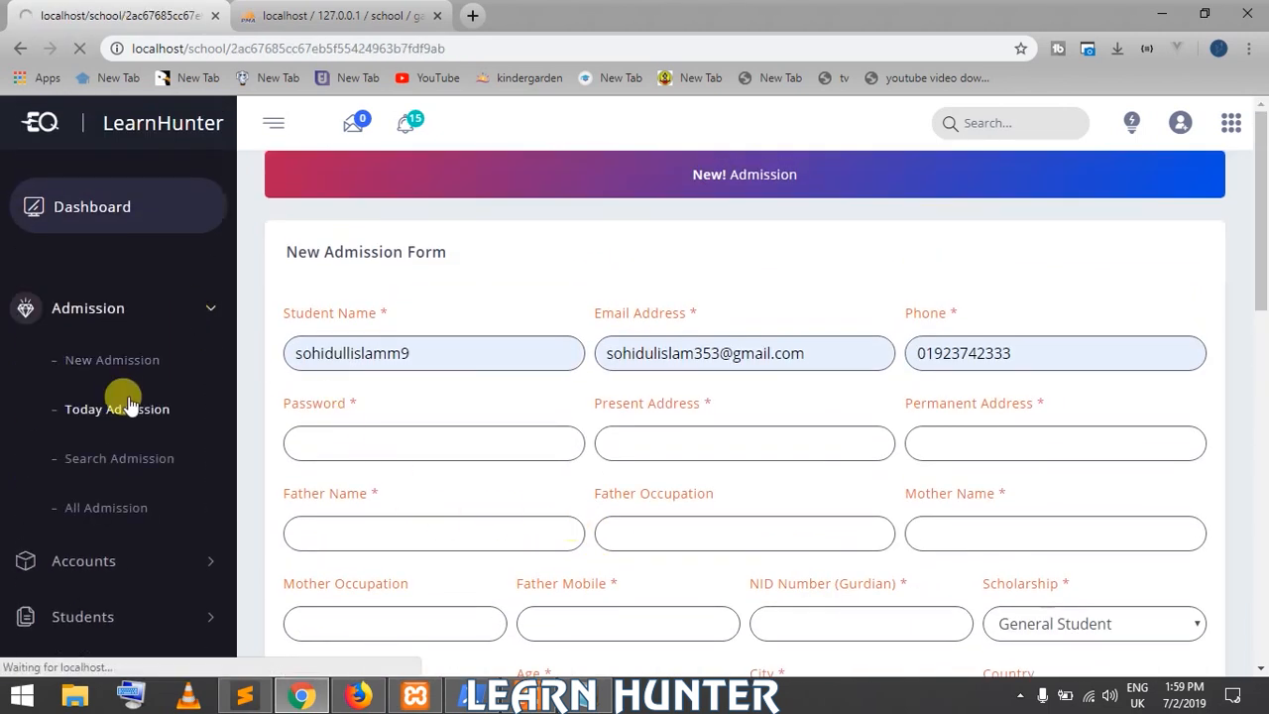
- View the empty Today Admission list, then go to the Search Admission page
{"action": "left_click", "coordinate": [115, 409]}
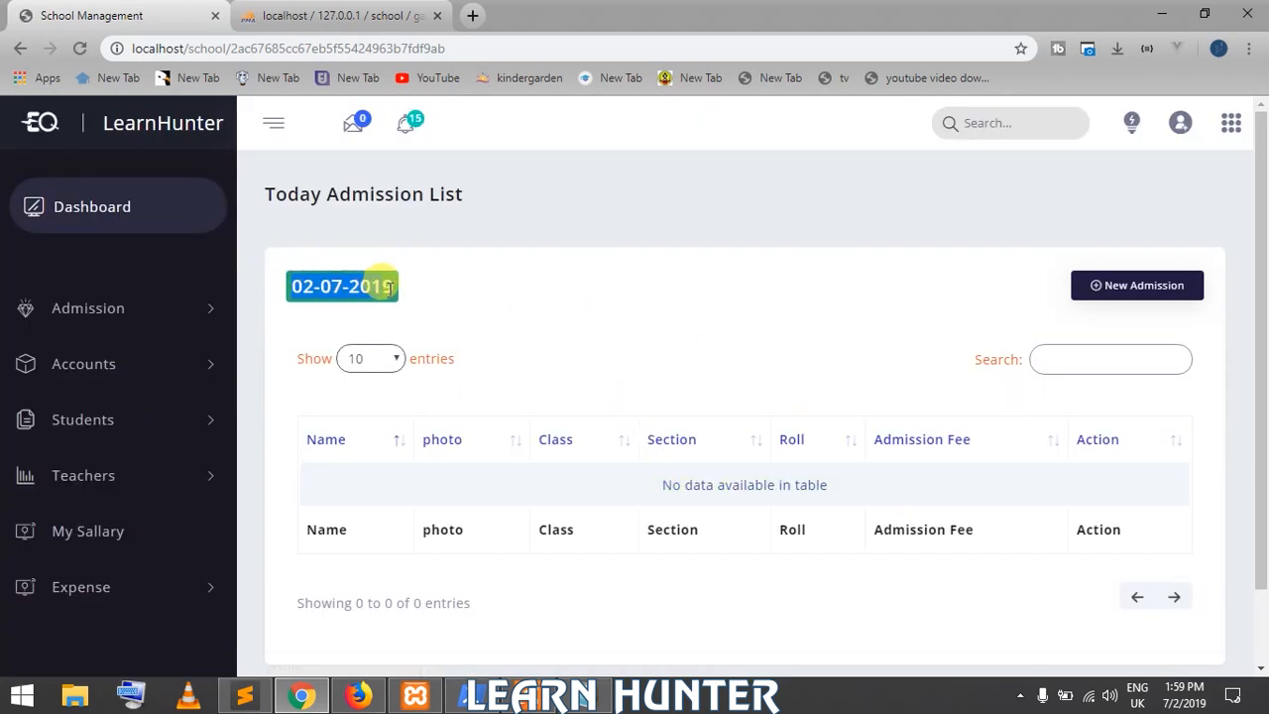
{"action": "mouse_move", "coordinate": [1137, 285]}
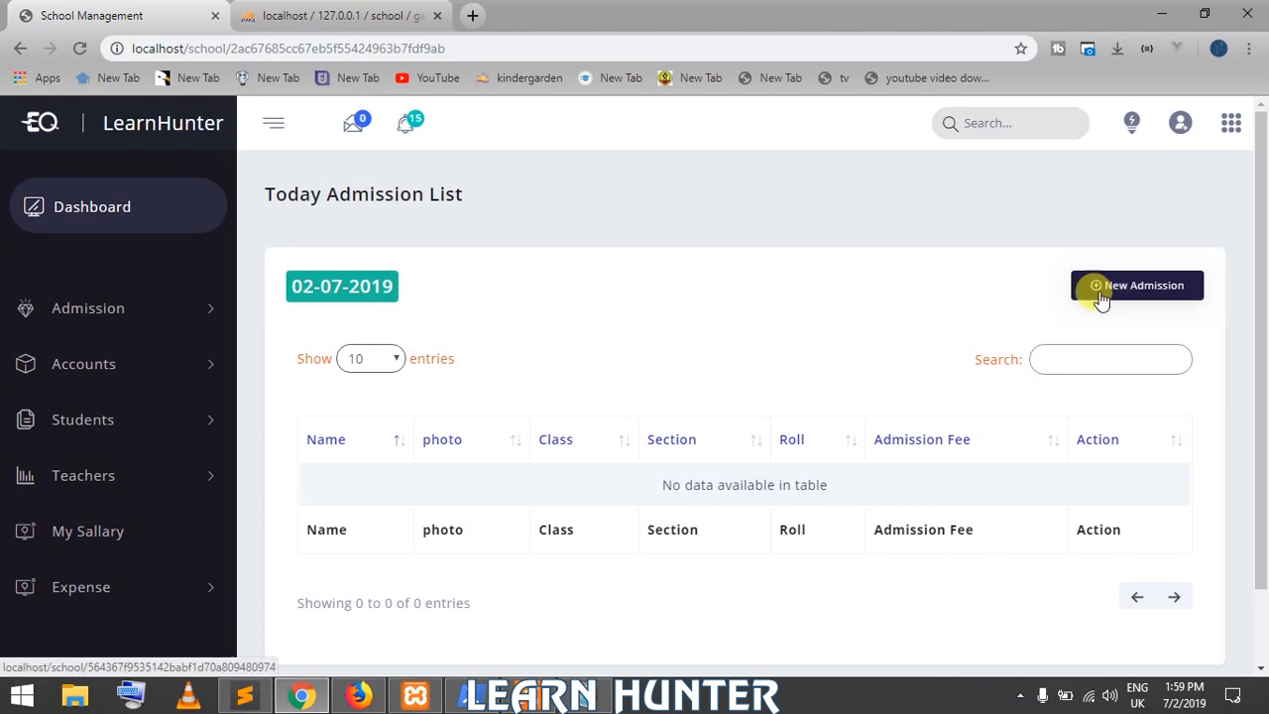
{"action": "left_click", "coordinate": [87, 307]}
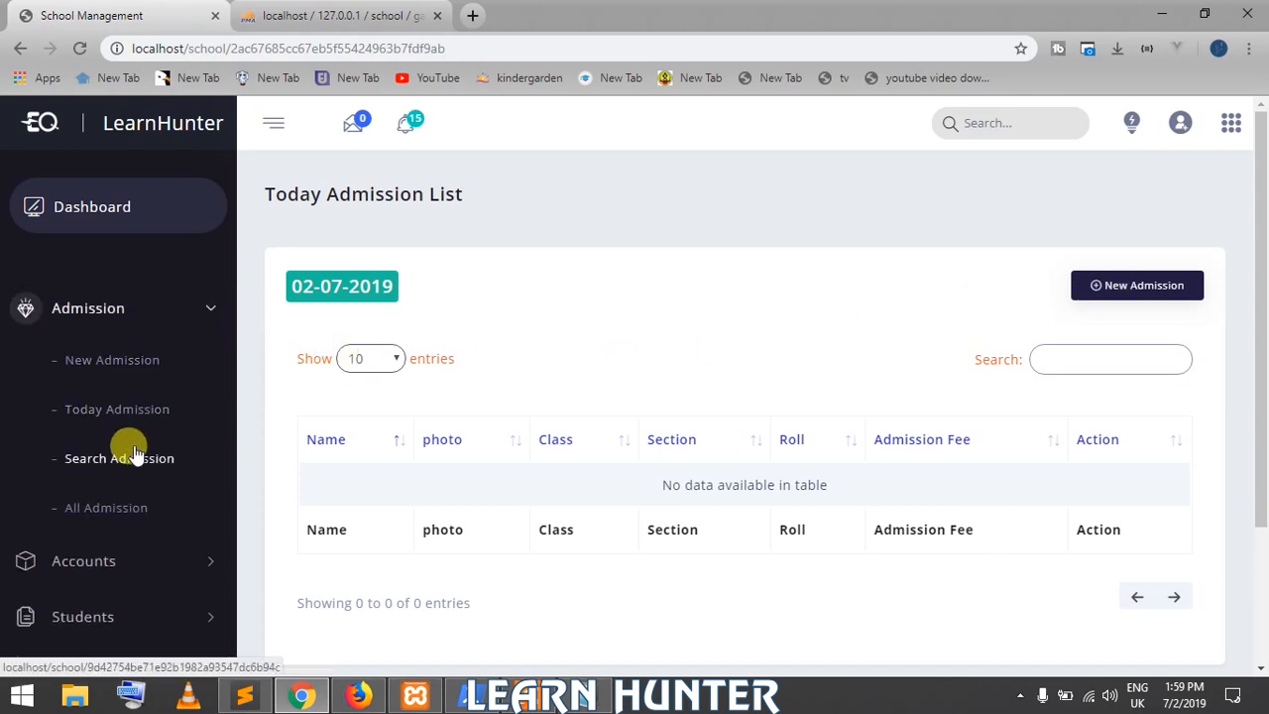
{"action": "left_click", "coordinate": [119, 456]}
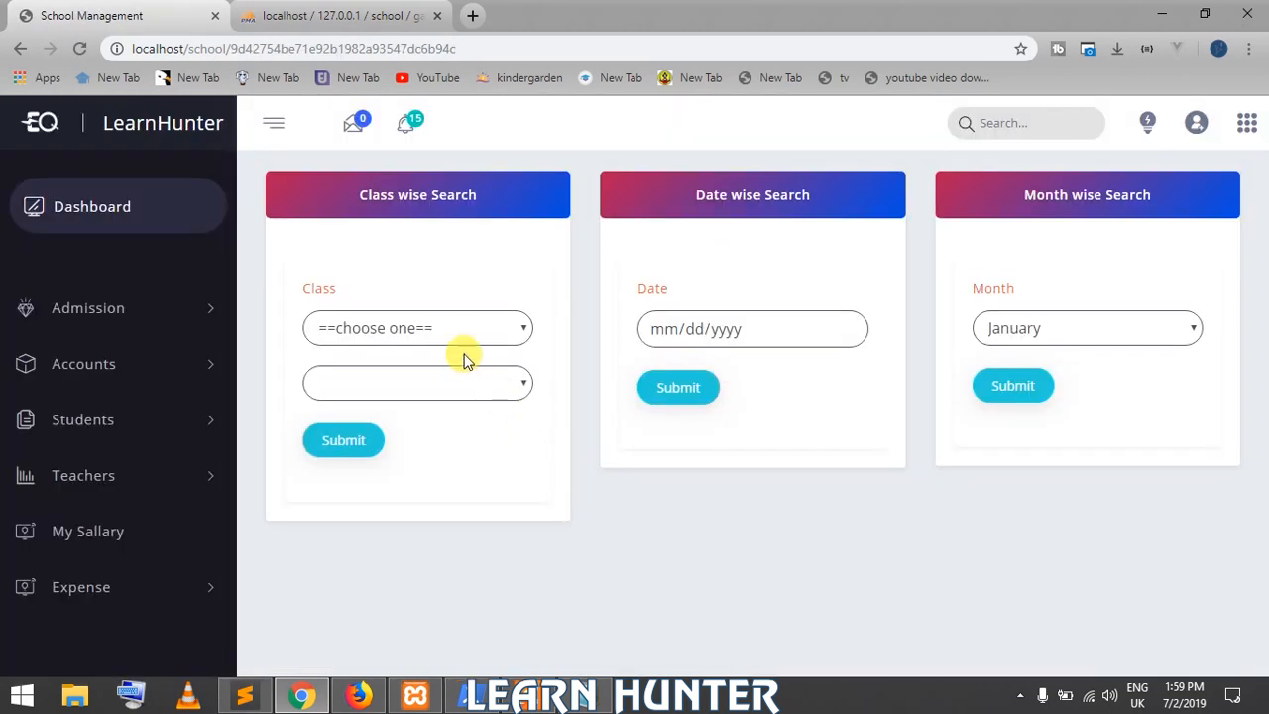
{"action": "mouse_move", "coordinate": [505, 277]}
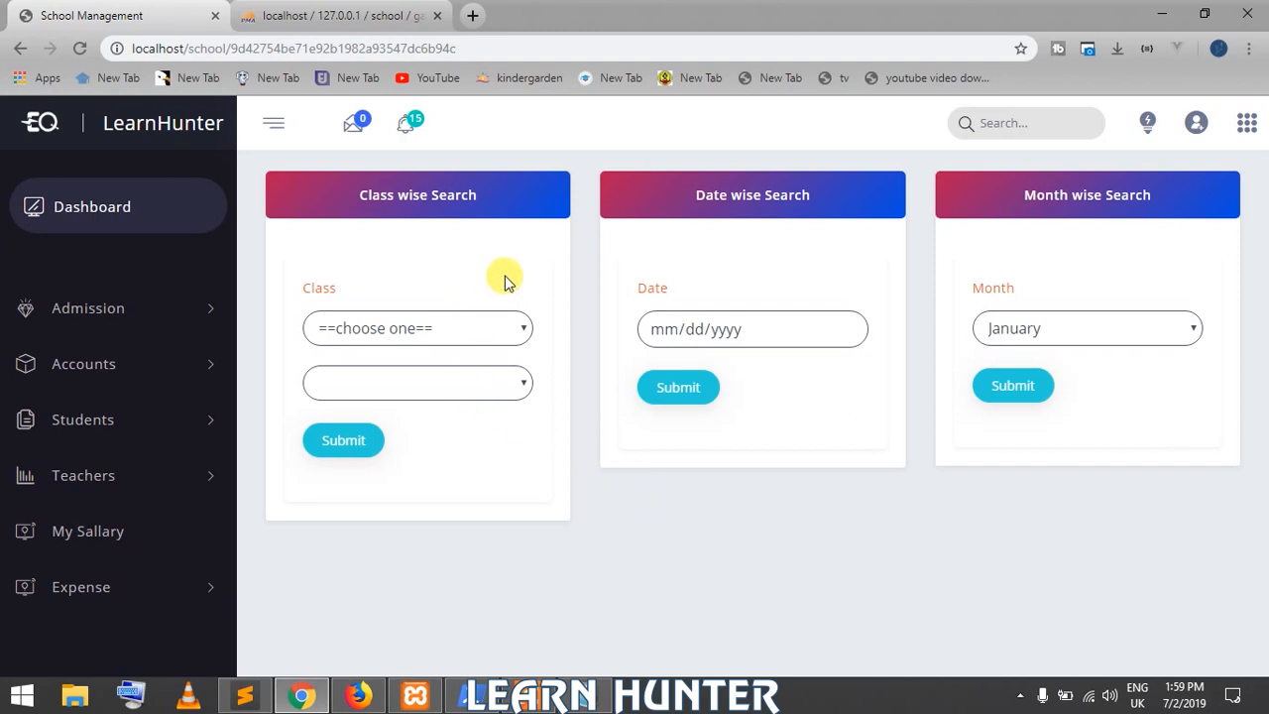
{"action": "left_click", "coordinate": [752, 329]}
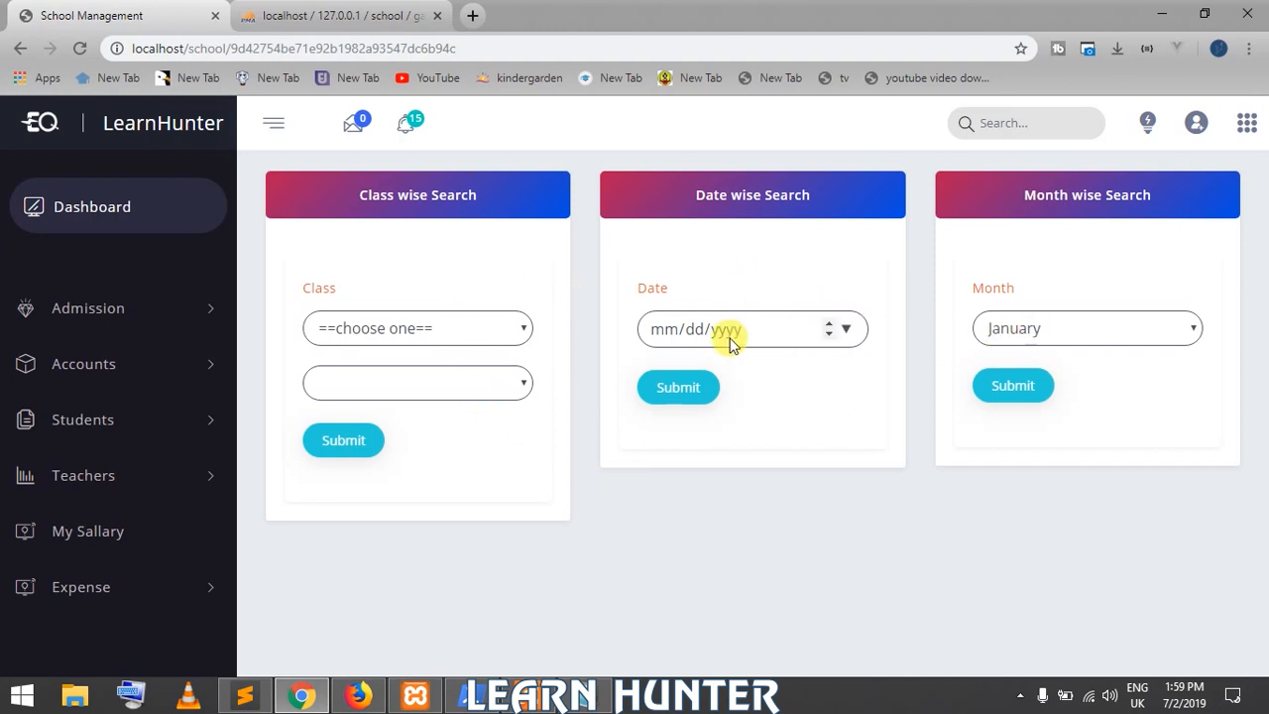
{"action": "left_click", "coordinate": [416, 329]}
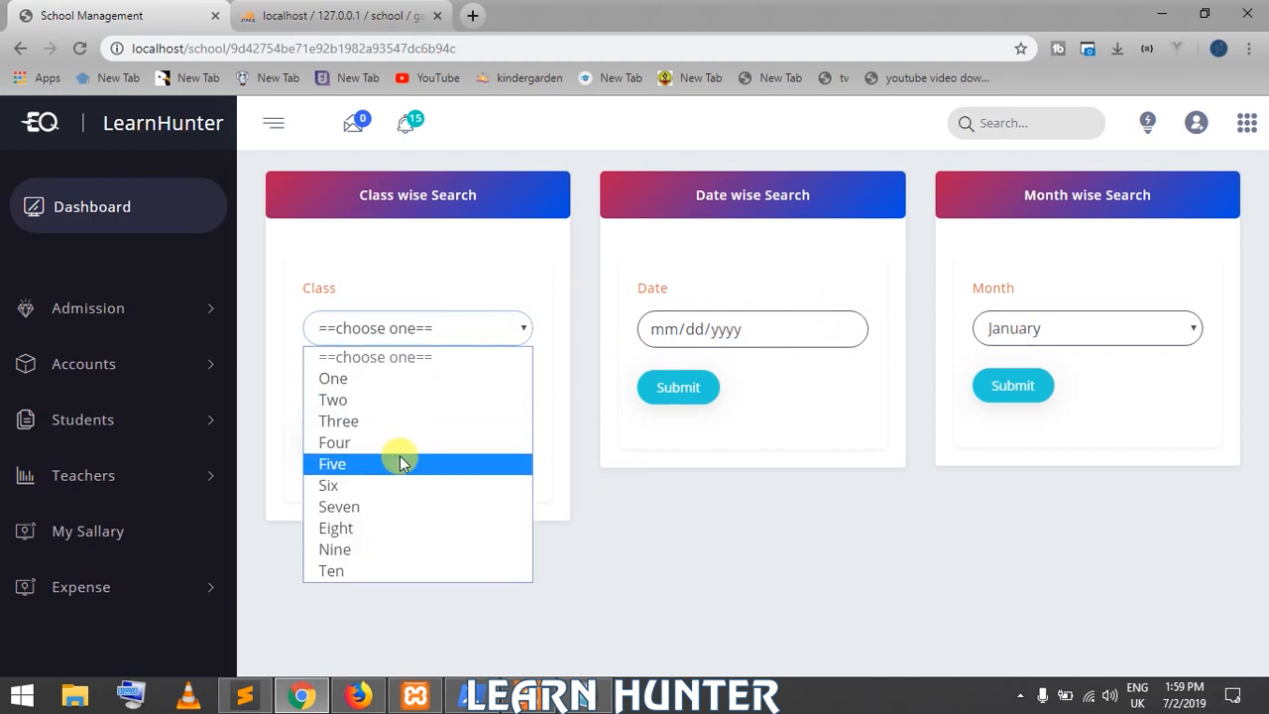
{"action": "left_click", "coordinate": [333, 464]}
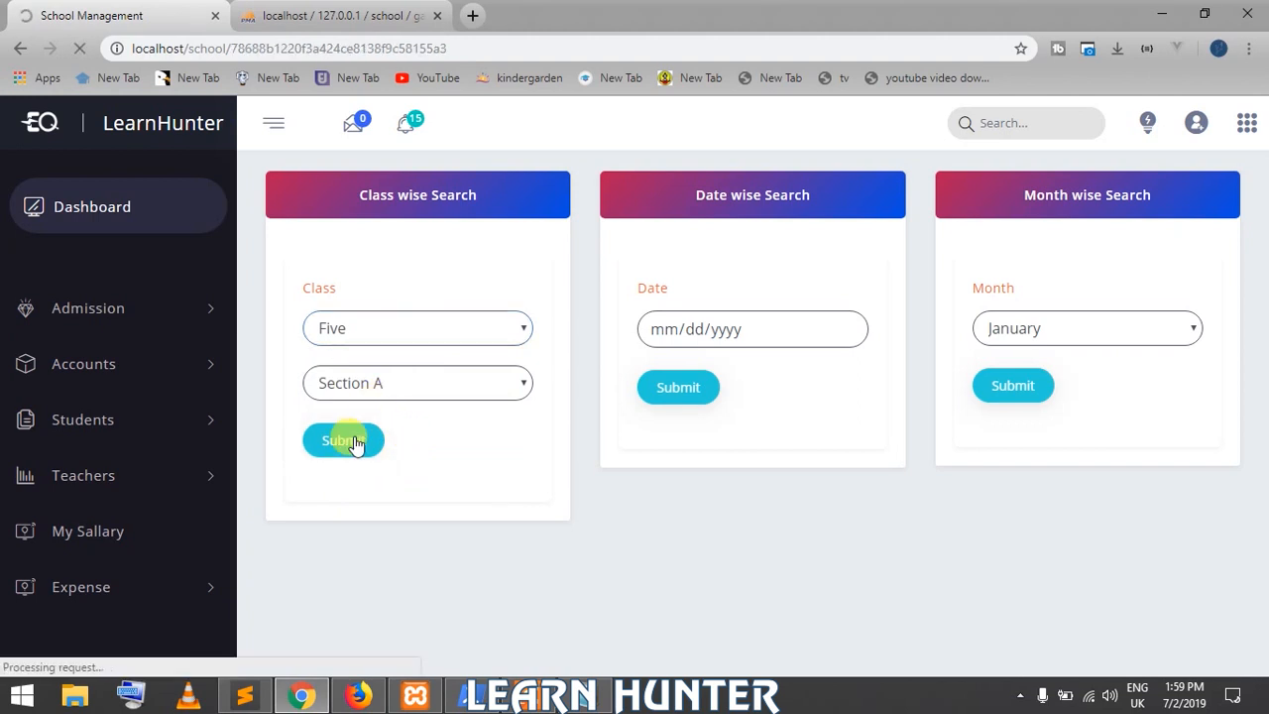
{"action": "left_click", "coordinate": [343, 440]}
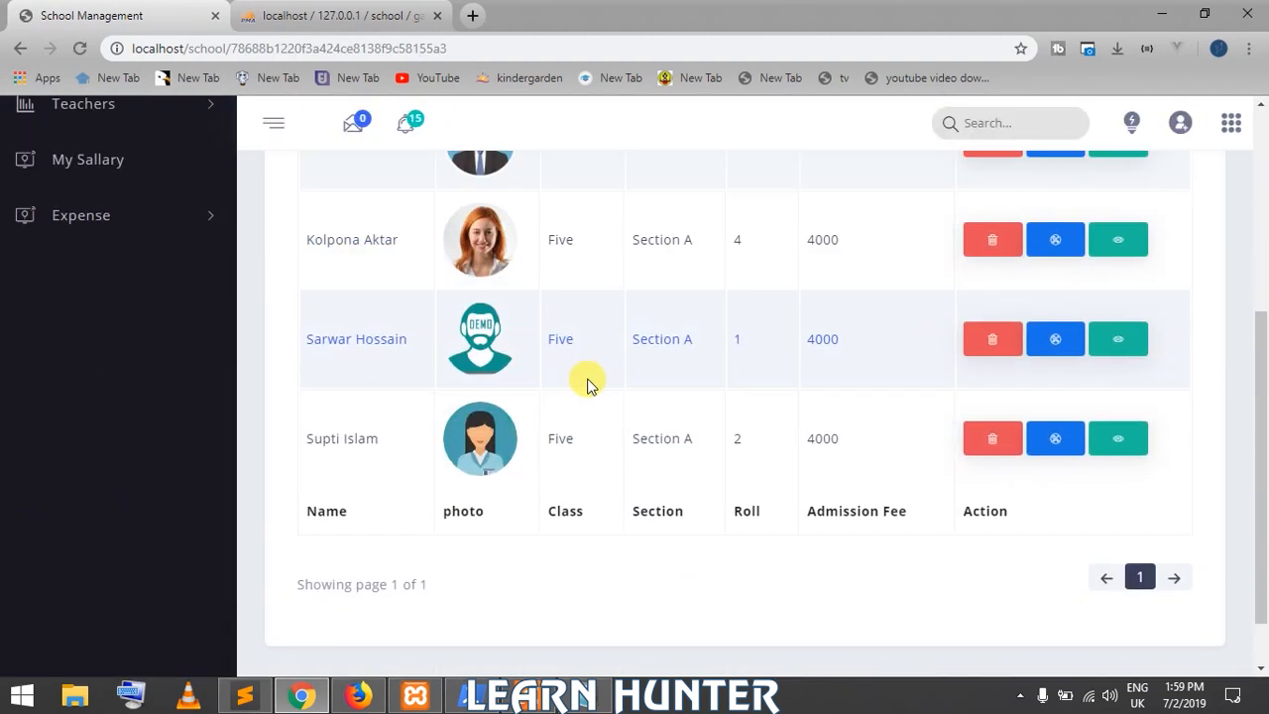
{"action": "scroll", "scroll_direction": "up", "scroll_amount": 3}
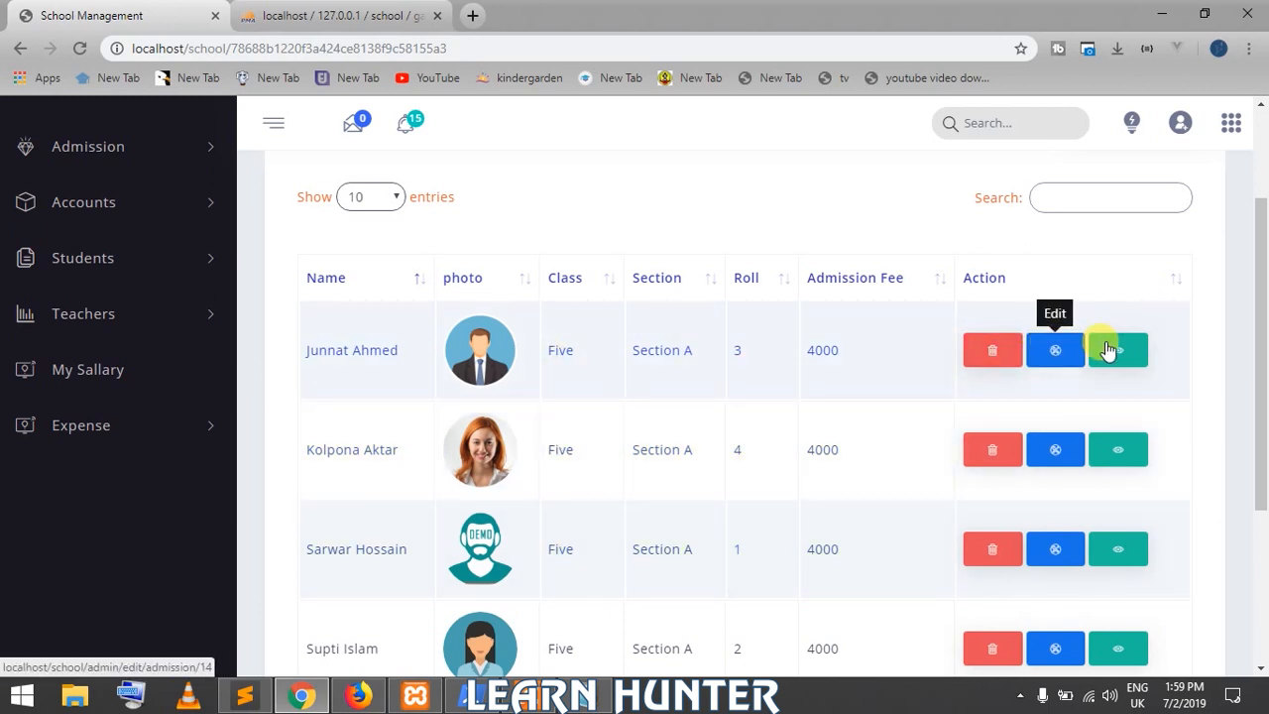
{"action": "left_click", "coordinate": [1119, 349]}
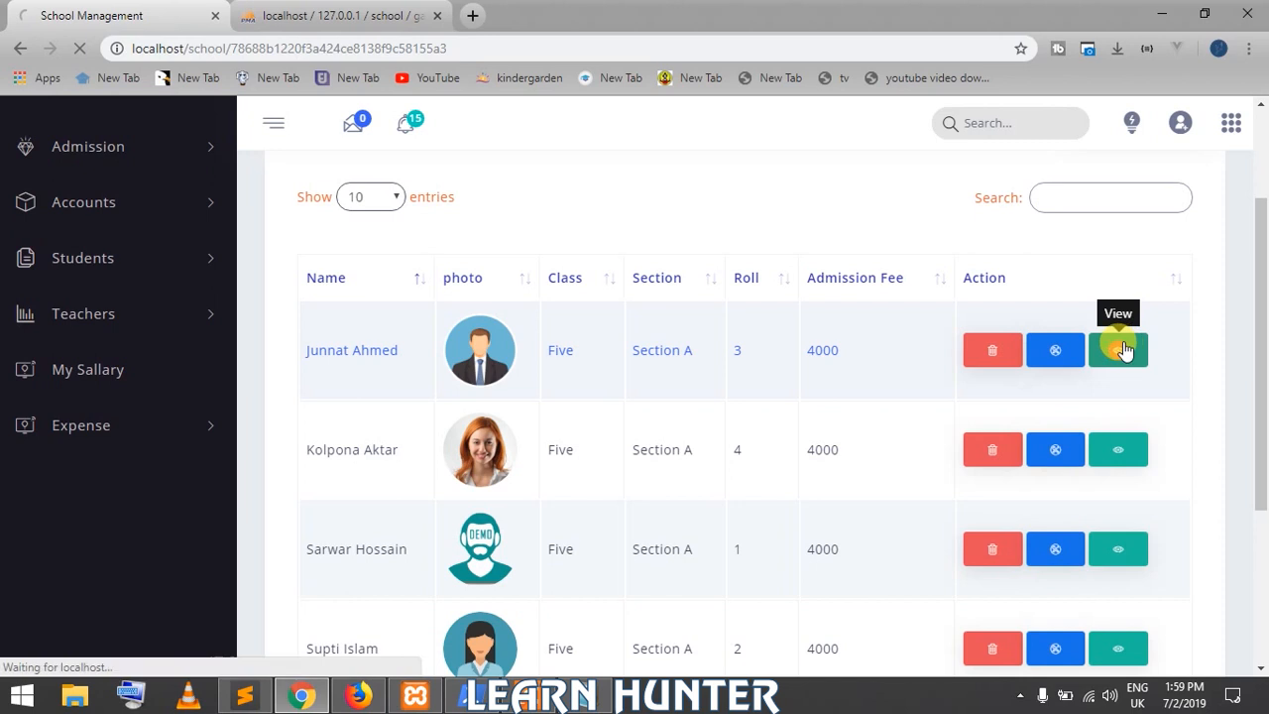
{"action": "left_click", "coordinate": [1119, 349]}
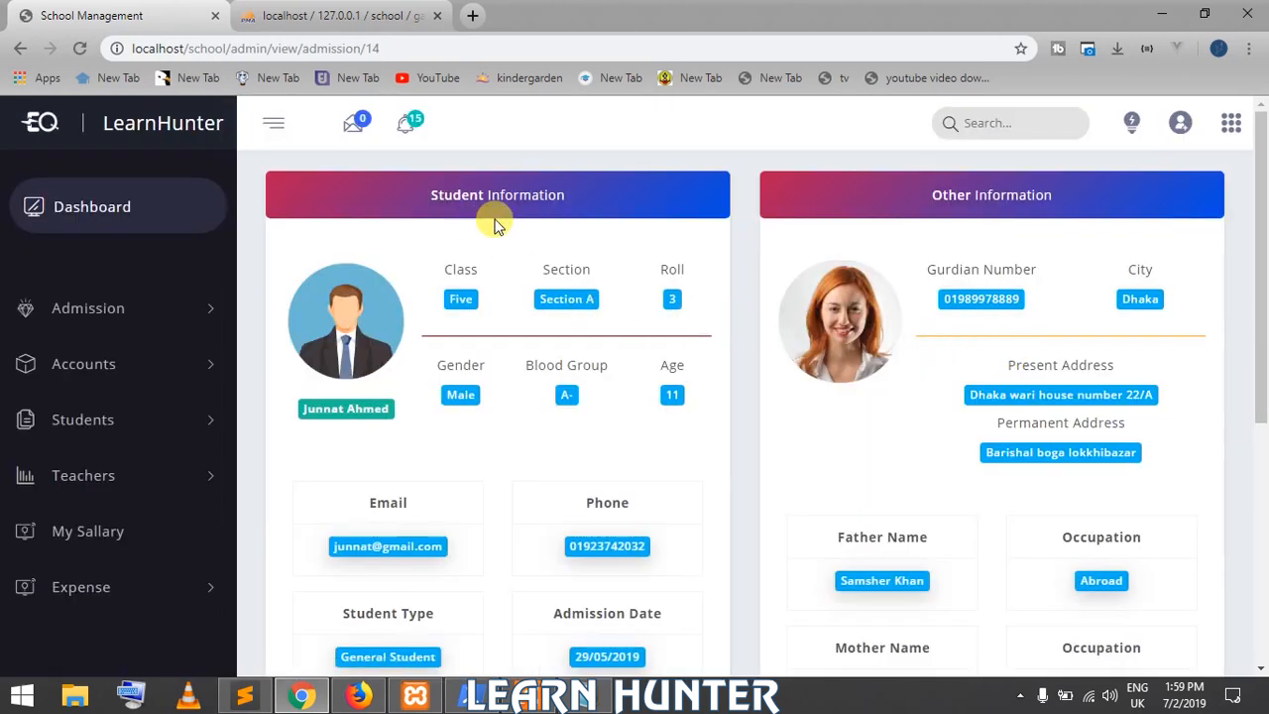
{"action": "scroll", "scroll_direction": "down", "scroll_amount": 3}
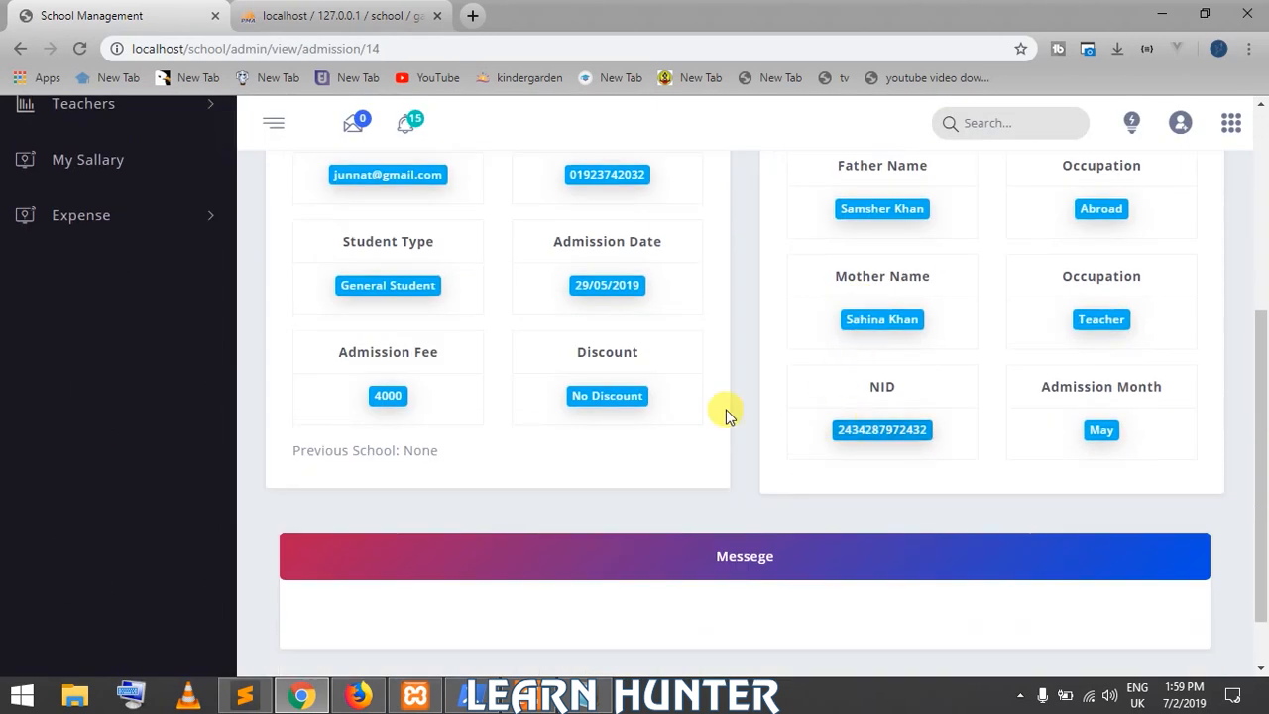
{"action": "scroll", "scroll_direction": "up", "scroll_amount": 3}
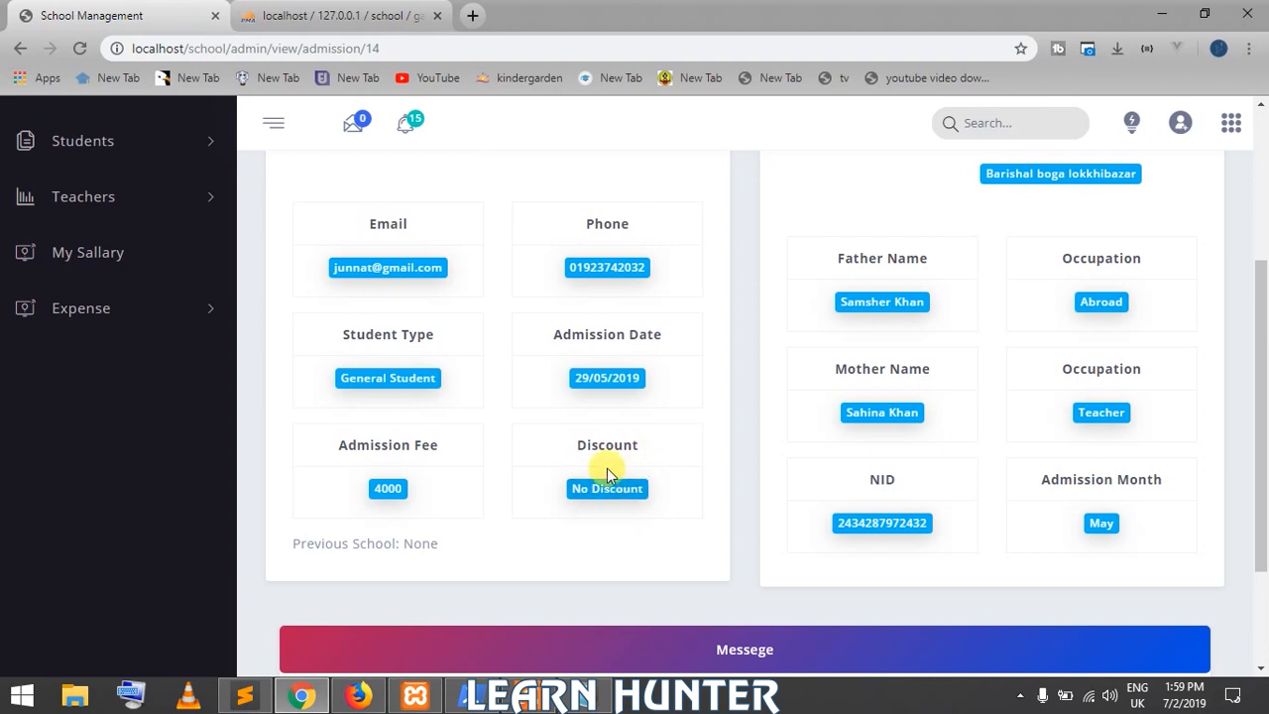
{"action": "scroll", "scroll_direction": "up", "scroll_amount": 3}
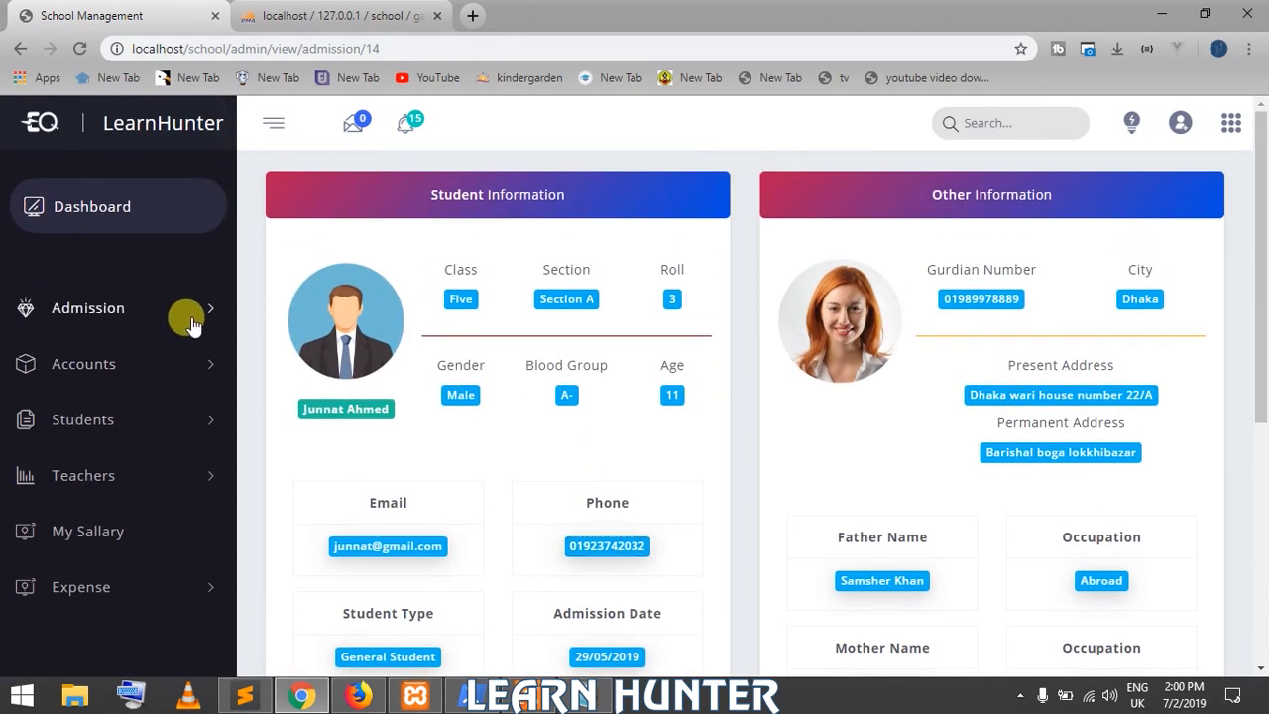
- Run a date-wise admission search for 2 July 2019, finding no data
{"action": "left_click", "coordinate": [87, 307]}
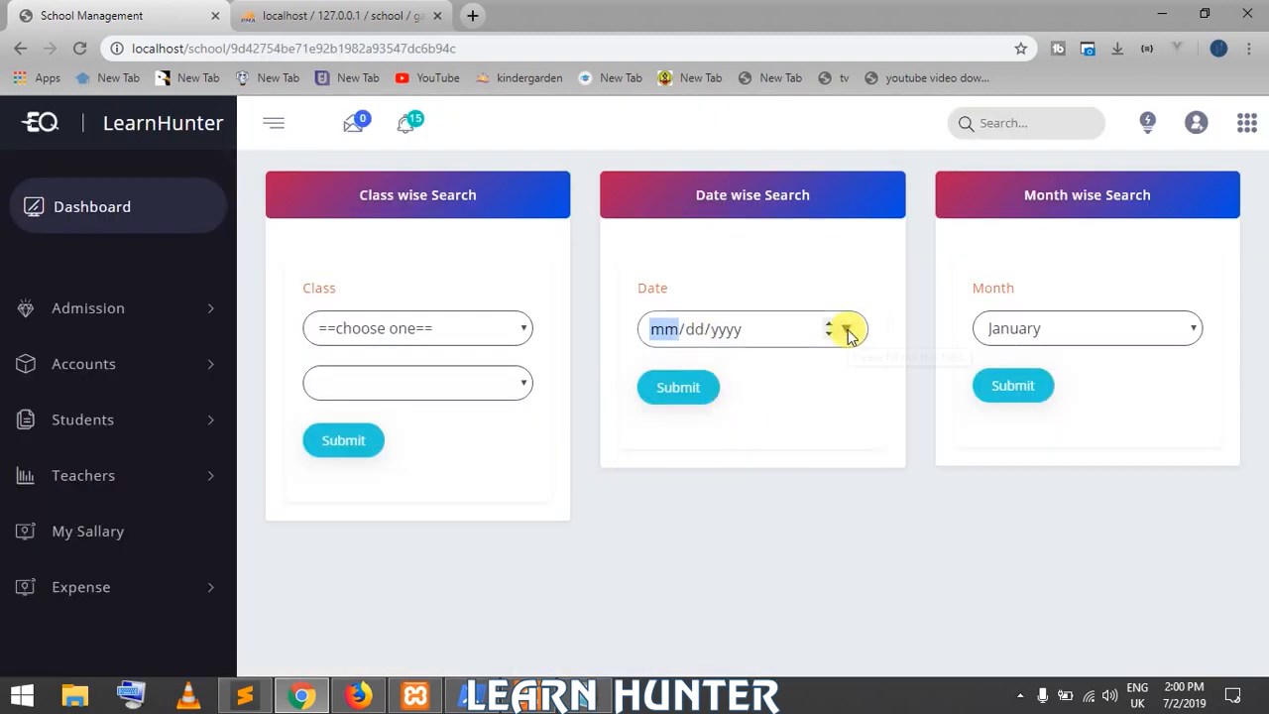
{"action": "left_click", "coordinate": [845, 329]}
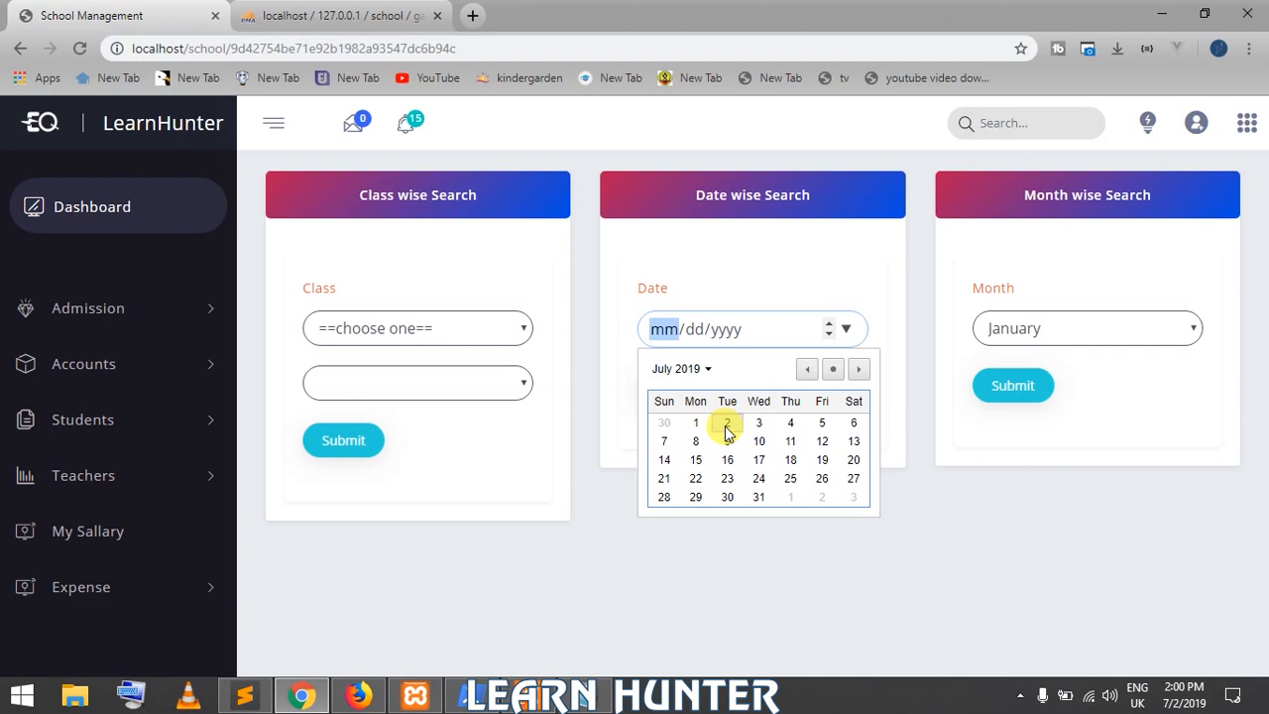
{"action": "left_click", "coordinate": [726, 423]}
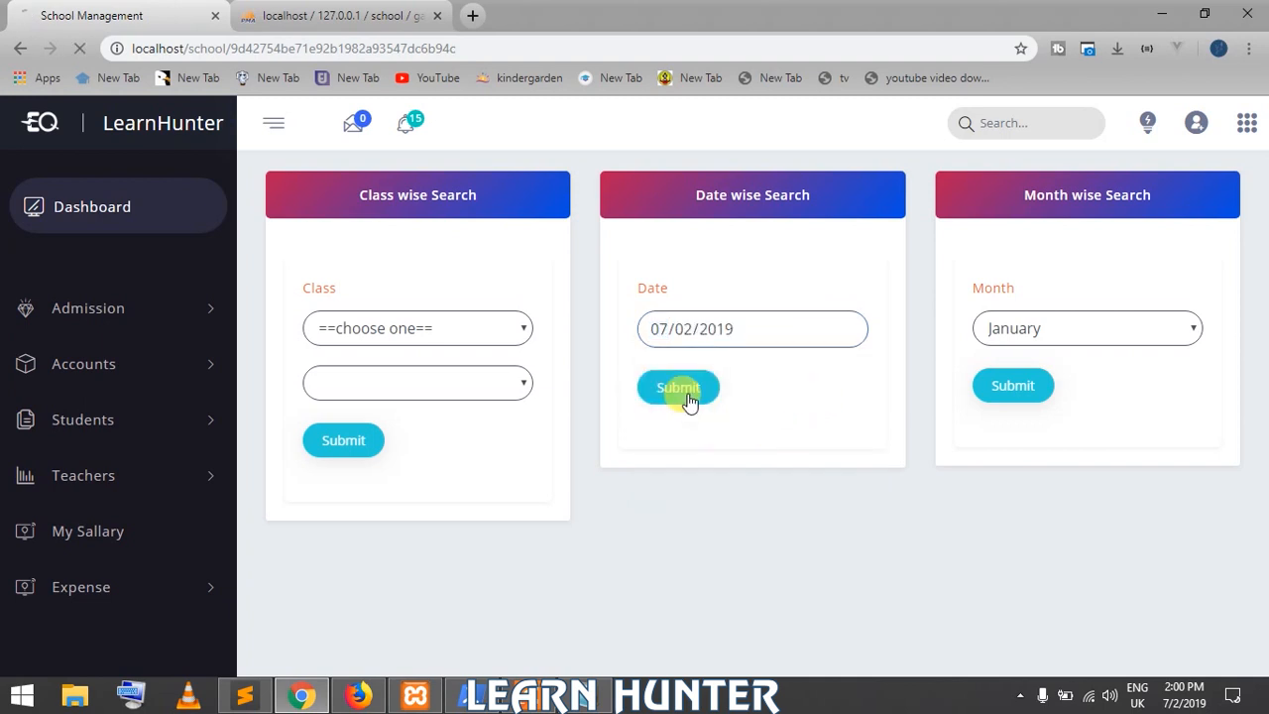
{"action": "left_click", "coordinate": [678, 387]}
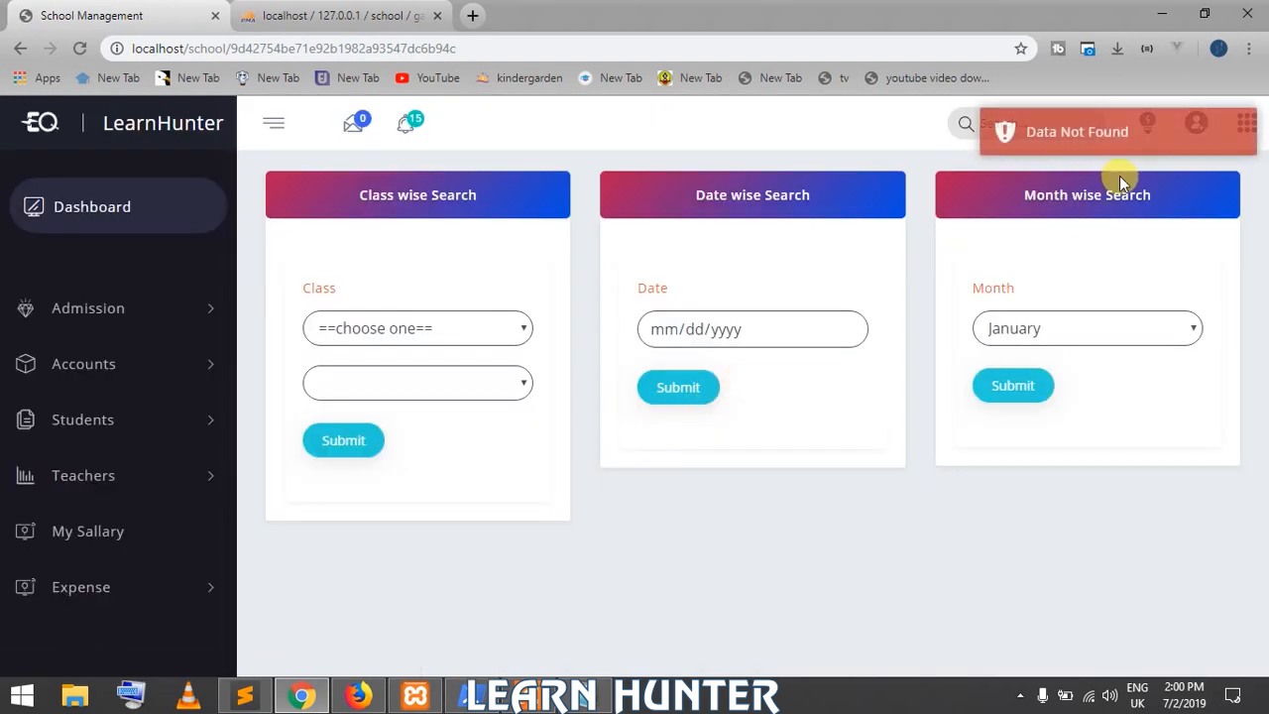
- Run a month-wise admission search for June, finding no data
{"action": "left_click", "coordinate": [1087, 329]}
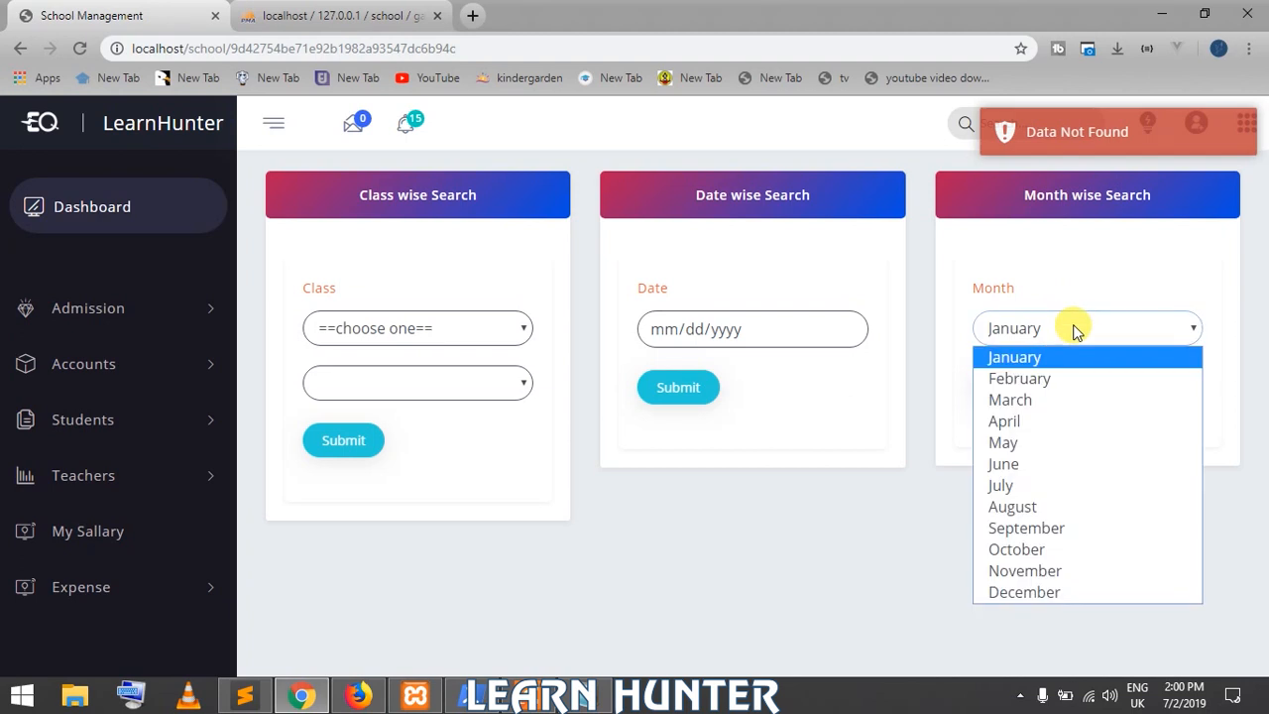
{"action": "mouse_move", "coordinate": [1051, 464]}
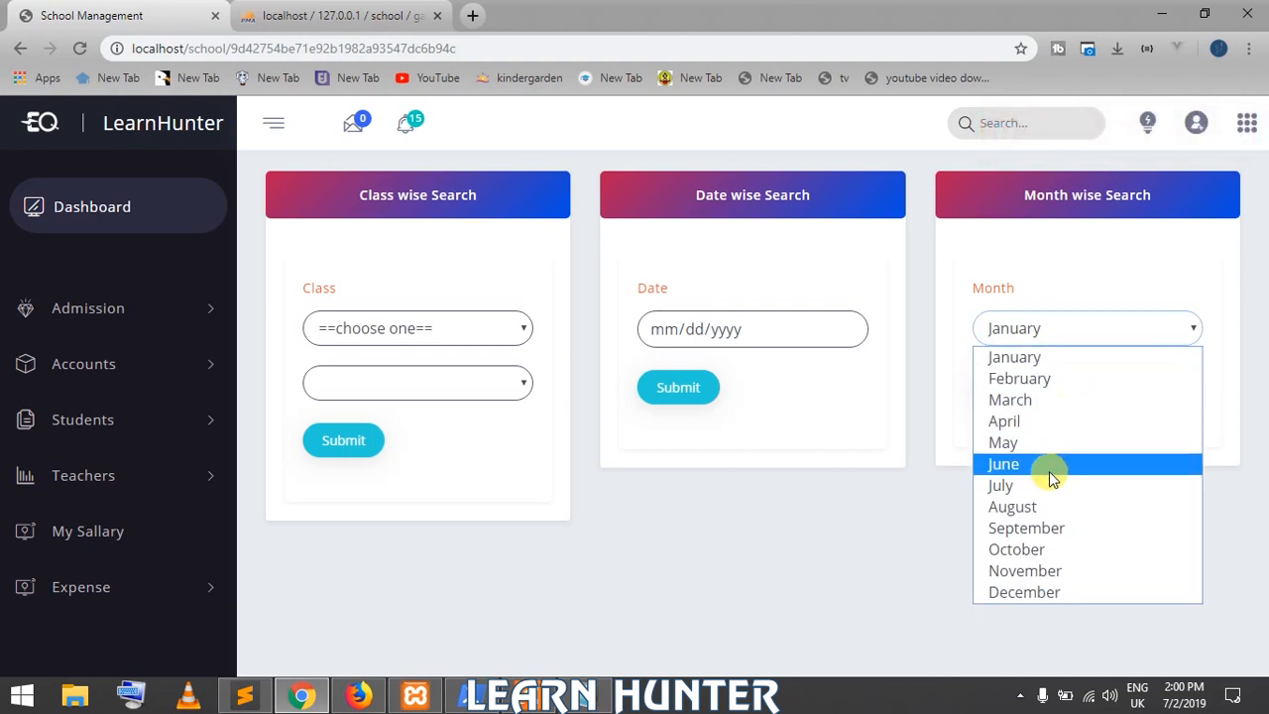
{"action": "left_click", "coordinate": [1003, 465]}
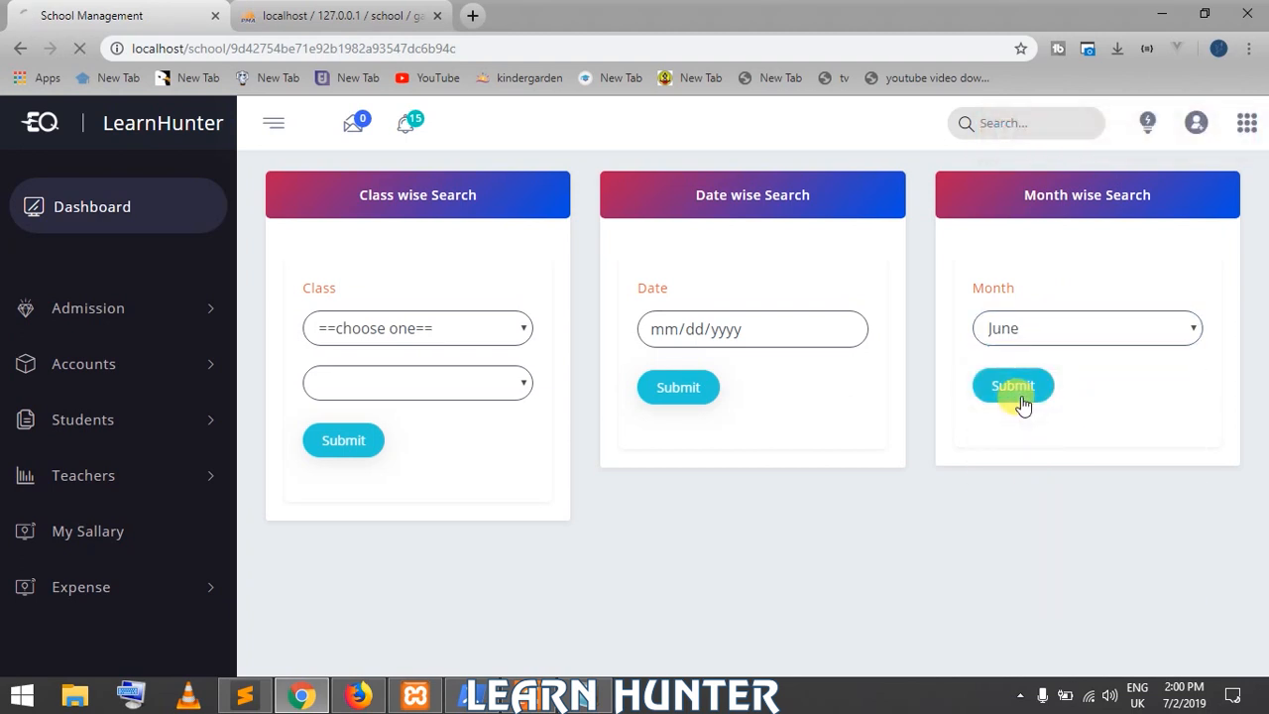
{"action": "left_click", "coordinate": [1011, 385]}
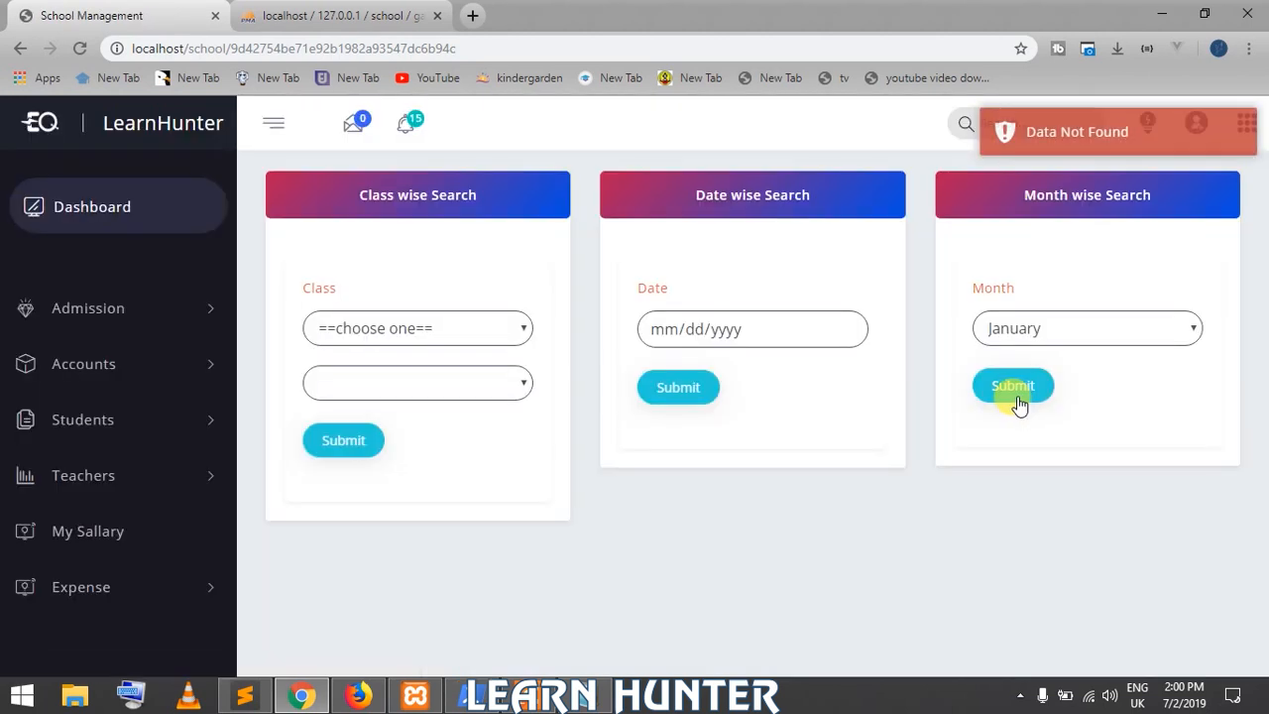
{"action": "left_click", "coordinate": [1087, 329]}
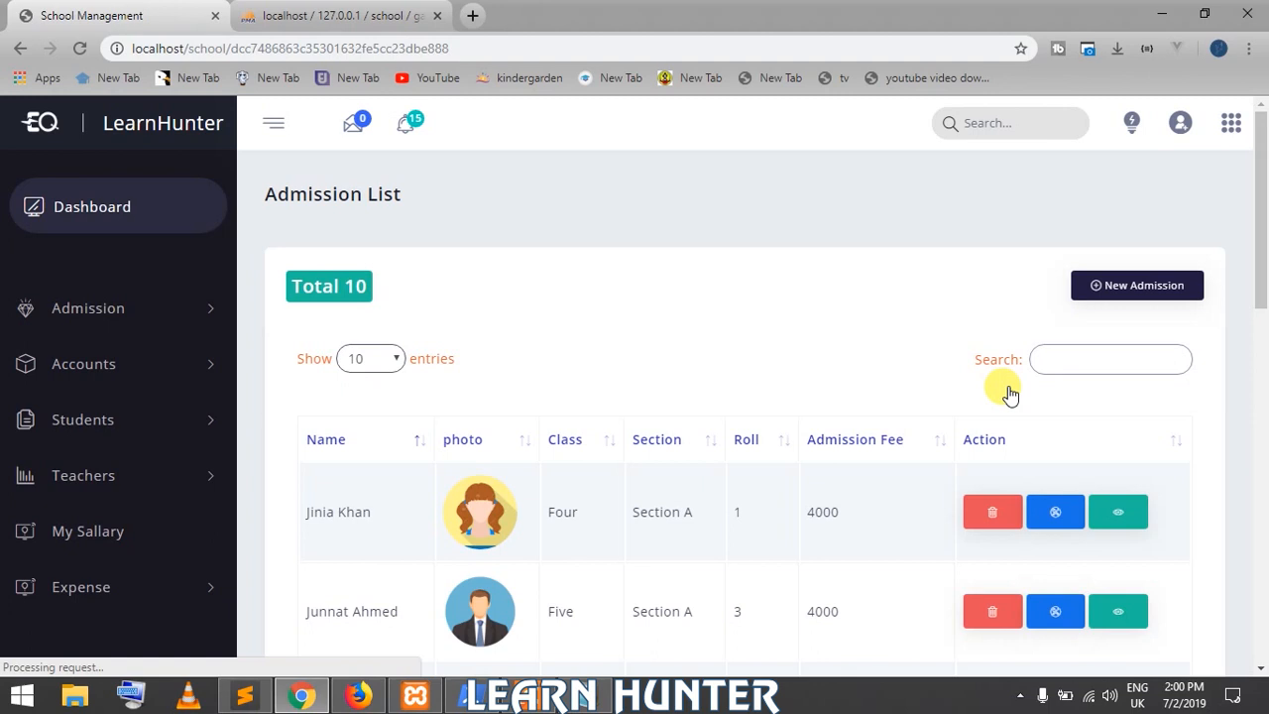
- Review the Admission List of 10 students and expand the Admission section again
{"action": "scroll", "scroll_direction": "down", "scroll_amount": 3}
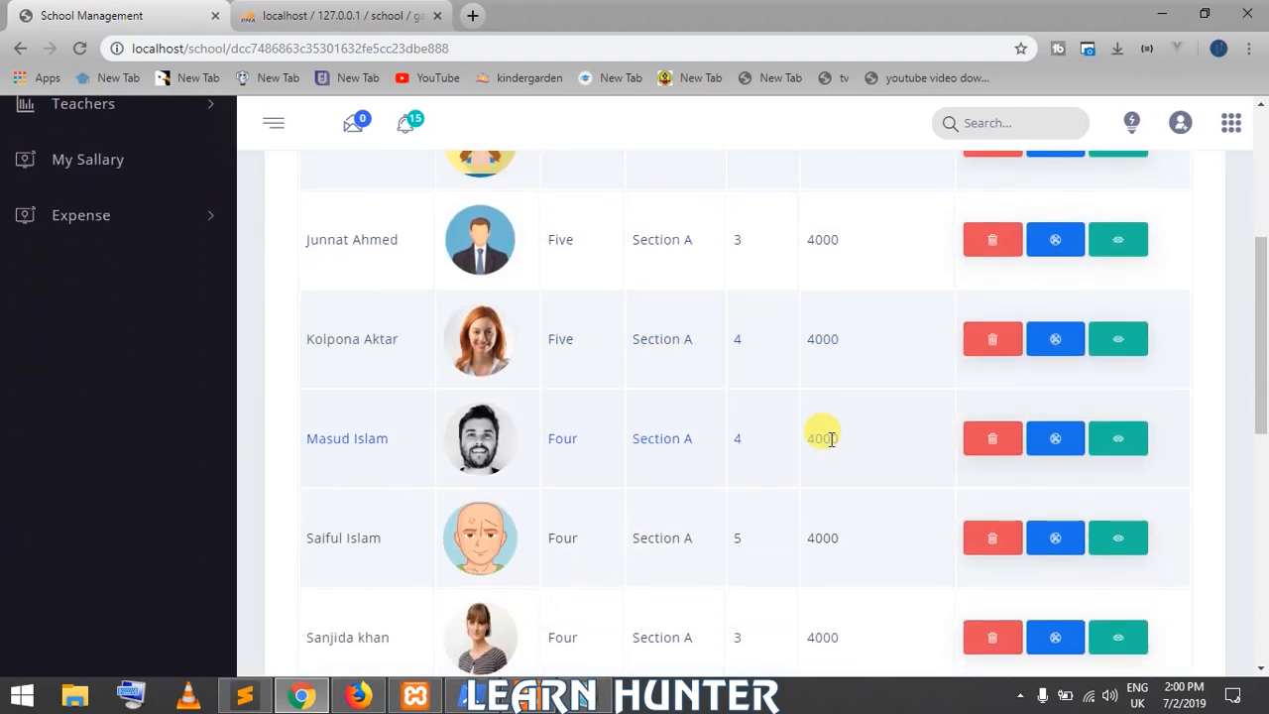
{"action": "scroll", "scroll_direction": "down", "scroll_amount": 3}
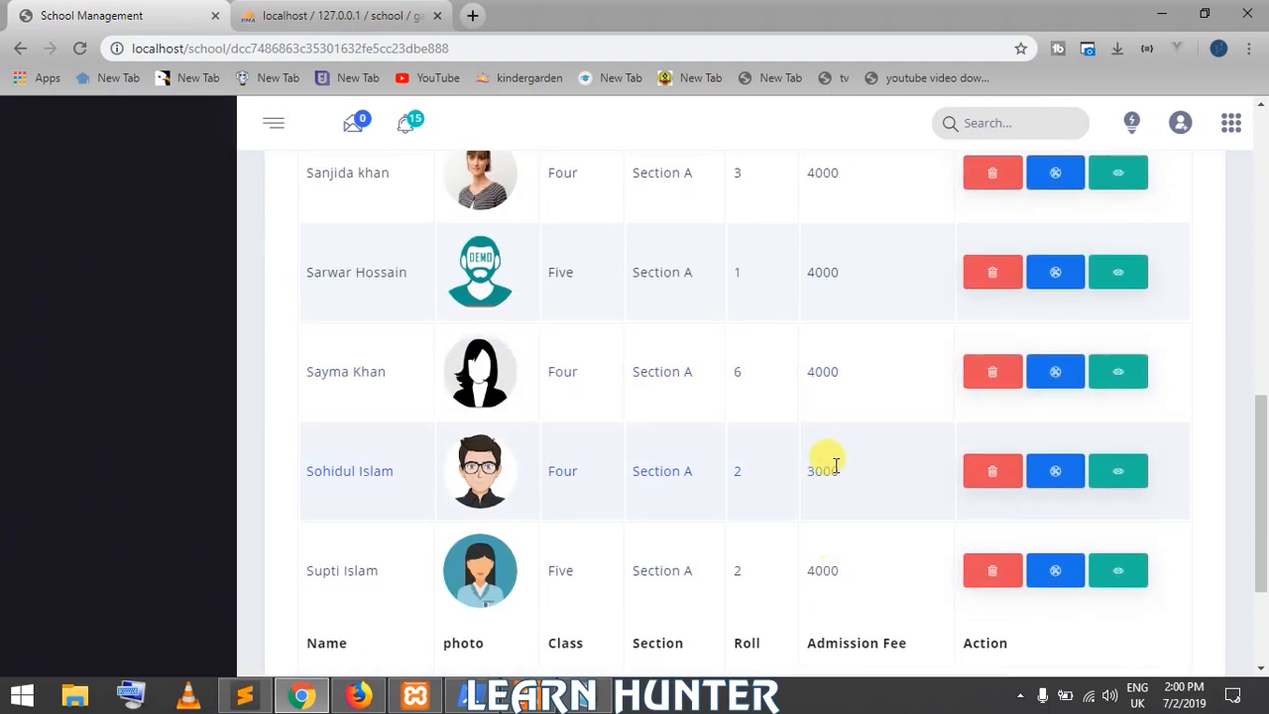
{"action": "scroll", "scroll_direction": "up", "scroll_amount": 3}
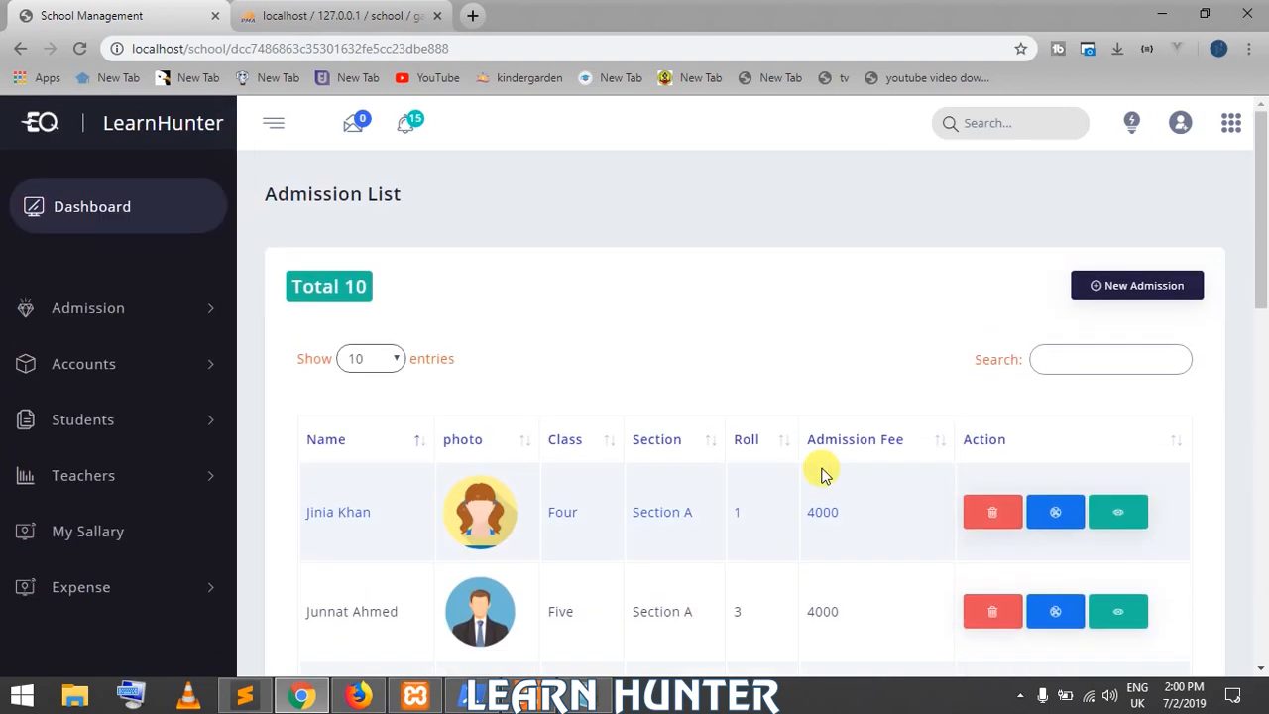
{"action": "left_click", "coordinate": [88, 308]}
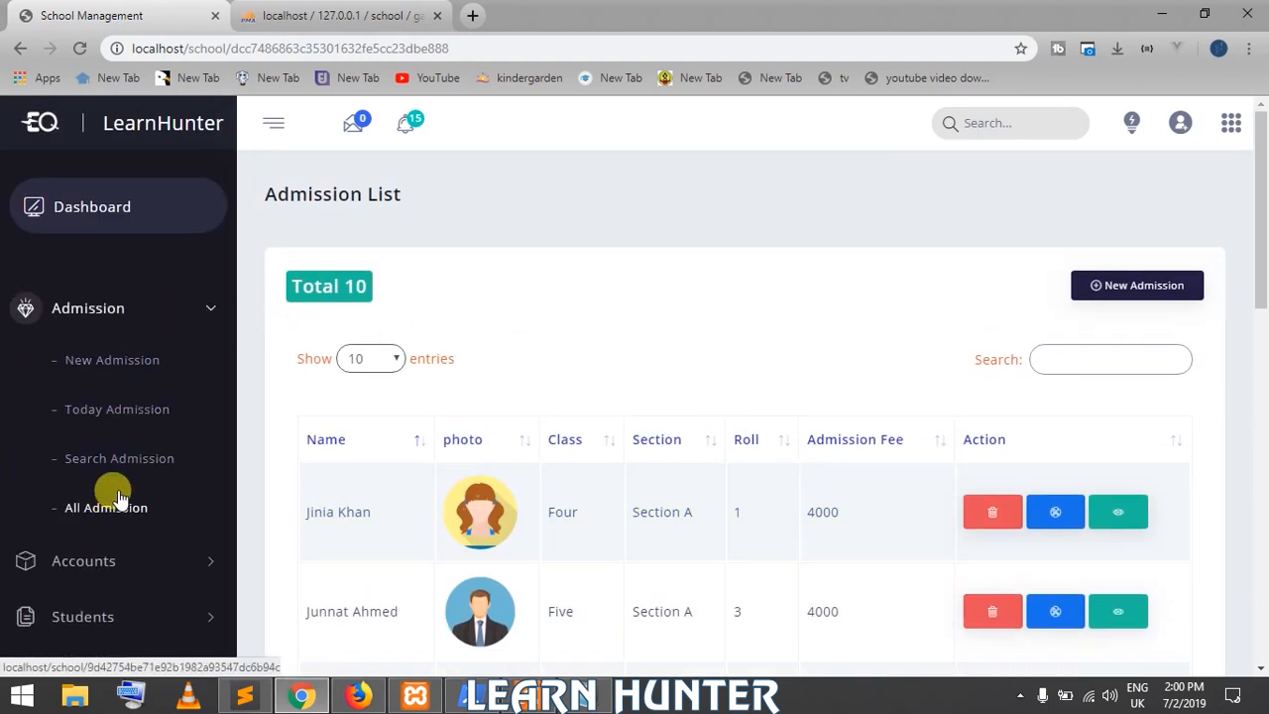
- Review the All Admission list of 10 students with their student IDs like 2000101
{"action": "left_click", "coordinate": [107, 508]}
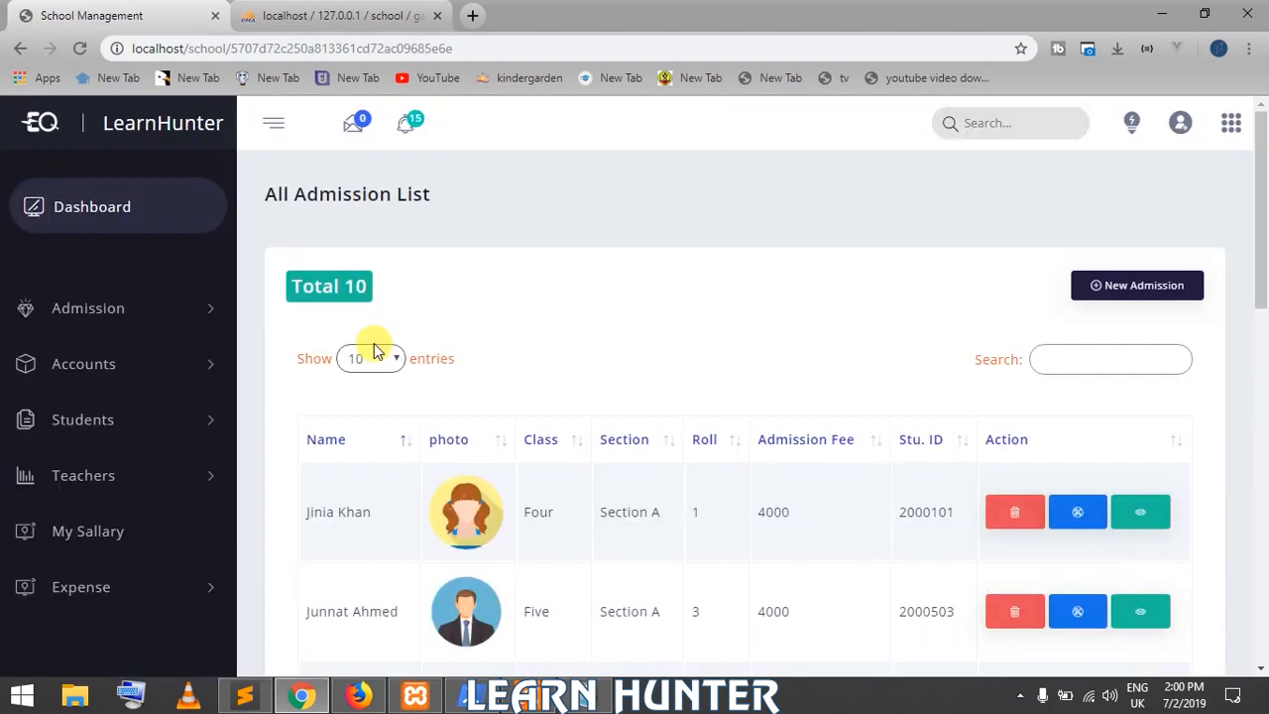
{"action": "scroll", "scroll_direction": "down", "scroll_amount": 3}
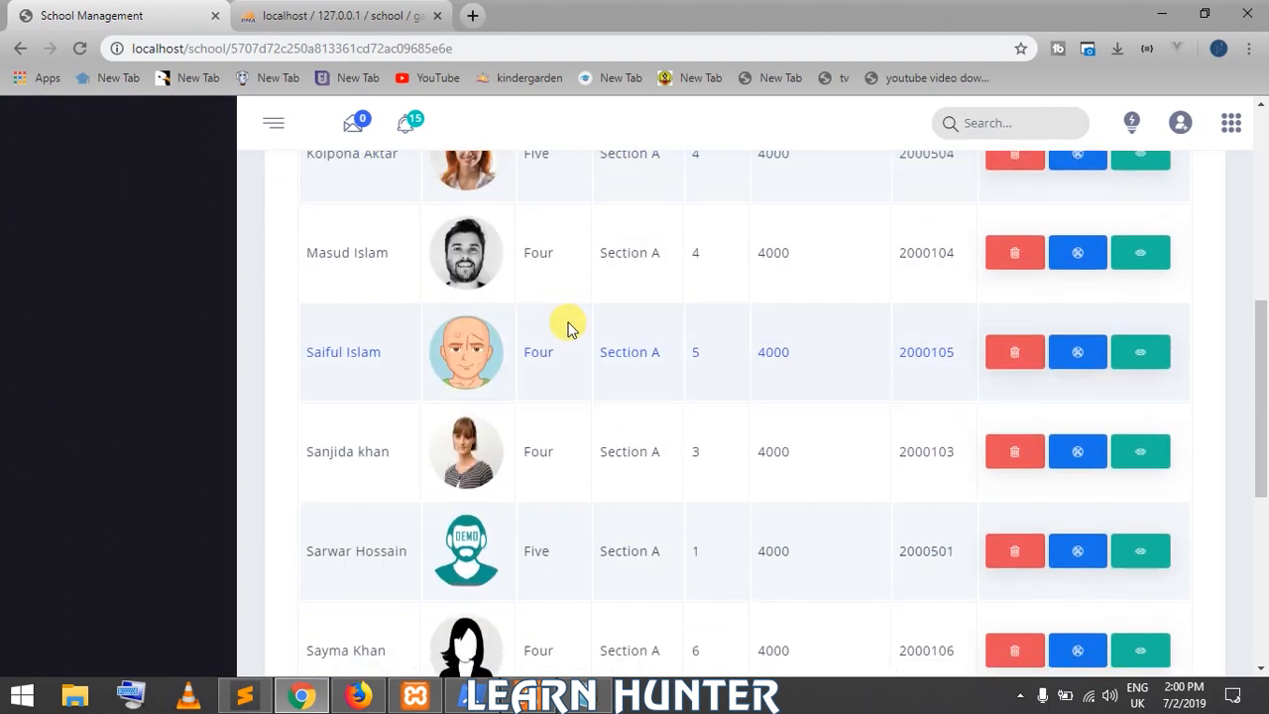
{"action": "scroll", "scroll_direction": "down", "scroll_amount": 3}
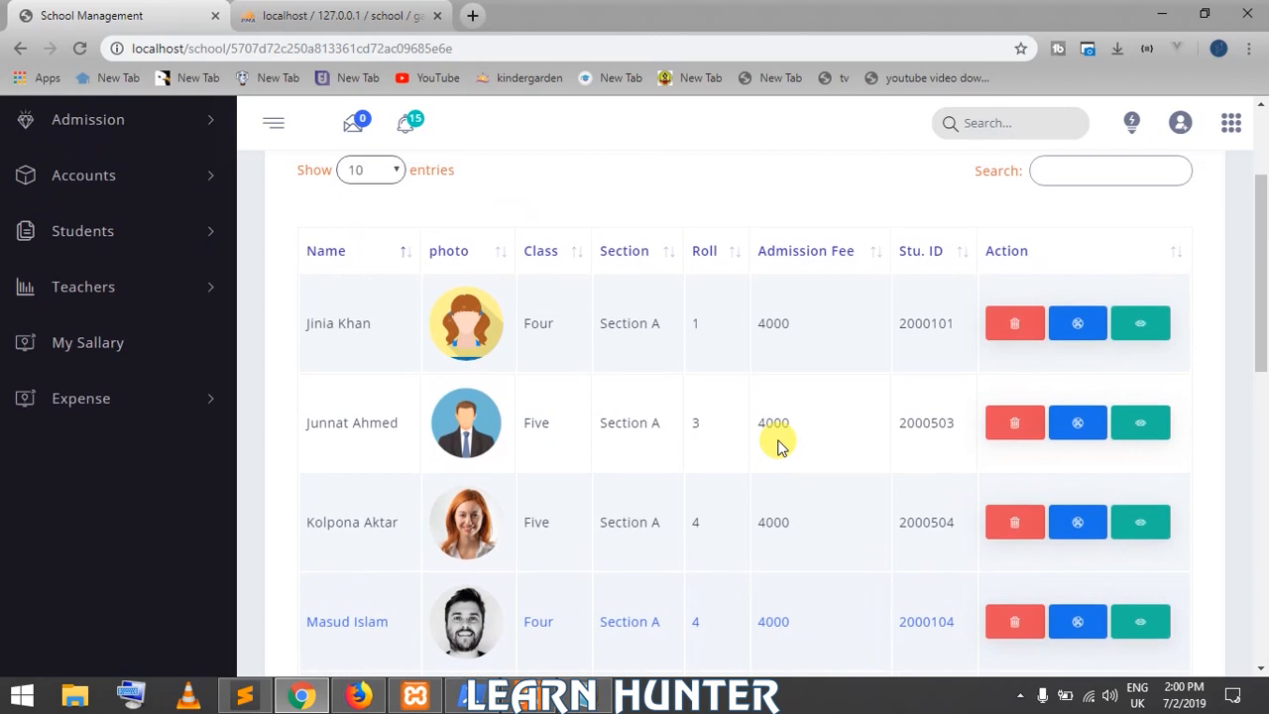
{"action": "scroll", "scroll_direction": "up", "scroll_amount": 3}
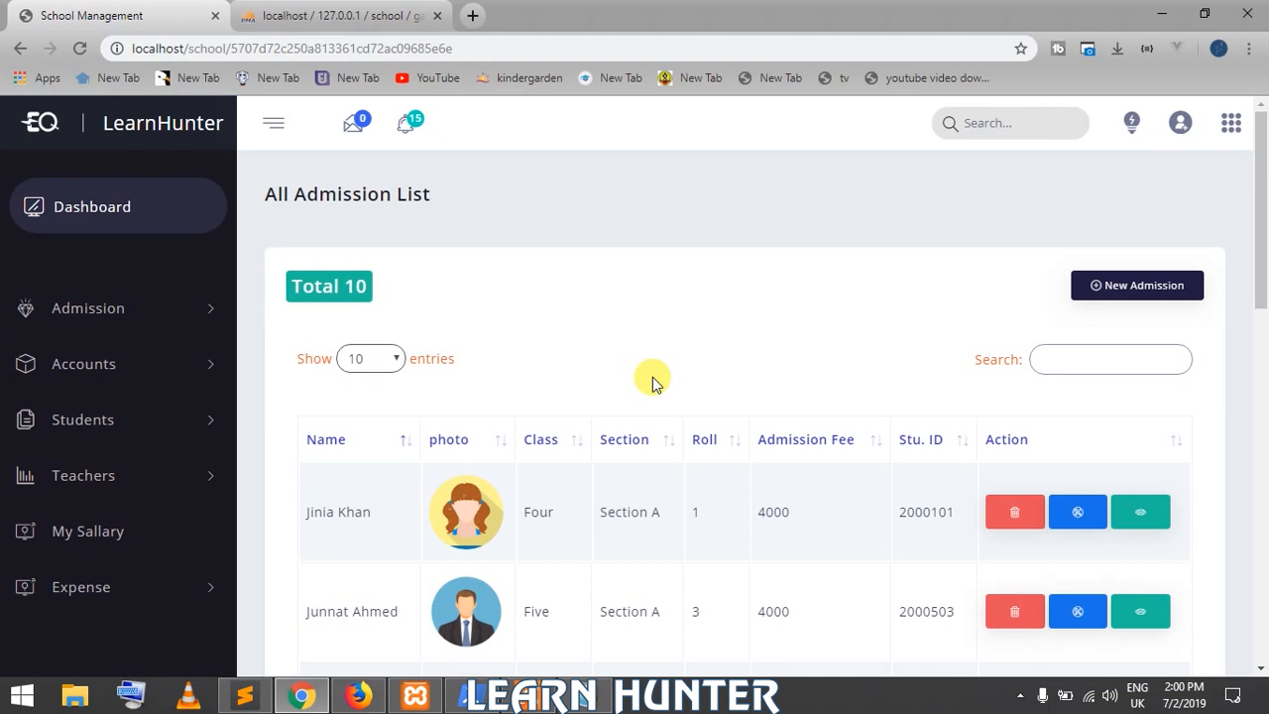
{"action": "mouse_move", "coordinate": [591, 512]}
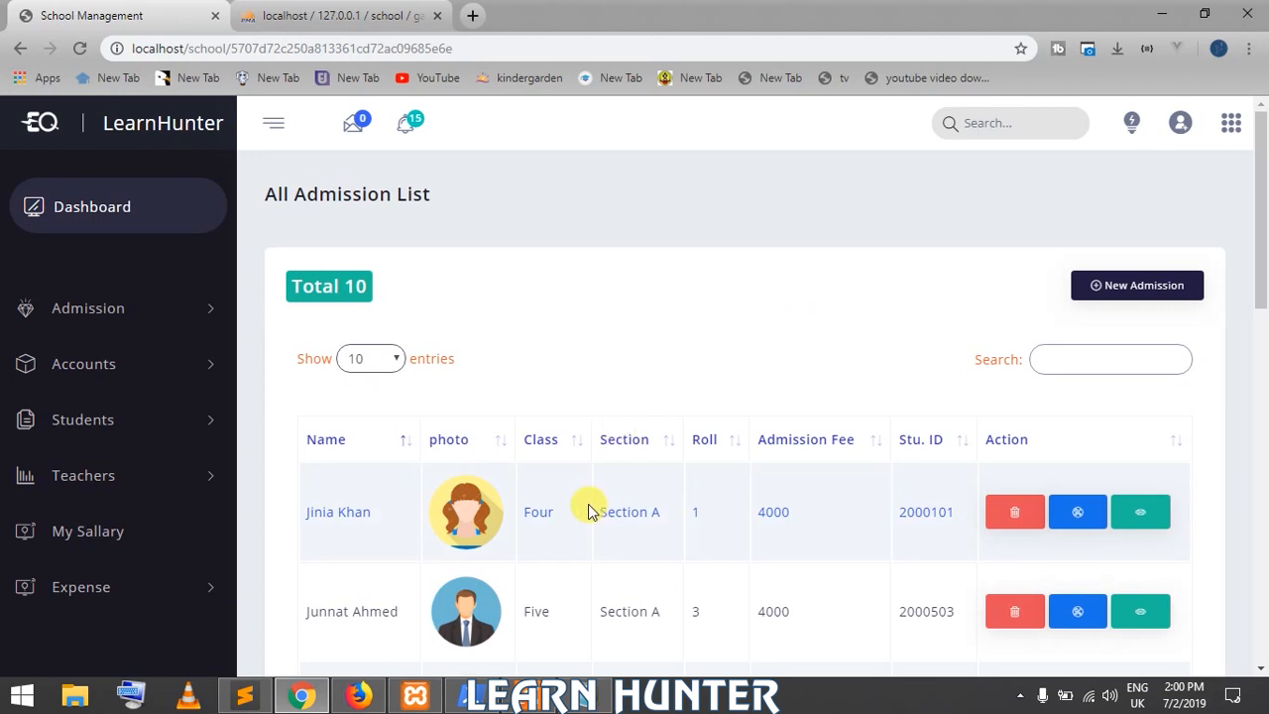
{"action": "mouse_move", "coordinate": [470, 16]}
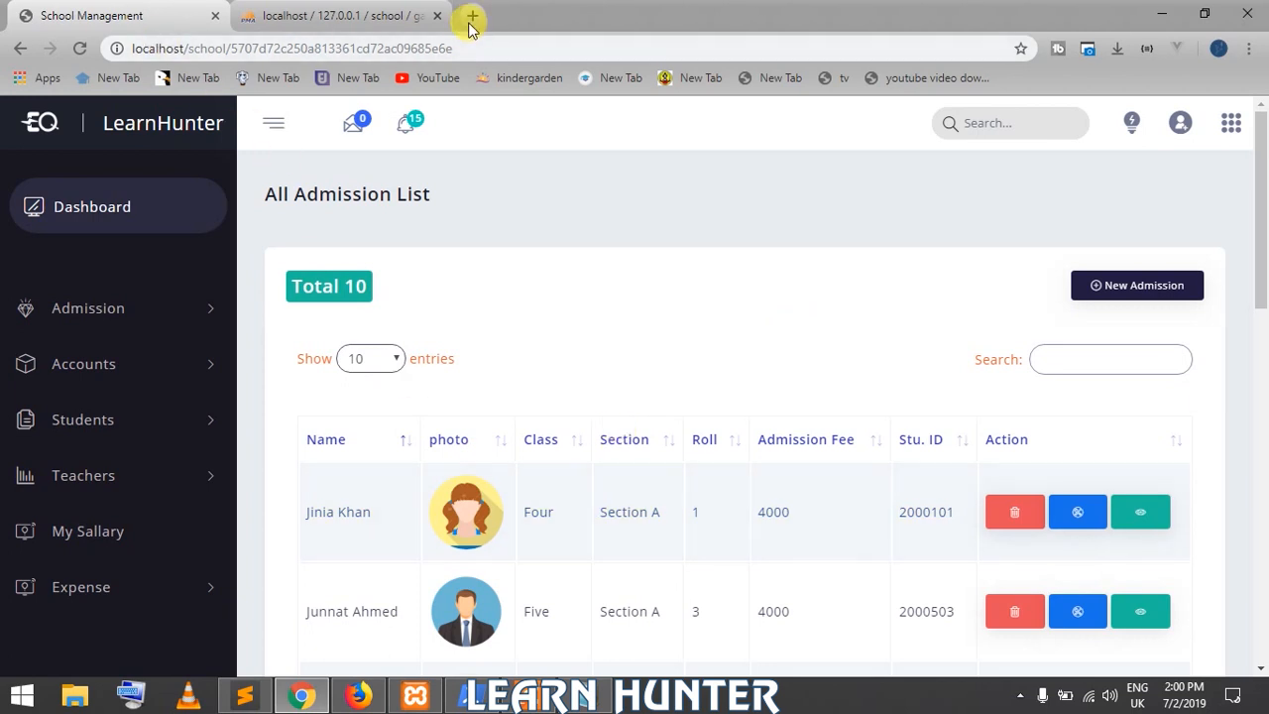
{"action": "left_click", "coordinate": [472, 16]}
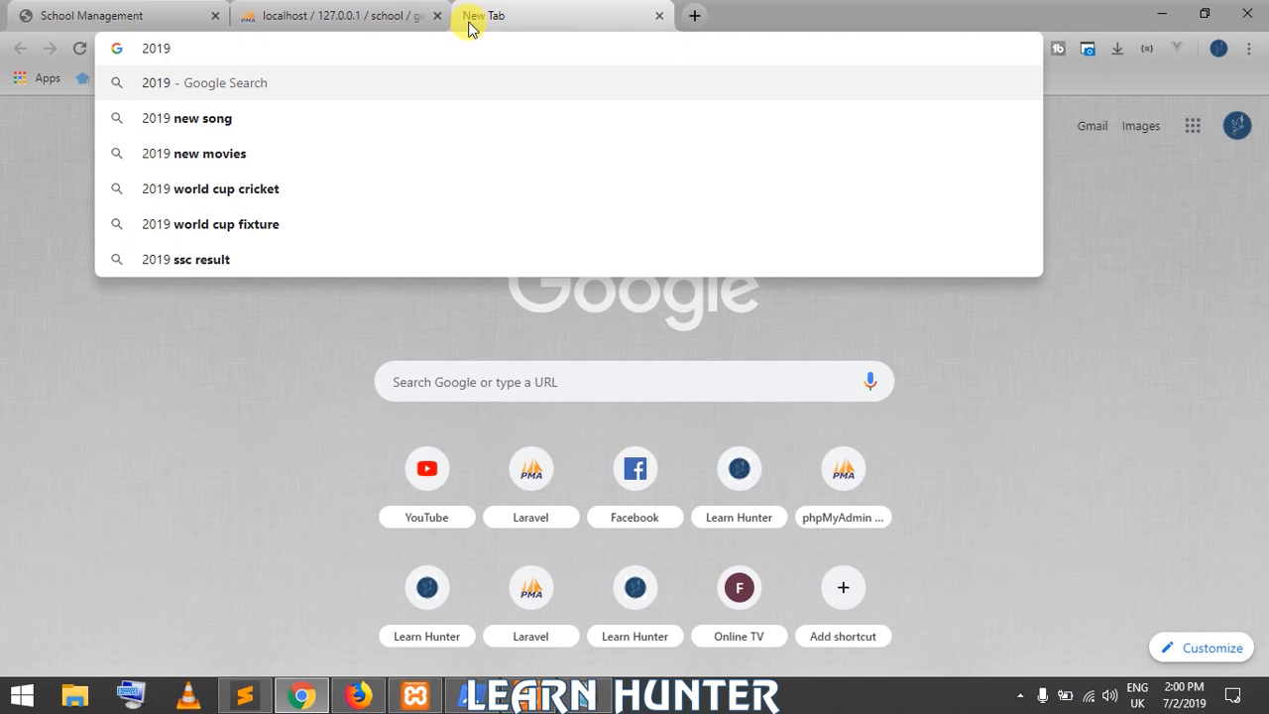
{"action": "type", "text": "."}
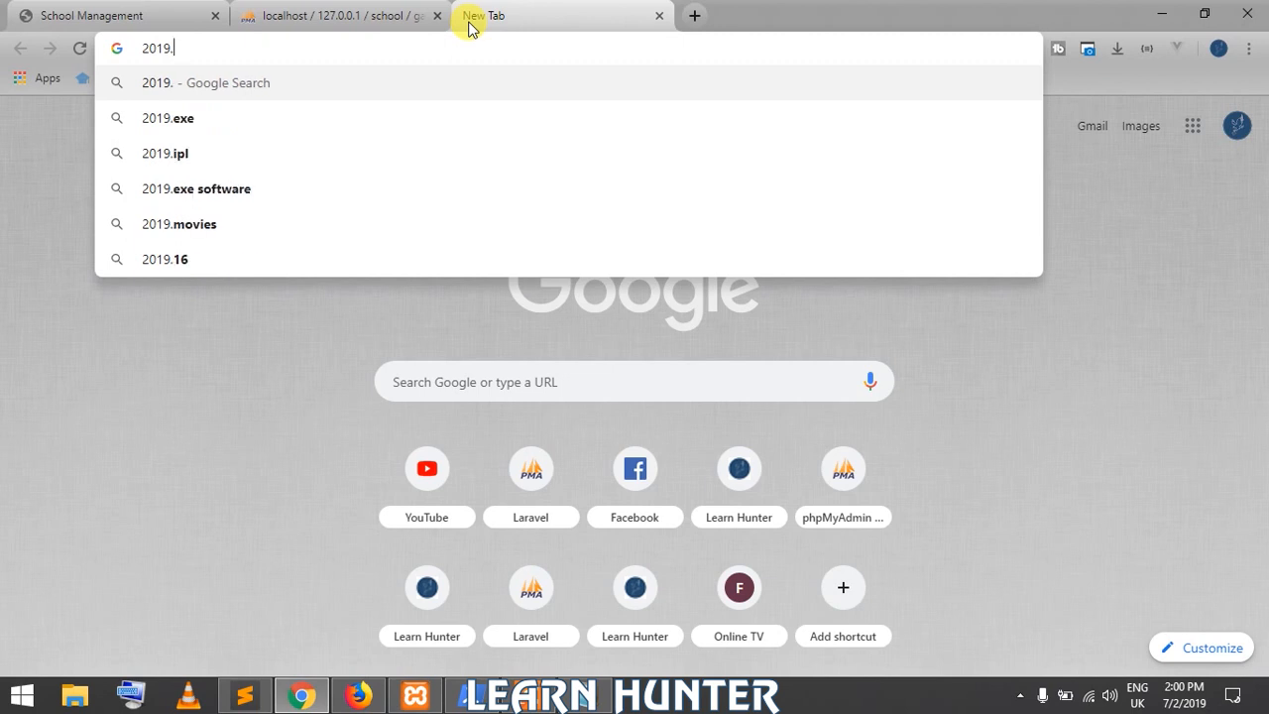
{"action": "type", "text": "sscsch"}
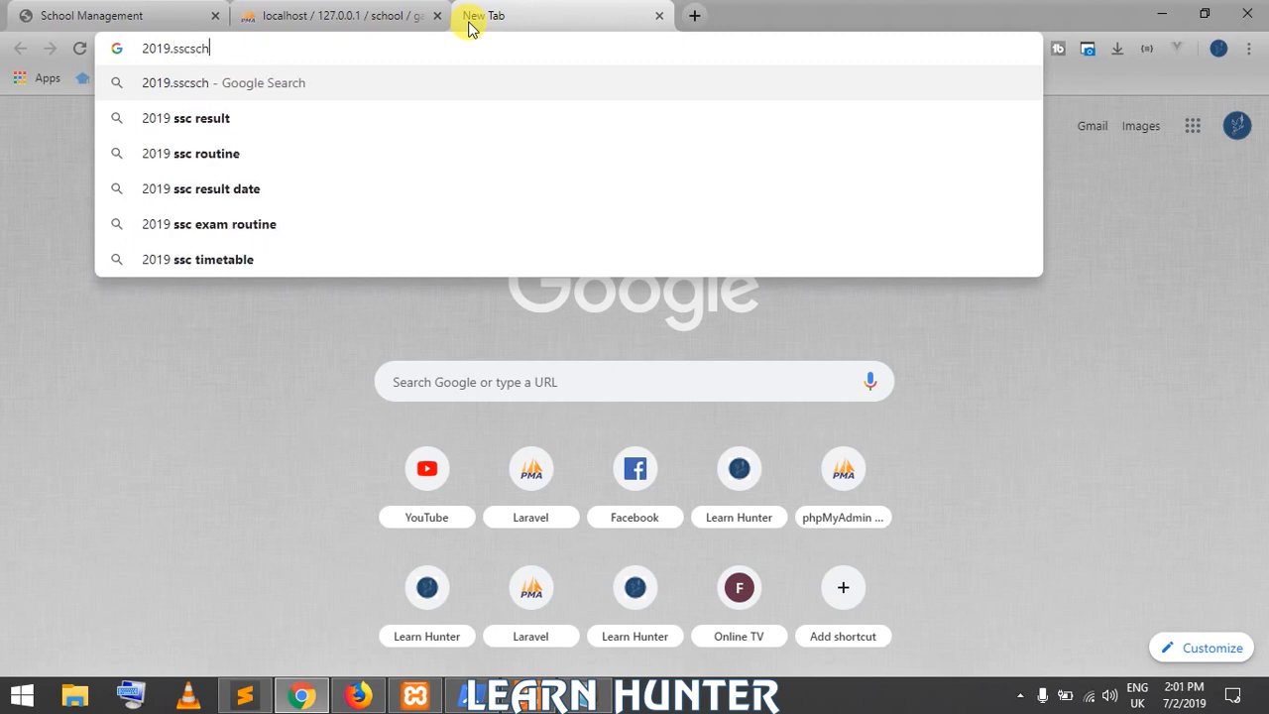
{"action": "type", "text": "hhol.com"}
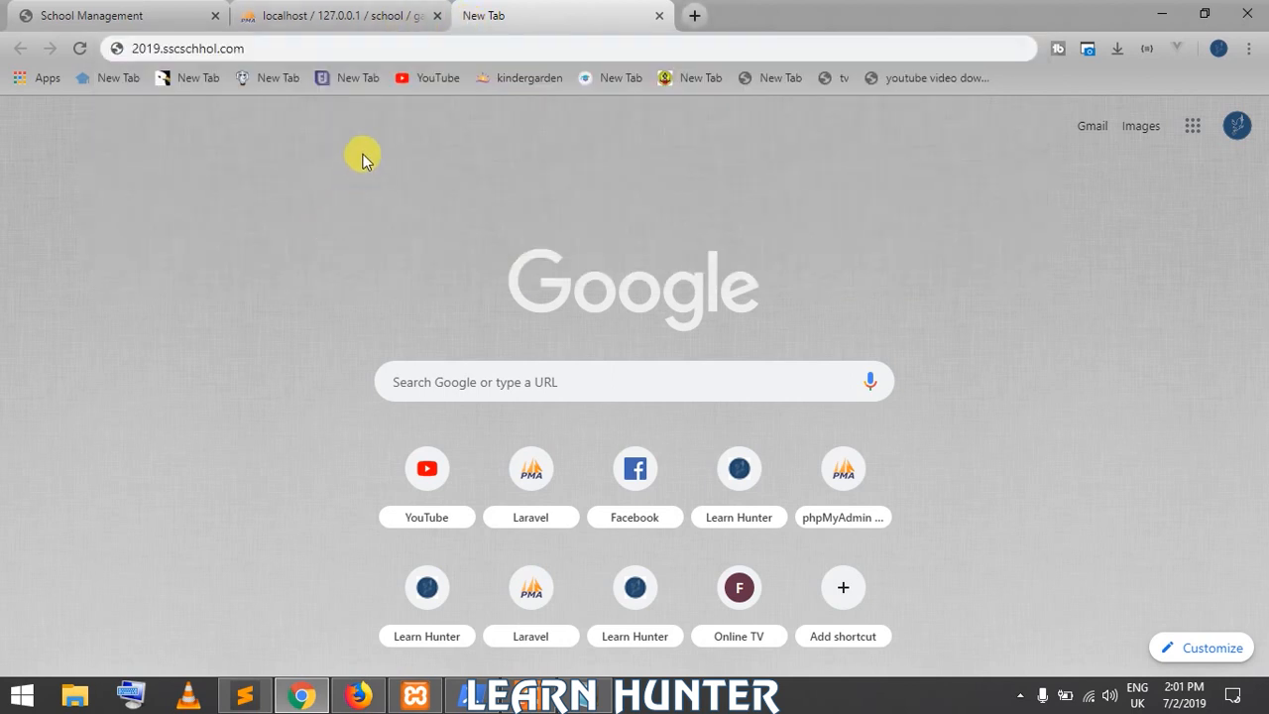
{"action": "left_click", "coordinate": [188, 48]}
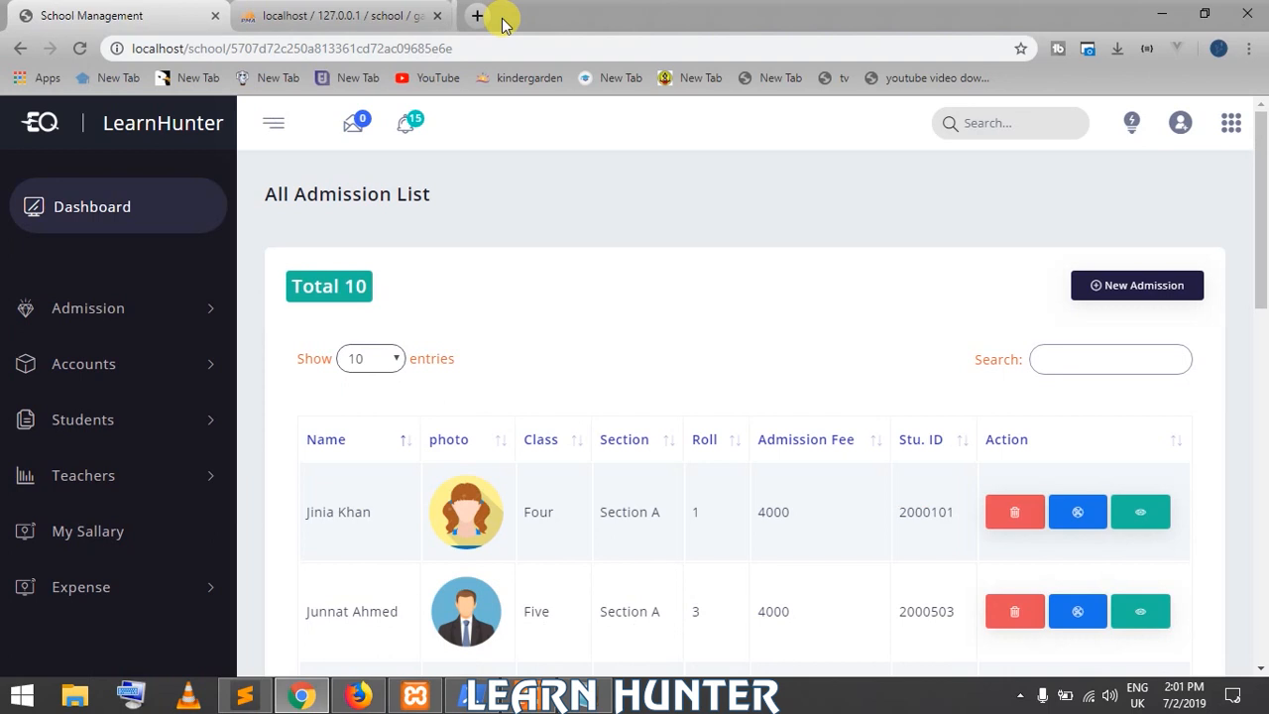
- Expand and collapse the Admission menu, then switch to the Firefox window with the admin dashboard
{"action": "left_click", "coordinate": [87, 308]}
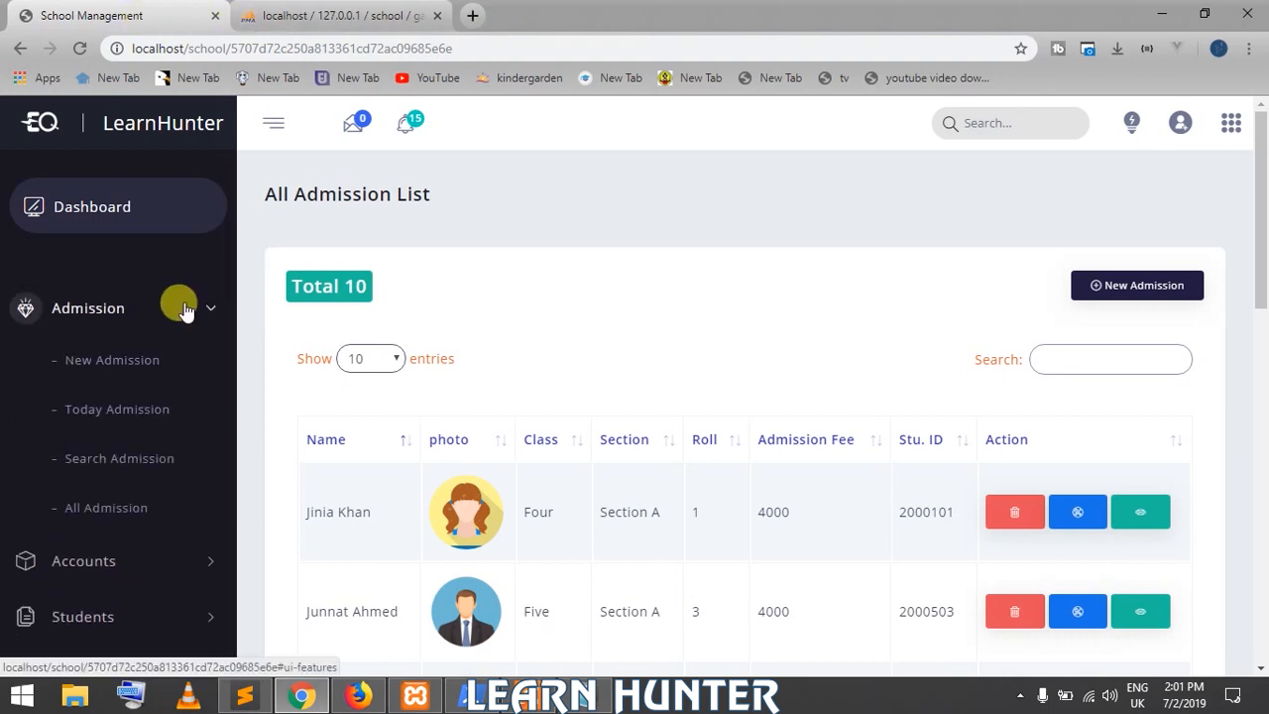
{"action": "left_click", "coordinate": [87, 307]}
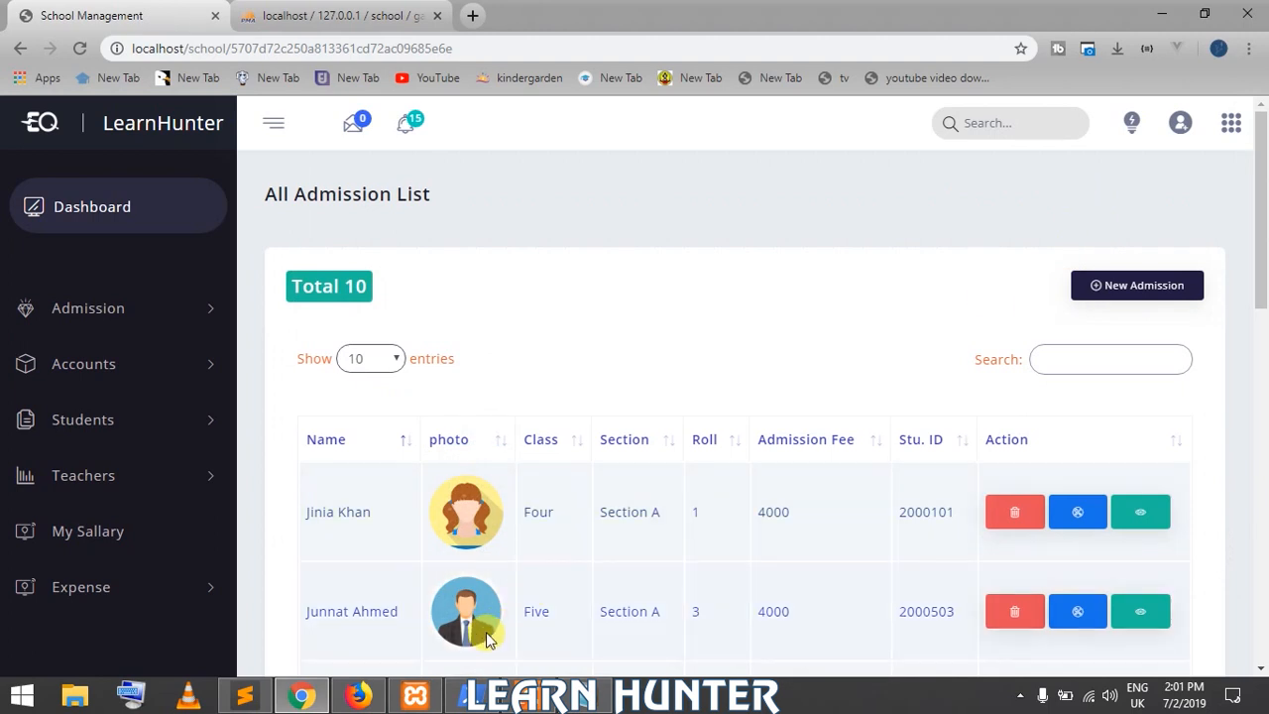
{"action": "left_click", "coordinate": [357, 694]}
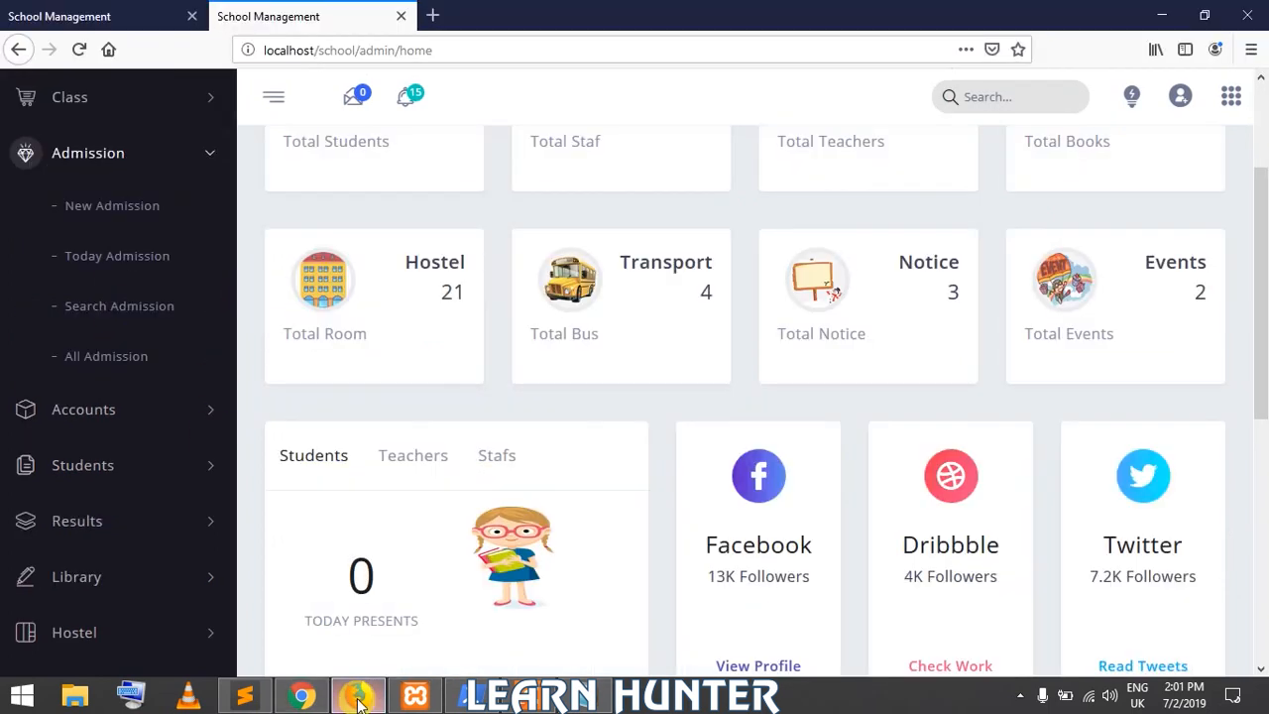
{"action": "left_click", "coordinate": [527, 694]}
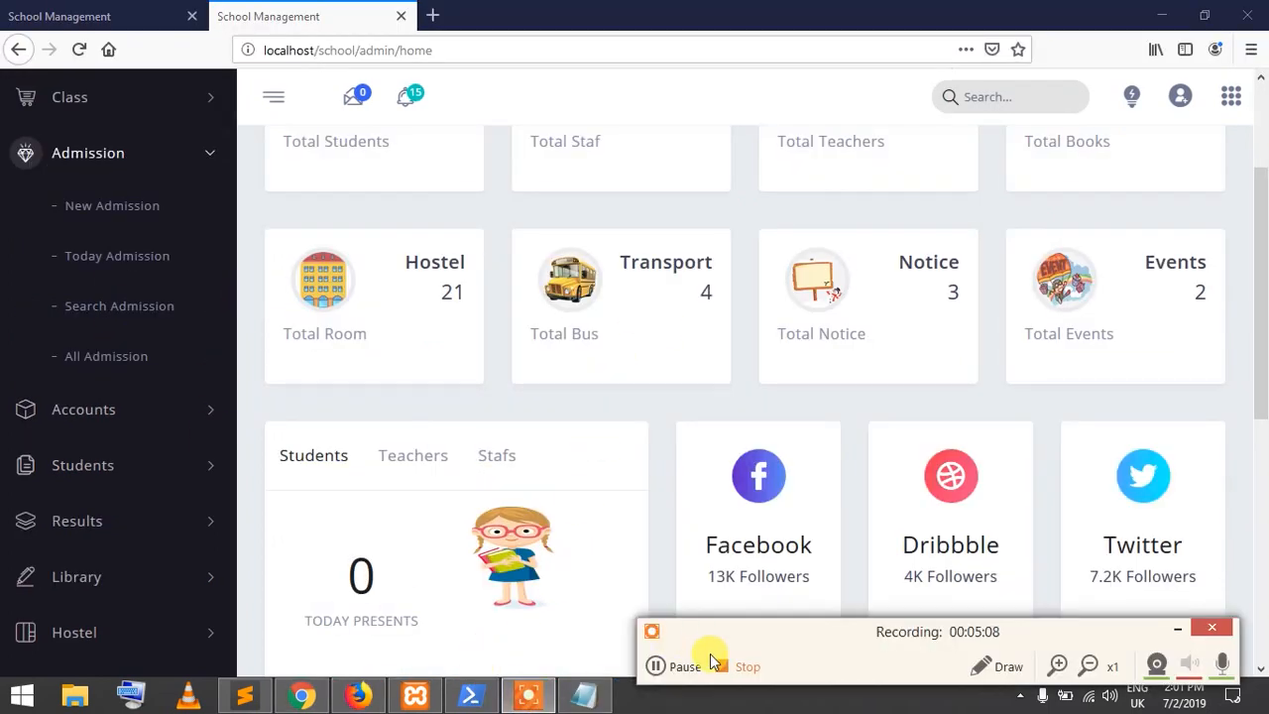